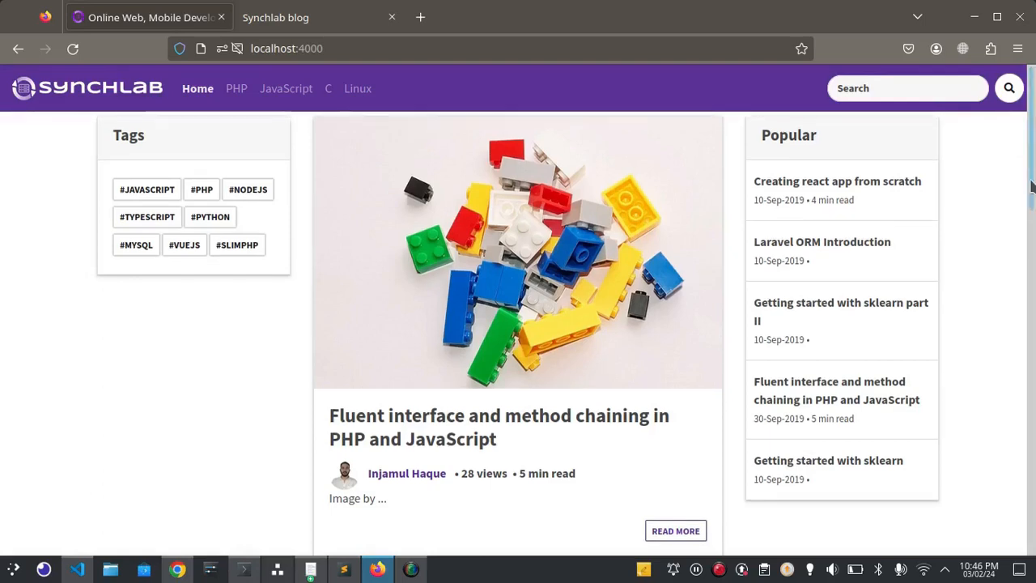
- Browse the home post list and bring up the full Fluent interface and method chaining post
{"action": "scroll", "scroll_direction": "down", "scroll_amount": 3}
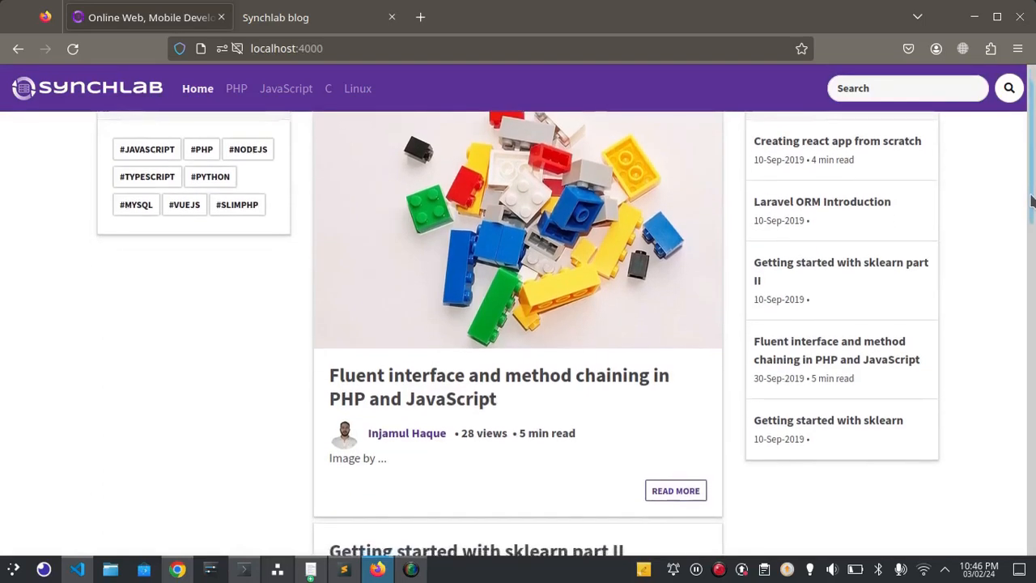
{"action": "scroll", "scroll_direction": "down", "scroll_amount": 3}
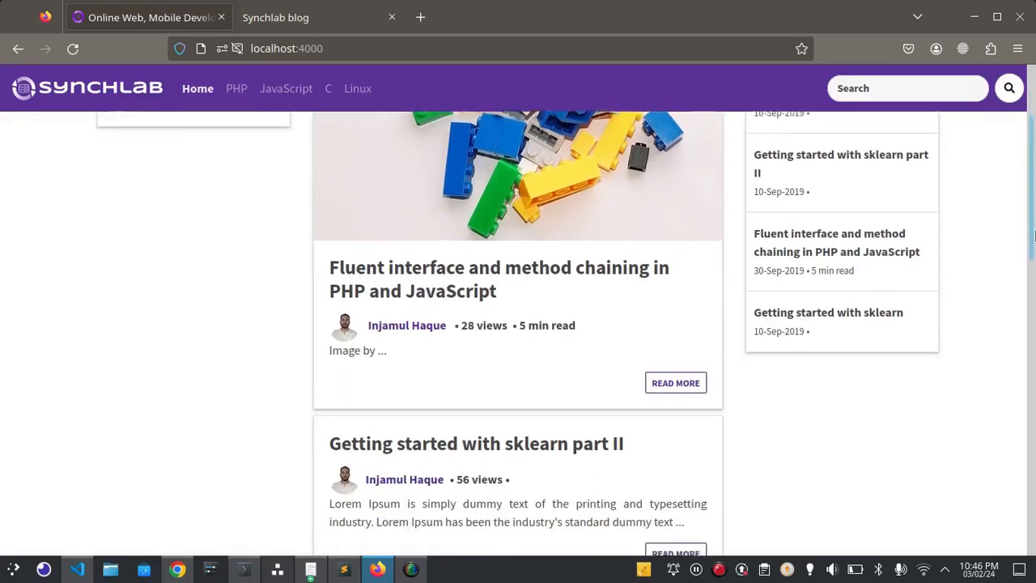
{"action": "scroll", "scroll_direction": "down", "scroll_amount": 3}
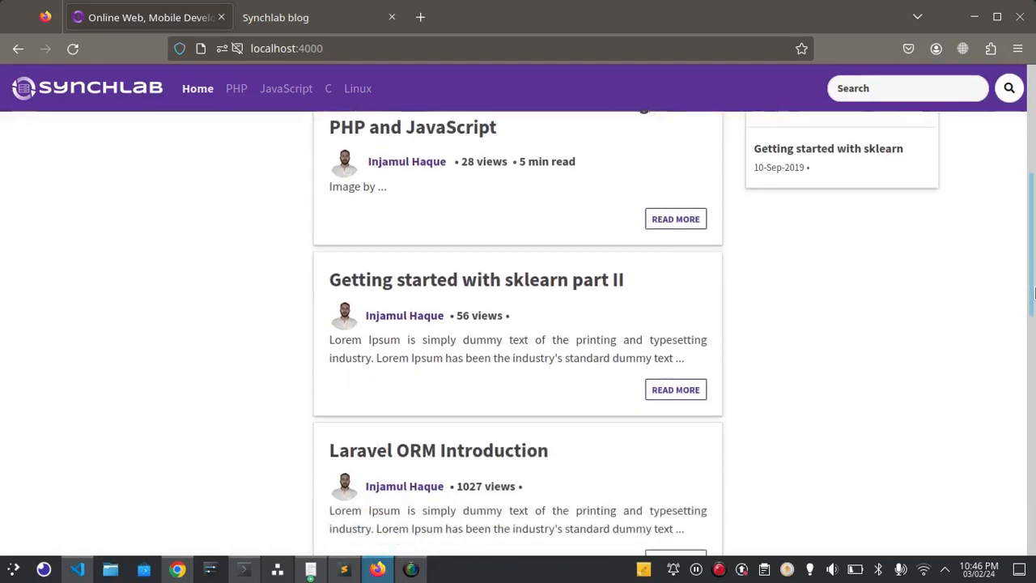
{"action": "scroll", "scroll_direction": "down", "scroll_amount": 3}
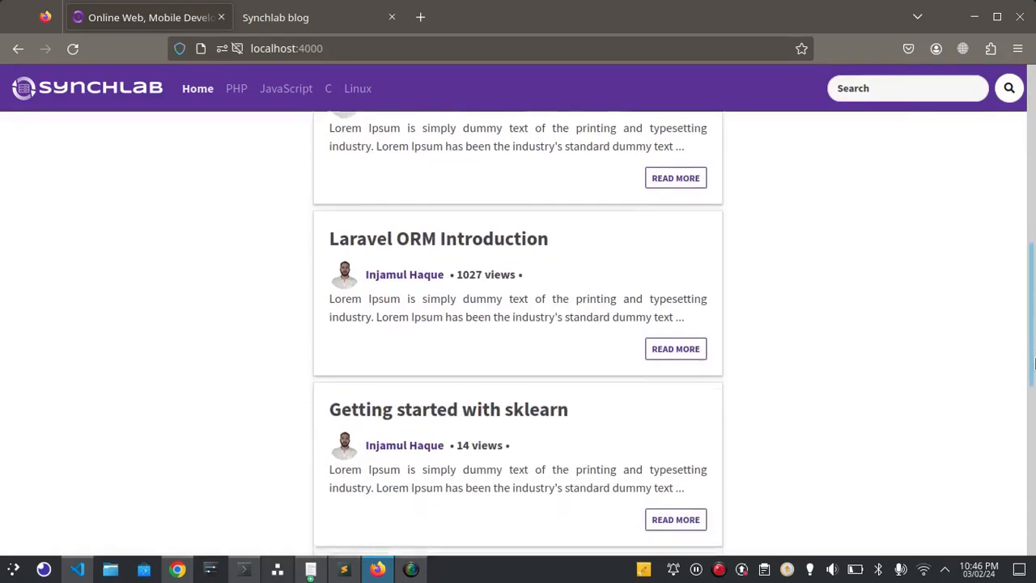
{"action": "scroll", "scroll_direction": "down", "scroll_amount": 3}
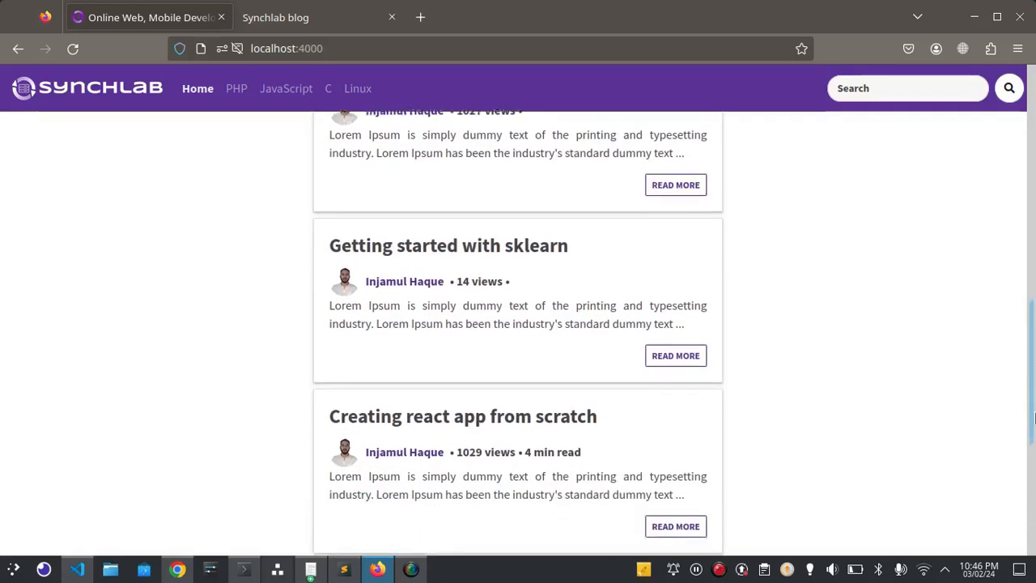
{"action": "scroll", "scroll_direction": "down", "scroll_amount": 3}
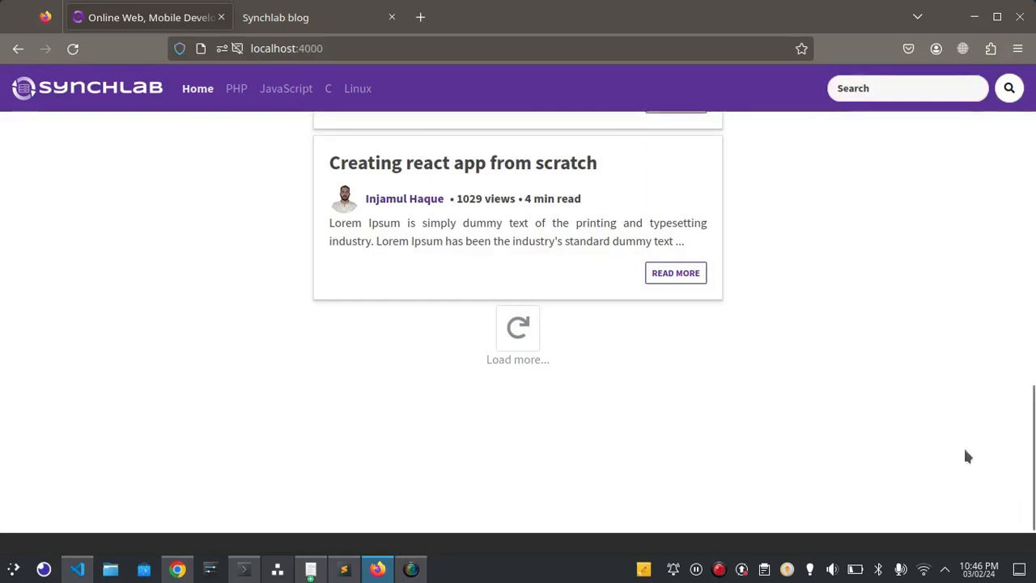
{"action": "mouse_move", "coordinate": [555, 362]}
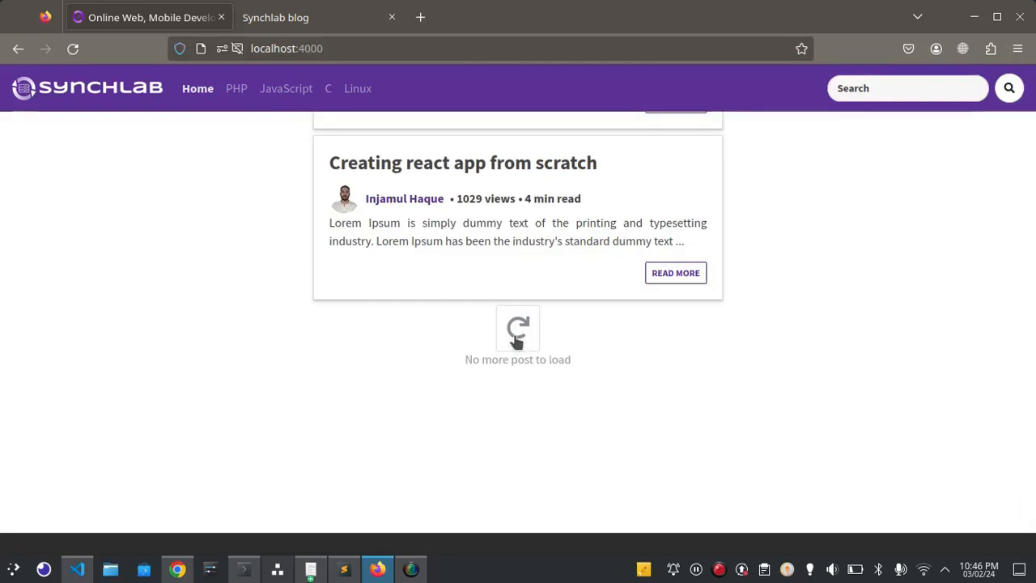
{"action": "mouse_move", "coordinate": [579, 366]}
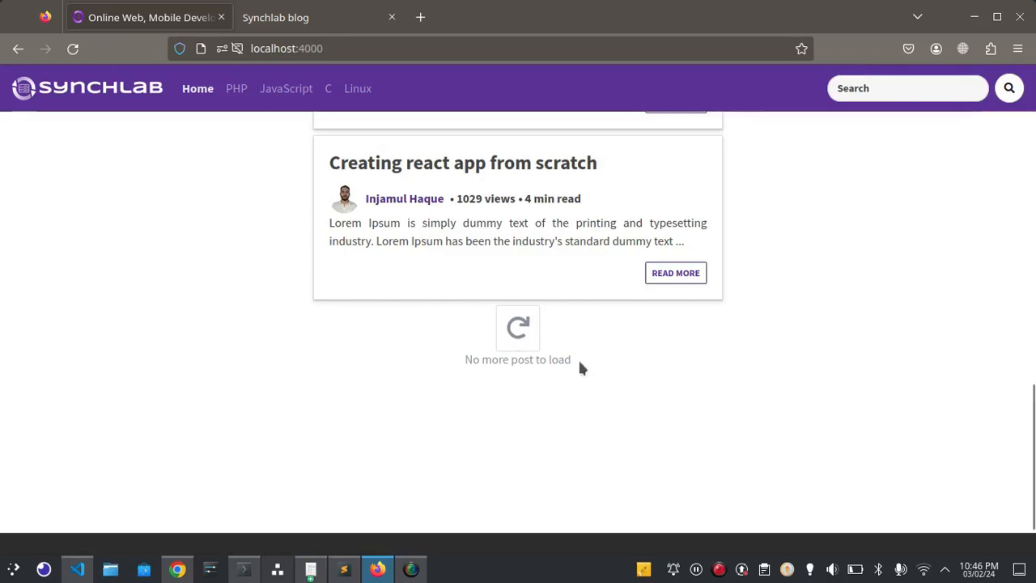
{"action": "mouse_move", "coordinate": [591, 366]}
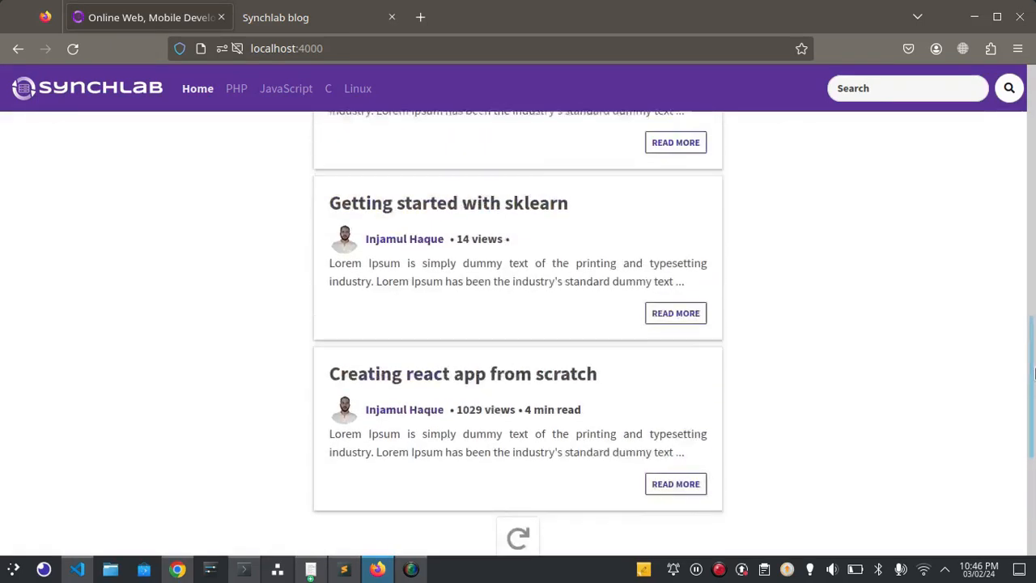
{"action": "scroll", "scroll_direction": "up", "scroll_amount": 3}
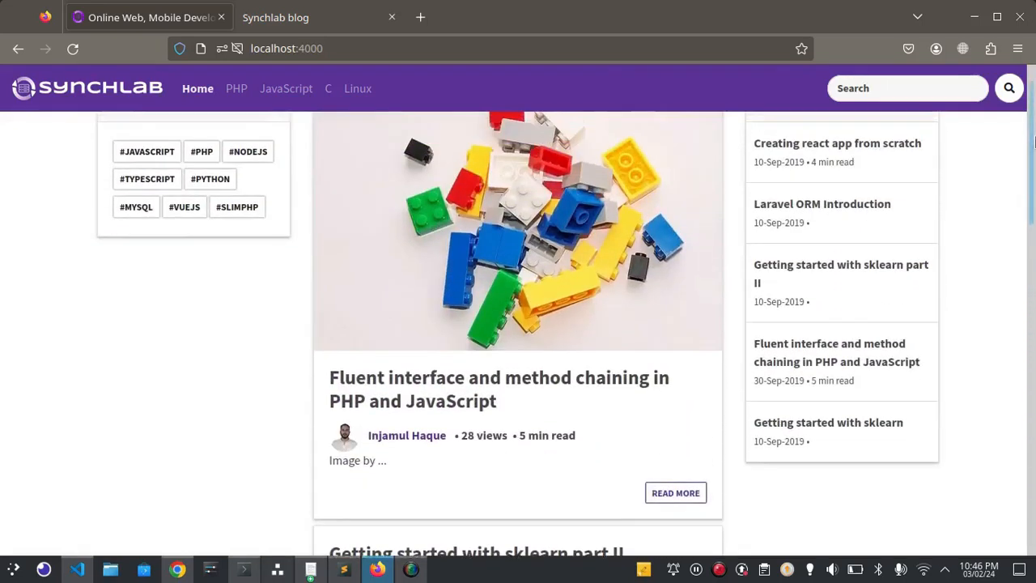
{"action": "scroll", "scroll_direction": "up", "scroll_amount": 3}
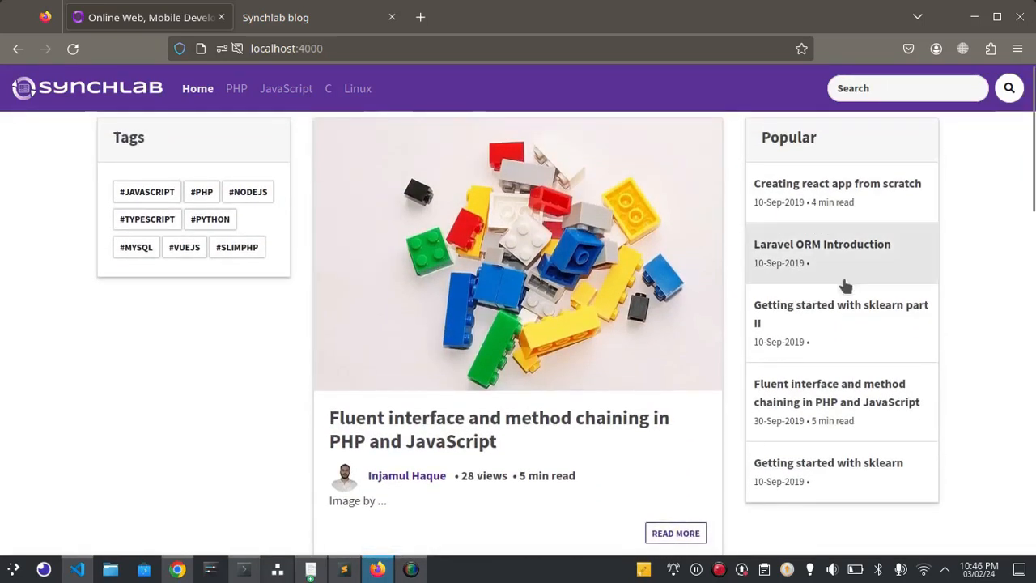
{"action": "mouse_move", "coordinate": [586, 476]}
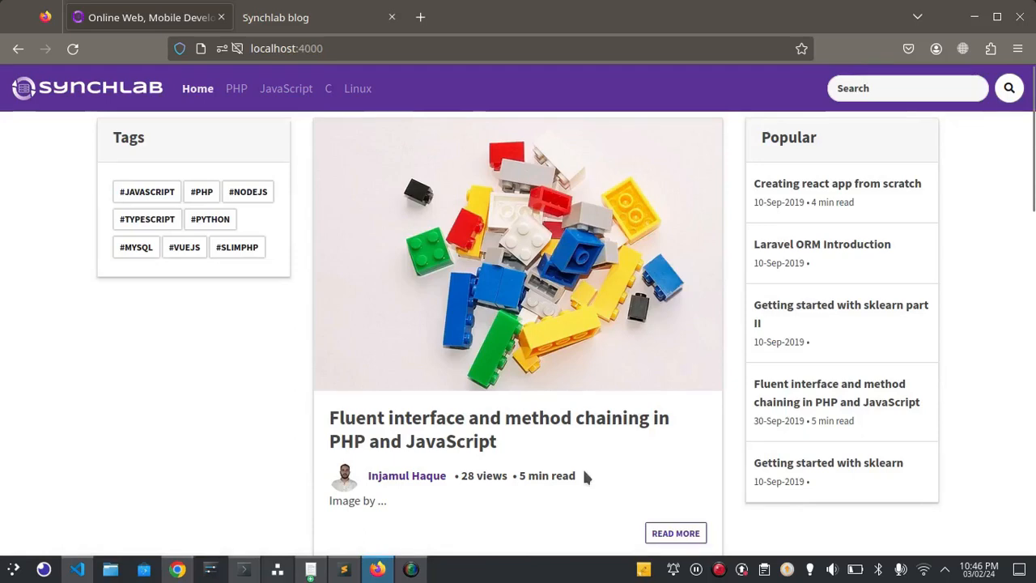
{"action": "mouse_move", "coordinate": [509, 476]}
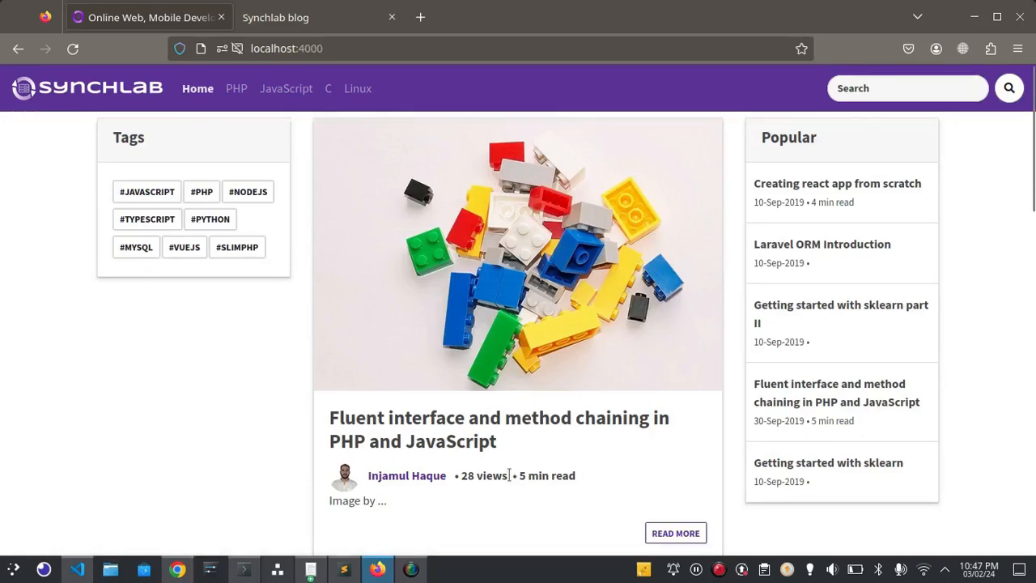
{"action": "mouse_move", "coordinate": [408, 476]}
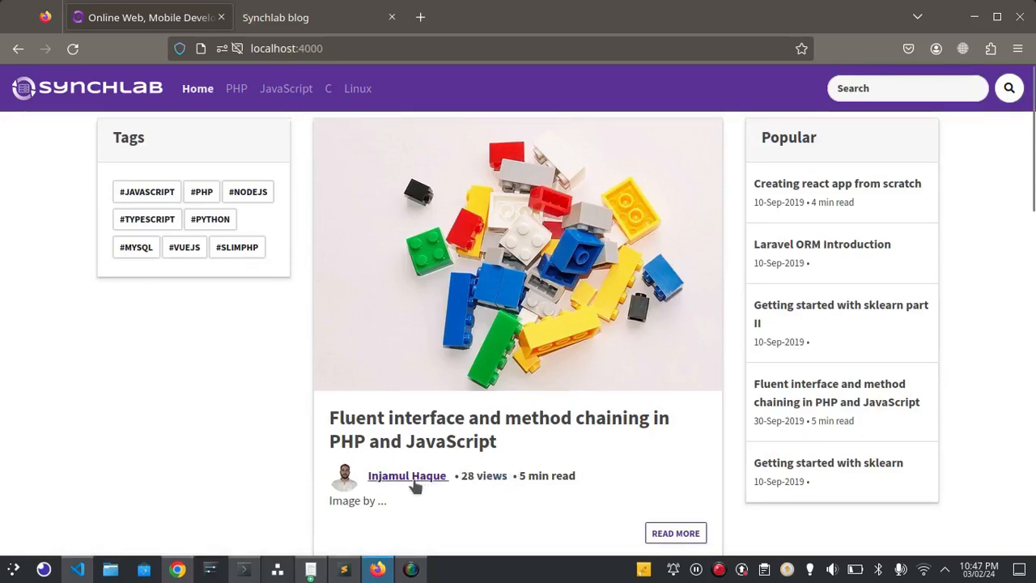
{"action": "mouse_move", "coordinate": [525, 469]}
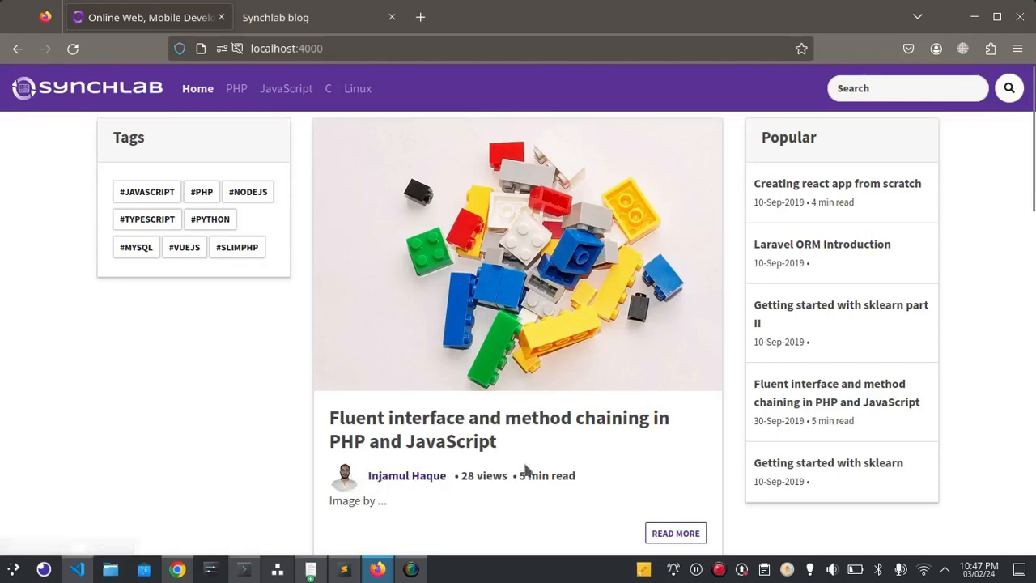
{"action": "double_click", "coordinate": [548, 476]}
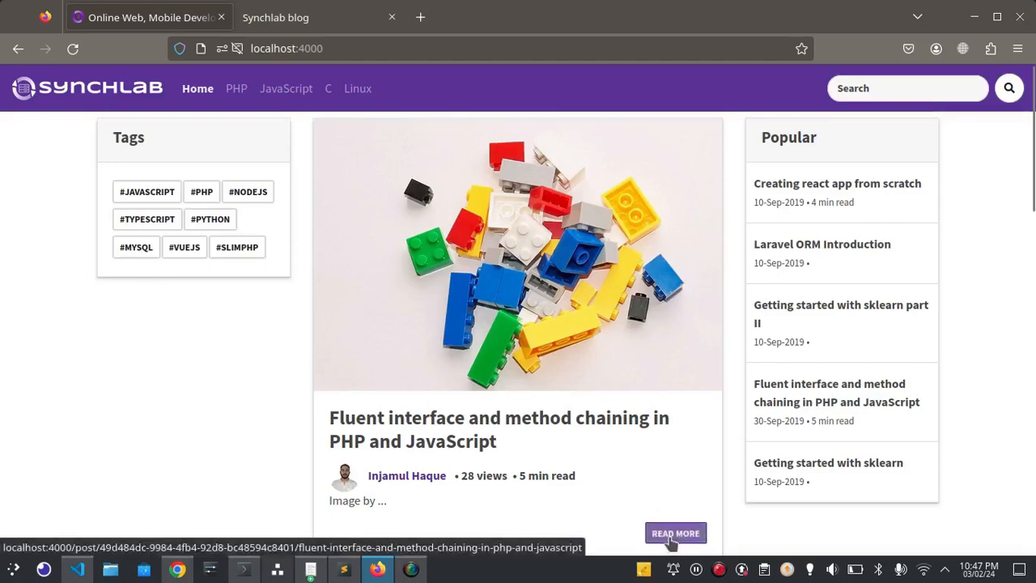
{"action": "left_click", "coordinate": [675, 533]}
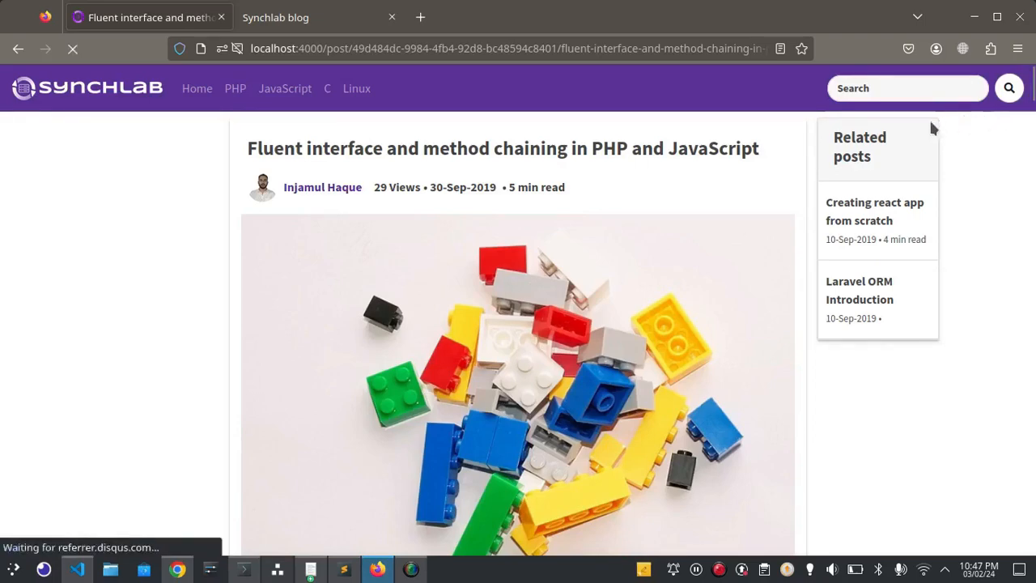
- Copy the one-line chained and multi-line unchained PHP examples from the post
{"action": "double_click", "coordinate": [858, 145]}
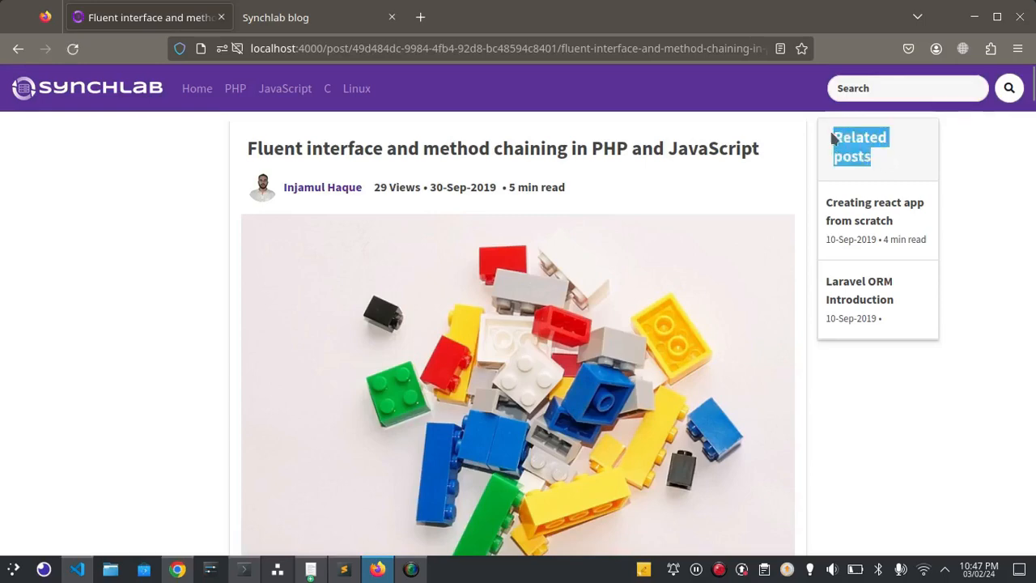
{"action": "left_click", "coordinate": [860, 290]}
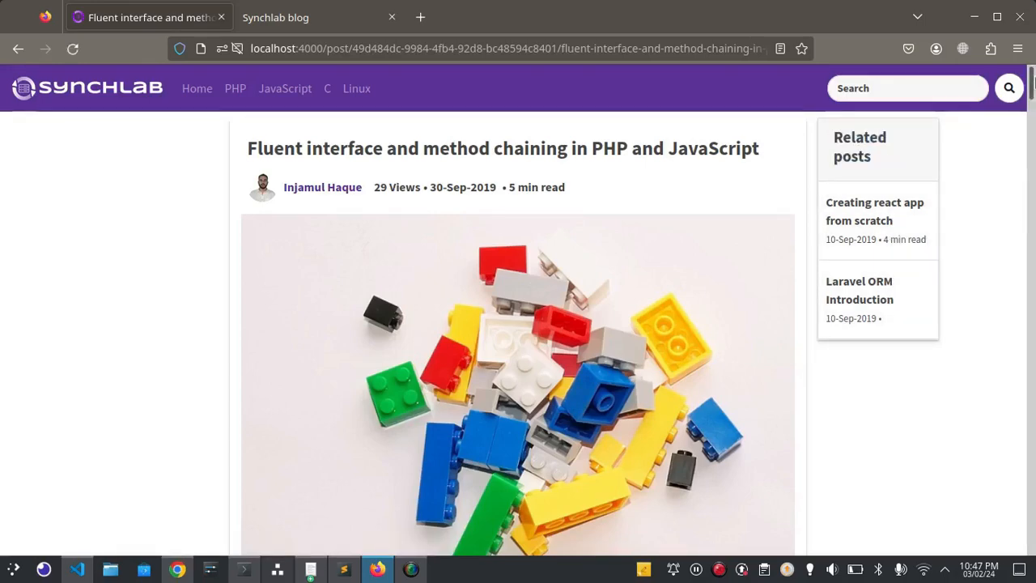
{"action": "scroll", "scroll_direction": "down", "scroll_amount": 3}
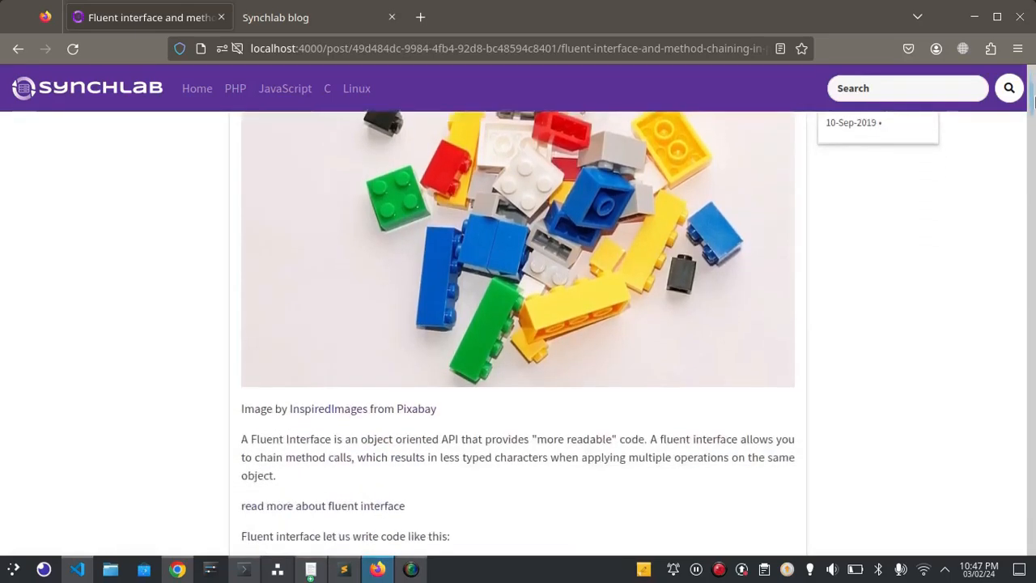
{"action": "scroll", "scroll_direction": "down", "scroll_amount": 3}
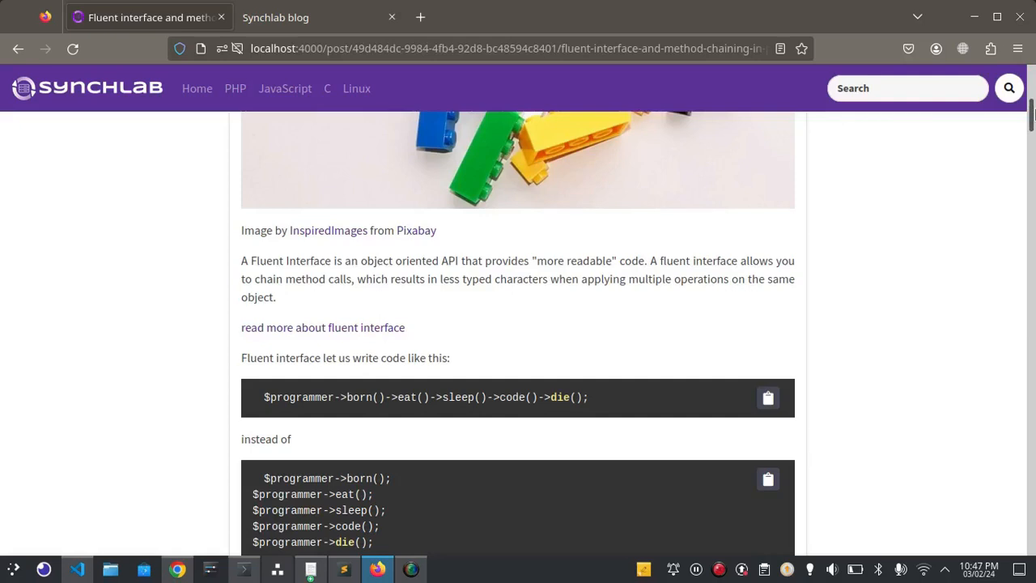
{"action": "scroll", "scroll_direction": "down", "scroll_amount": 3}
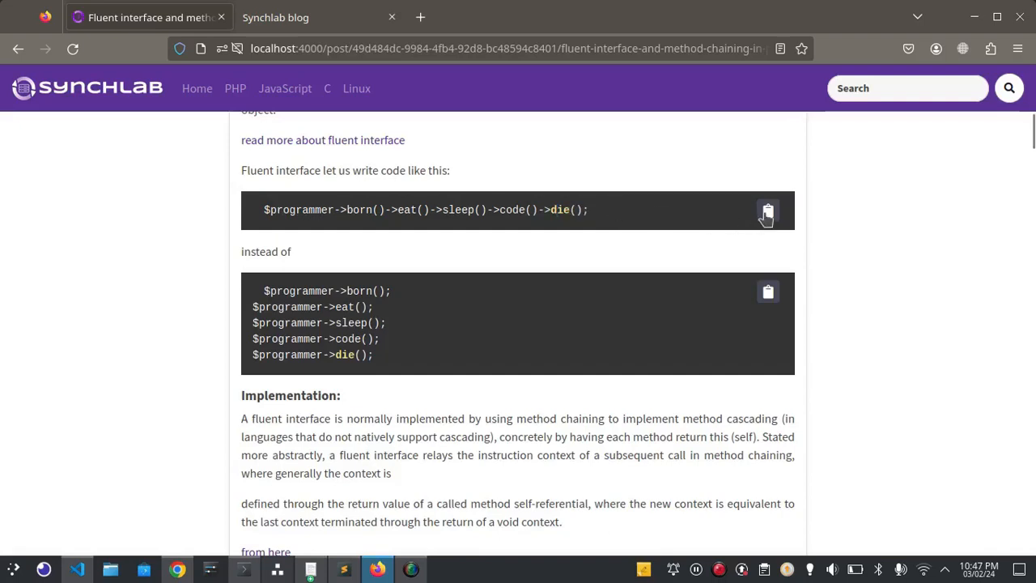
{"action": "left_click", "coordinate": [768, 210]}
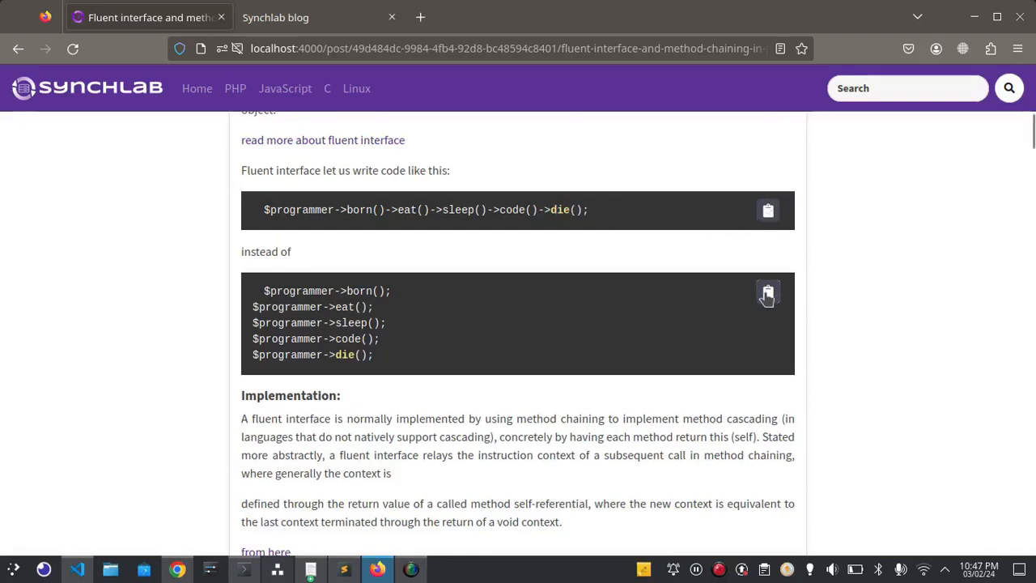
{"action": "left_click", "coordinate": [767, 291]}
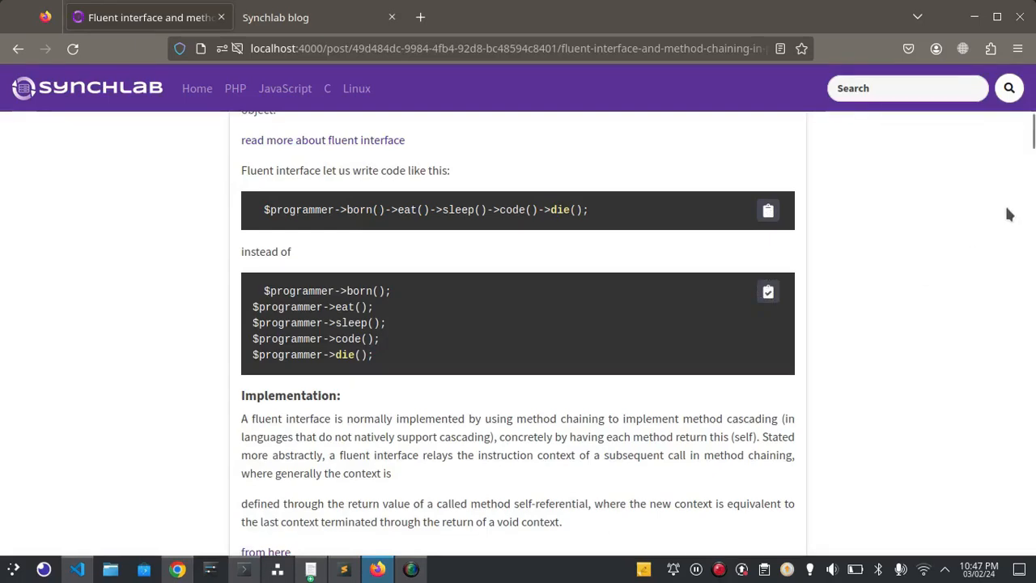
{"action": "scroll", "scroll_direction": "down", "scroll_amount": 3}
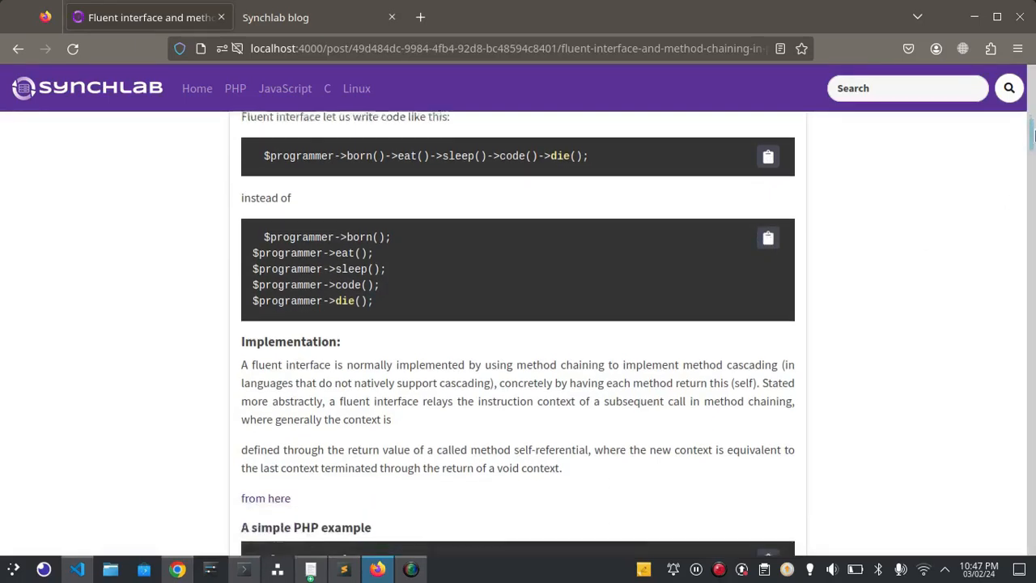
{"action": "scroll", "scroll_direction": "down", "scroll_amount": 3}
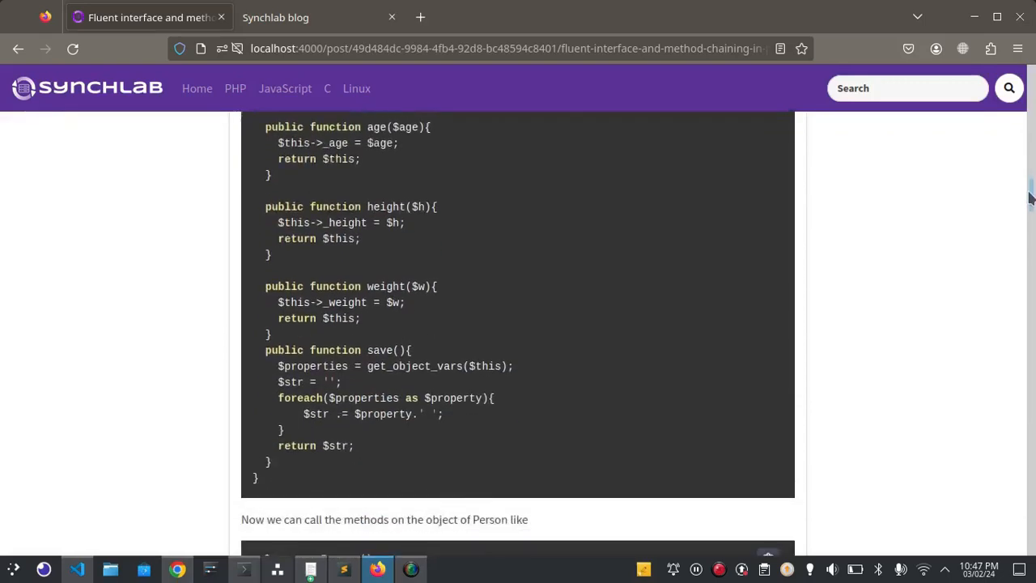
{"action": "scroll", "scroll_direction": "up", "scroll_amount": 3}
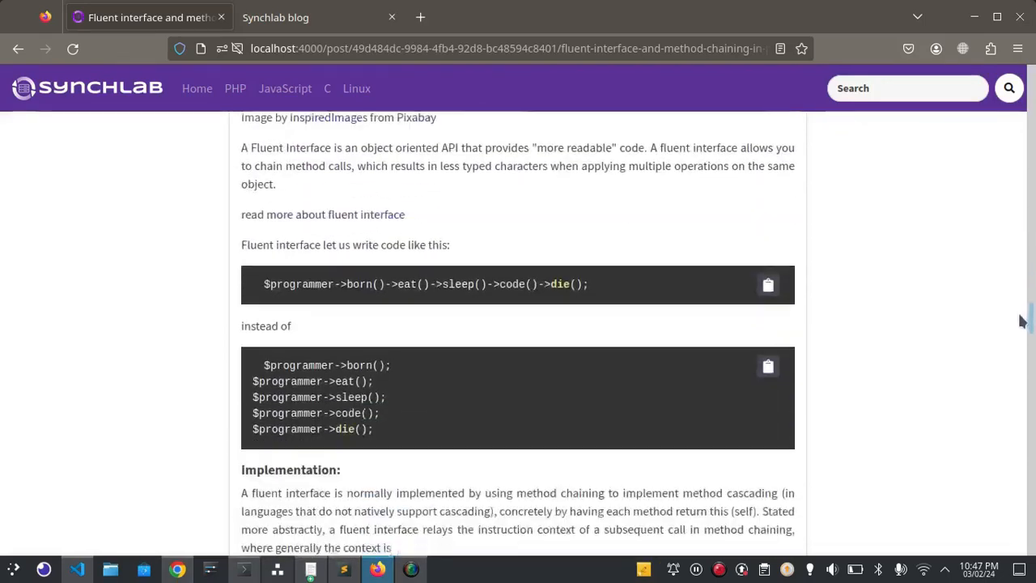
{"action": "scroll", "scroll_direction": "down", "scroll_amount": 3}
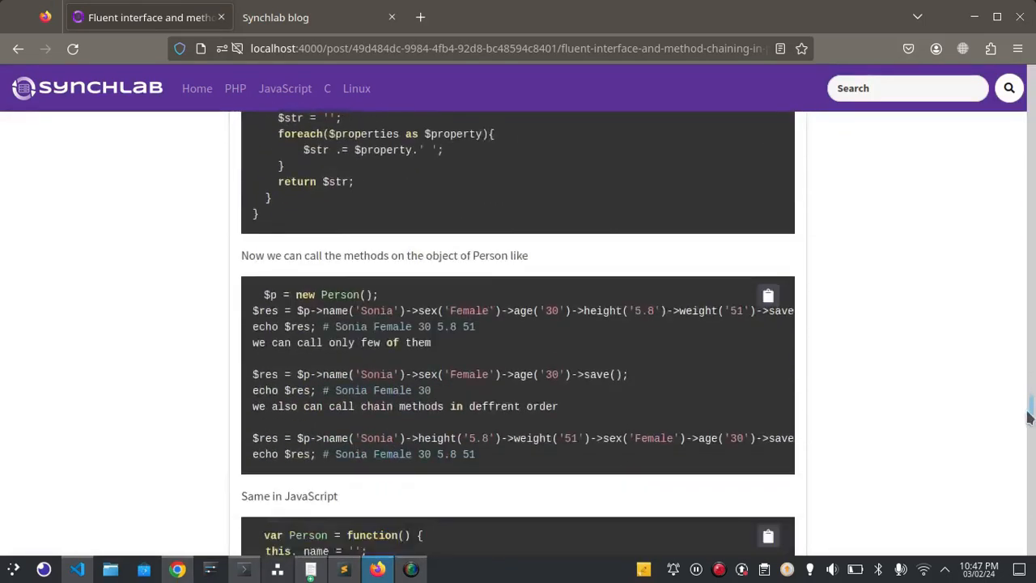
{"action": "scroll", "scroll_direction": "down", "scroll_amount": 3}
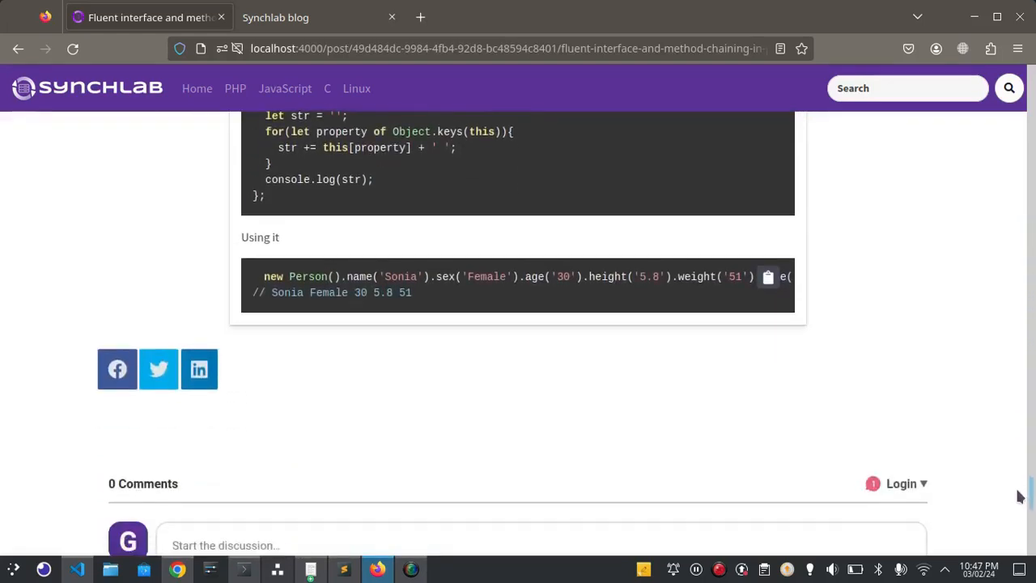
{"action": "scroll", "scroll_direction": "down", "scroll_amount": 3}
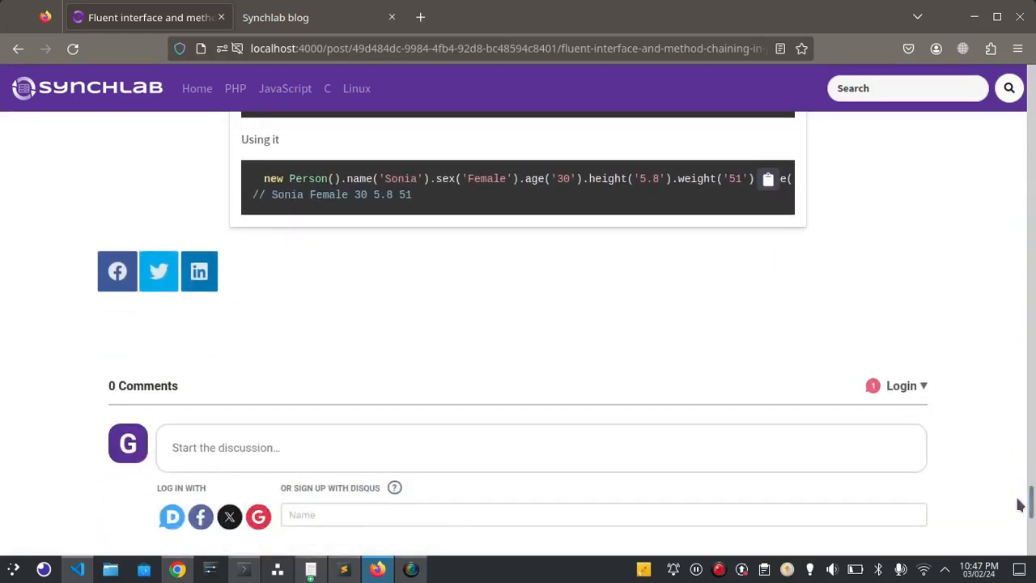
{"action": "left_click", "coordinate": [542, 447]}
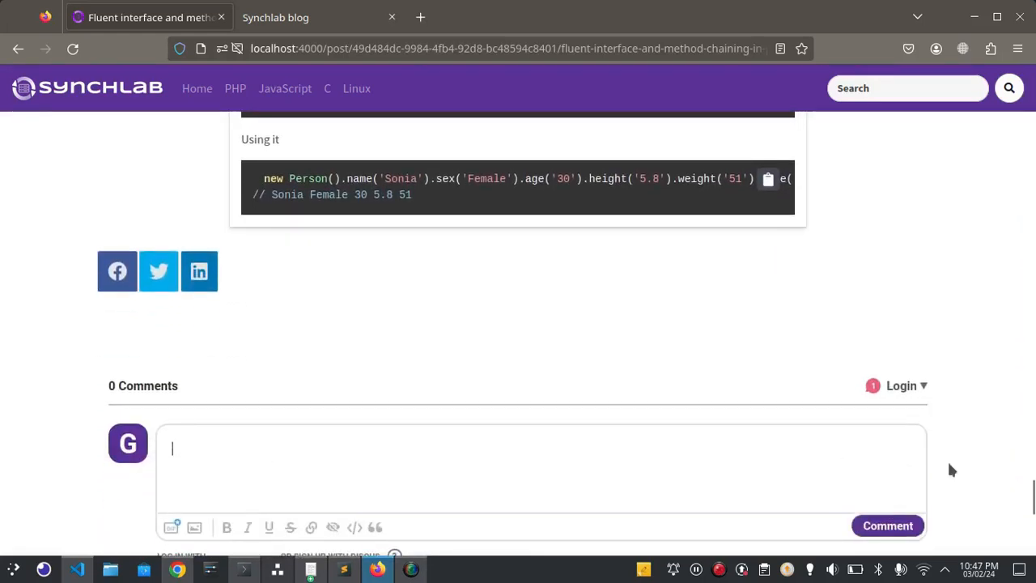
{"action": "scroll", "scroll_direction": "down", "scroll_amount": 3}
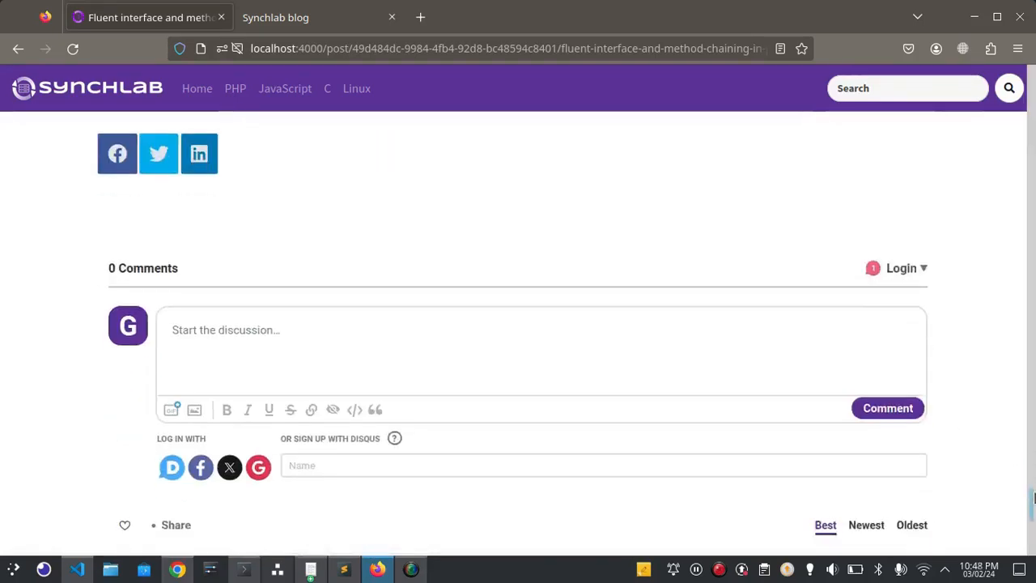
{"action": "scroll", "scroll_direction": "down", "scroll_amount": 3}
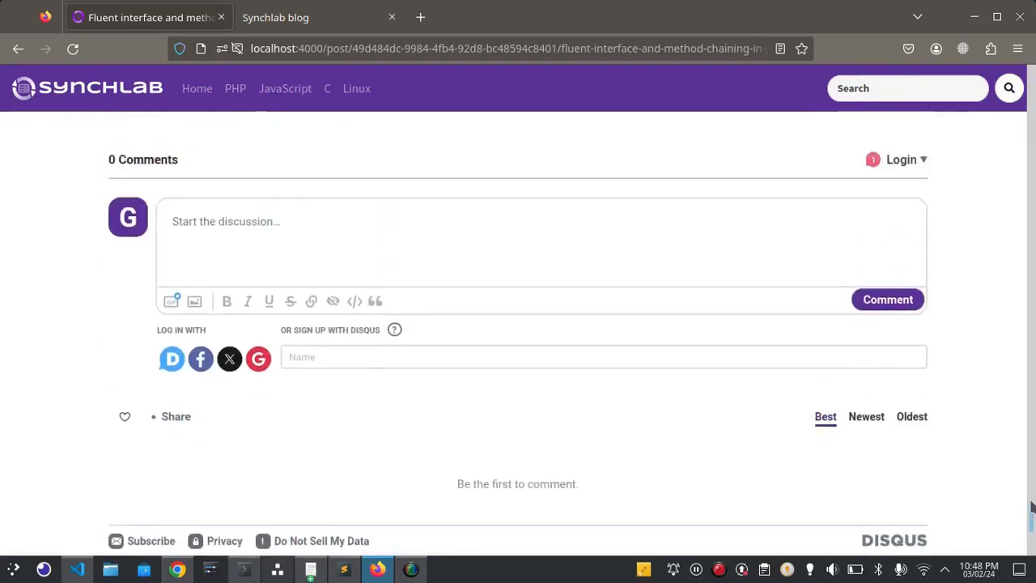
{"action": "scroll", "scroll_direction": "up", "scroll_amount": 3}
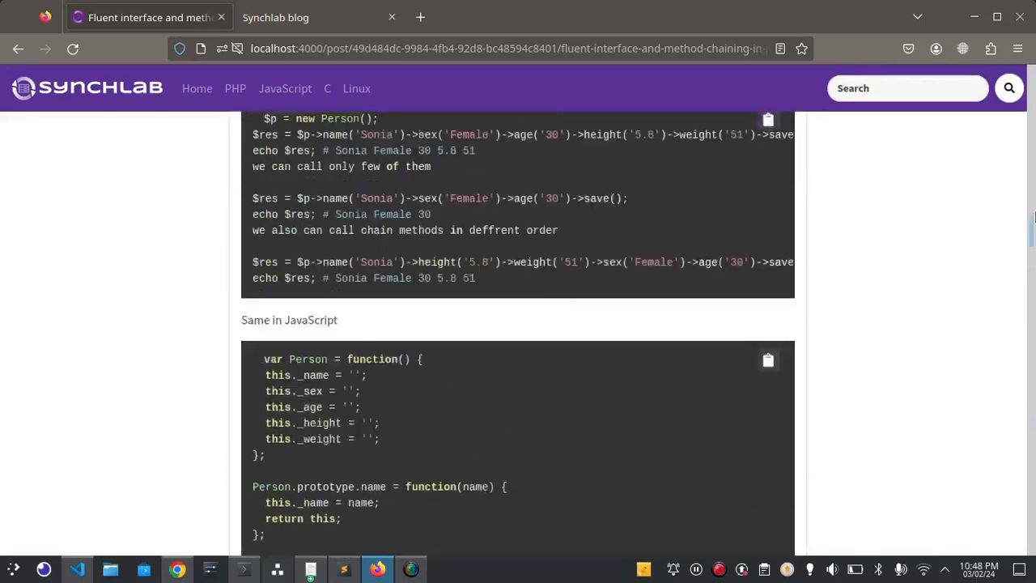
{"action": "scroll", "scroll_direction": "up", "scroll_amount": 3}
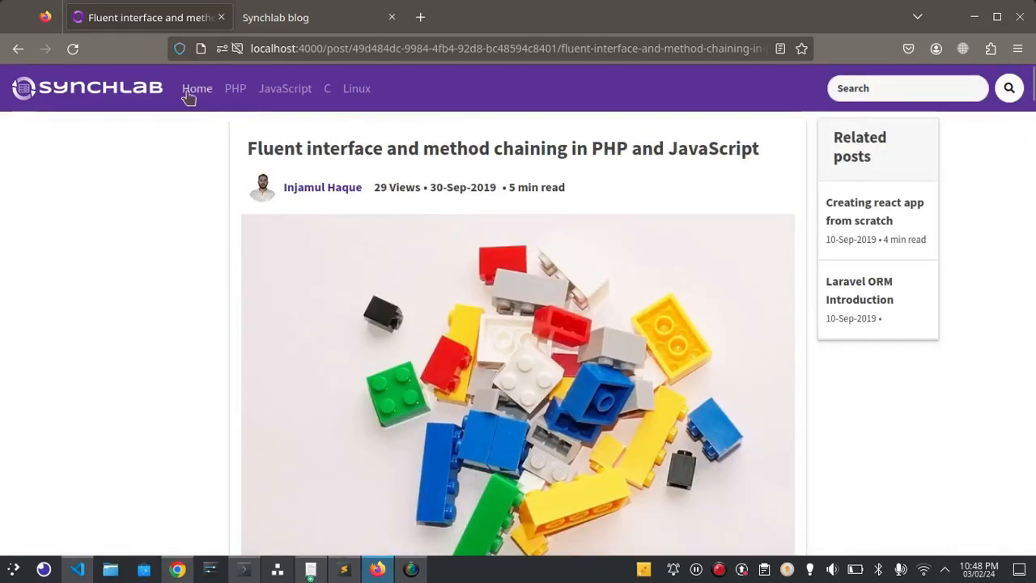
{"action": "mouse_move", "coordinate": [451, 87]}
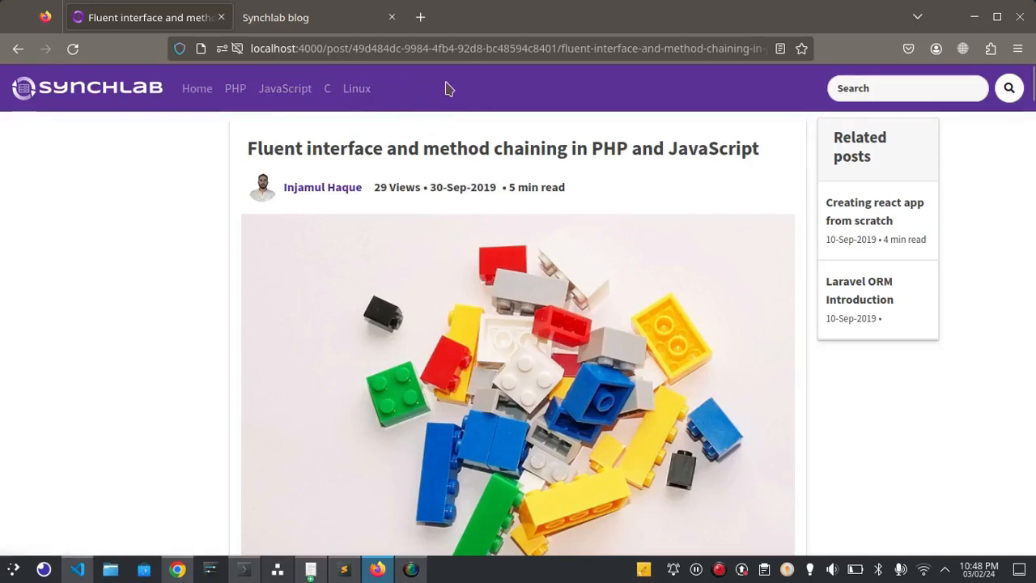
{"action": "mouse_move", "coordinate": [198, 87]}
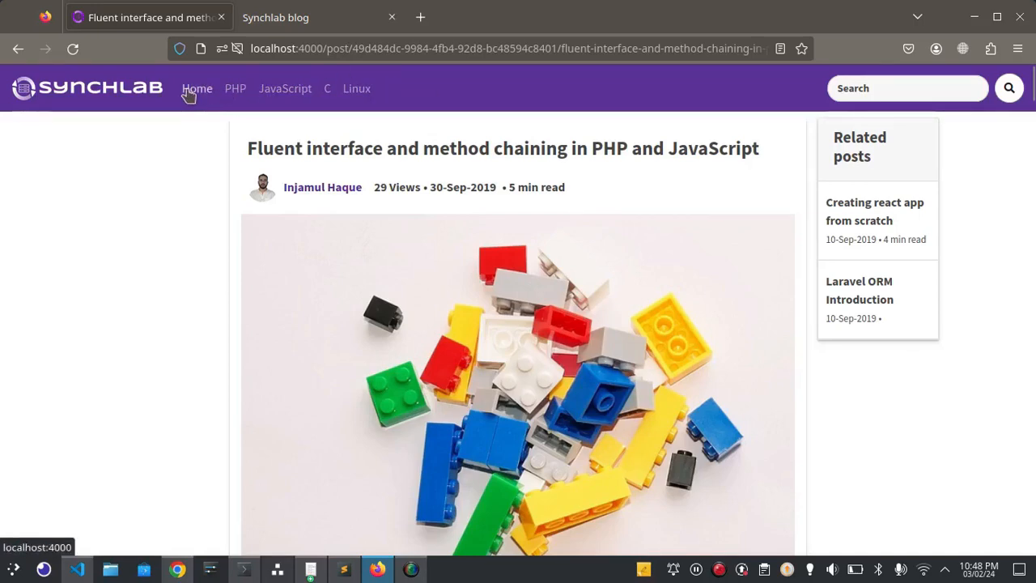
- Go to the home page, then the PHP and JavaScript tutorial listings
{"action": "left_click", "coordinate": [197, 87]}
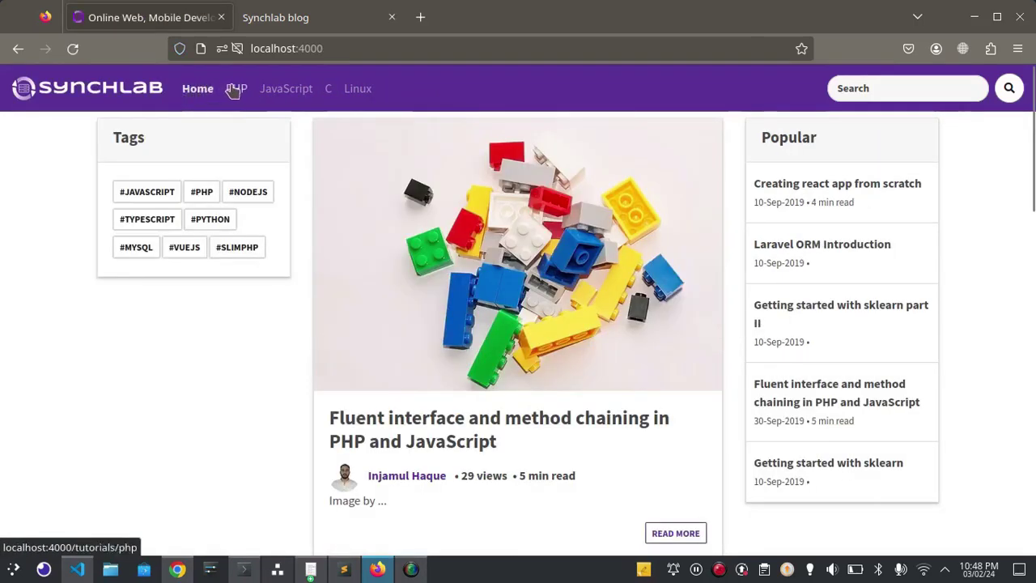
{"action": "left_click", "coordinate": [236, 88]}
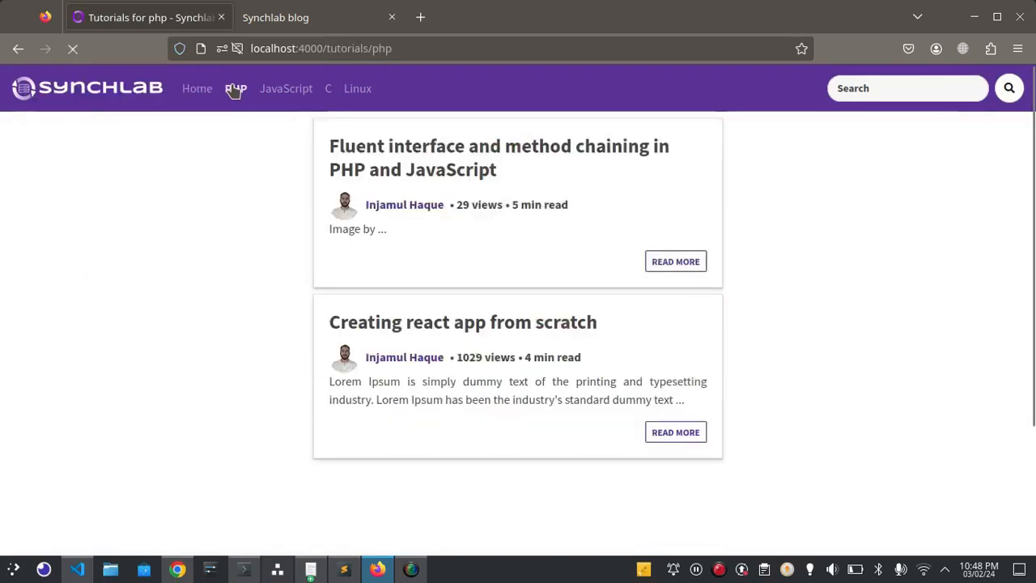
{"action": "left_click", "coordinate": [287, 88]}
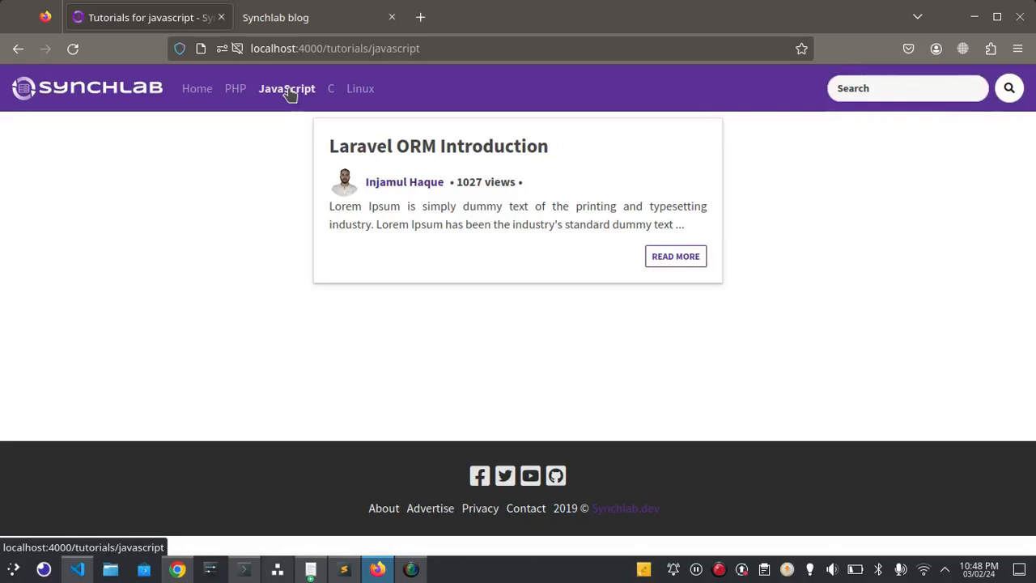
{"action": "mouse_move", "coordinate": [582, 96]}
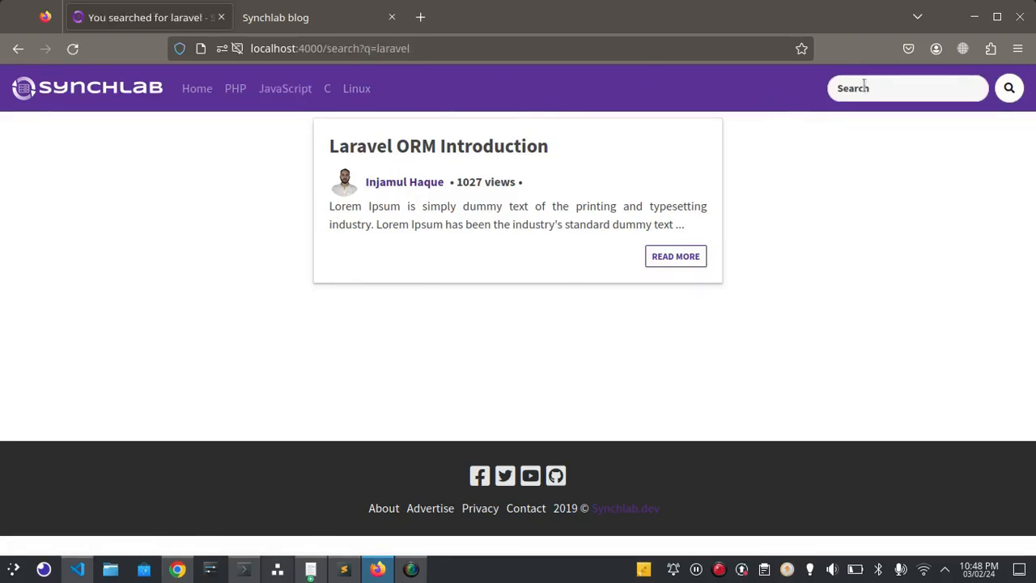
- Search the blog for 'javascript', leaving only the method-chaining post listed
{"action": "type", "text": "javas"}
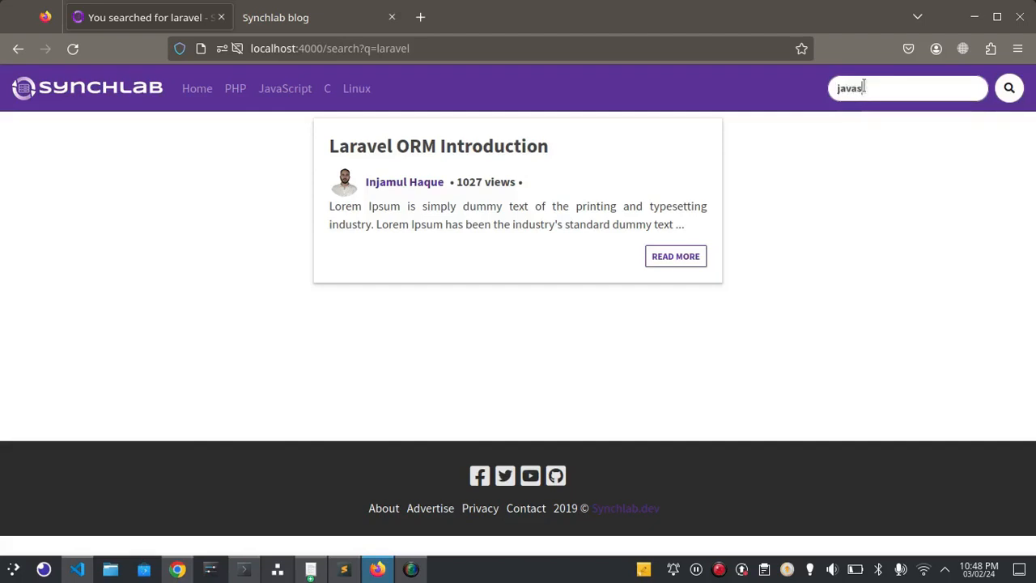
{"action": "key", "text": "Return"}
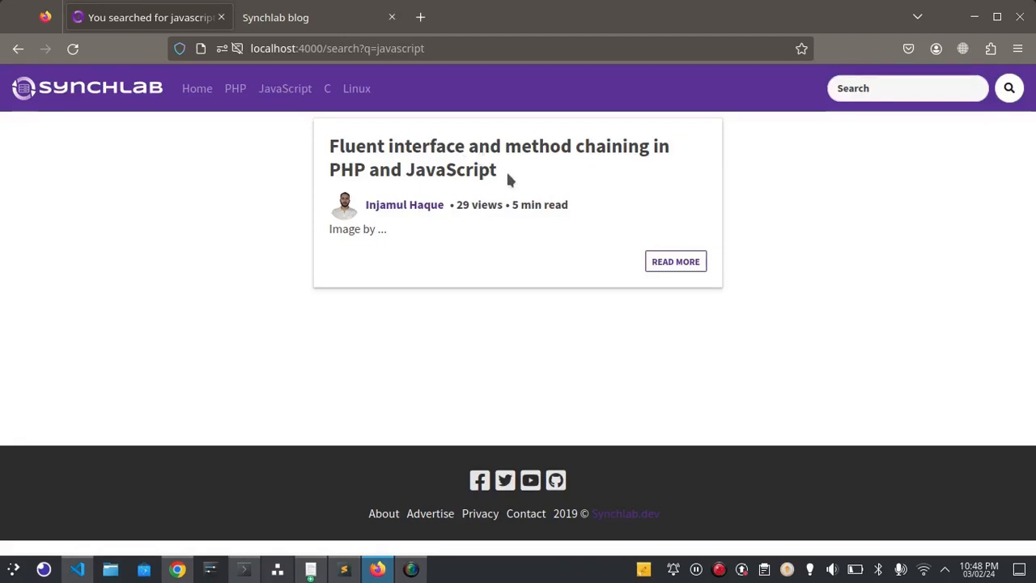
{"action": "double_click", "coordinate": [453, 170]}
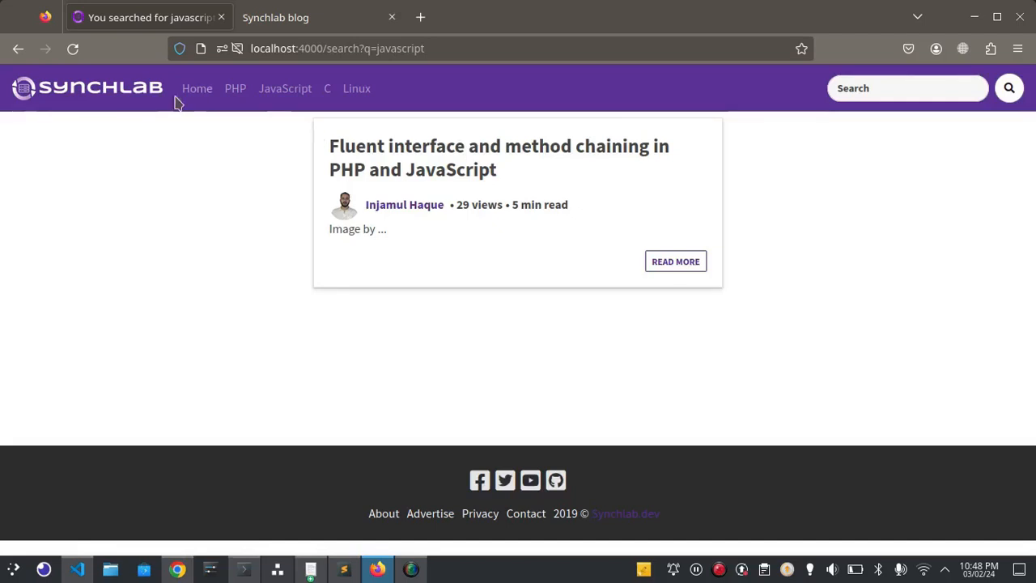
- From the home page, show the posts tagged #PYTHON
{"action": "left_click", "coordinate": [198, 88]}
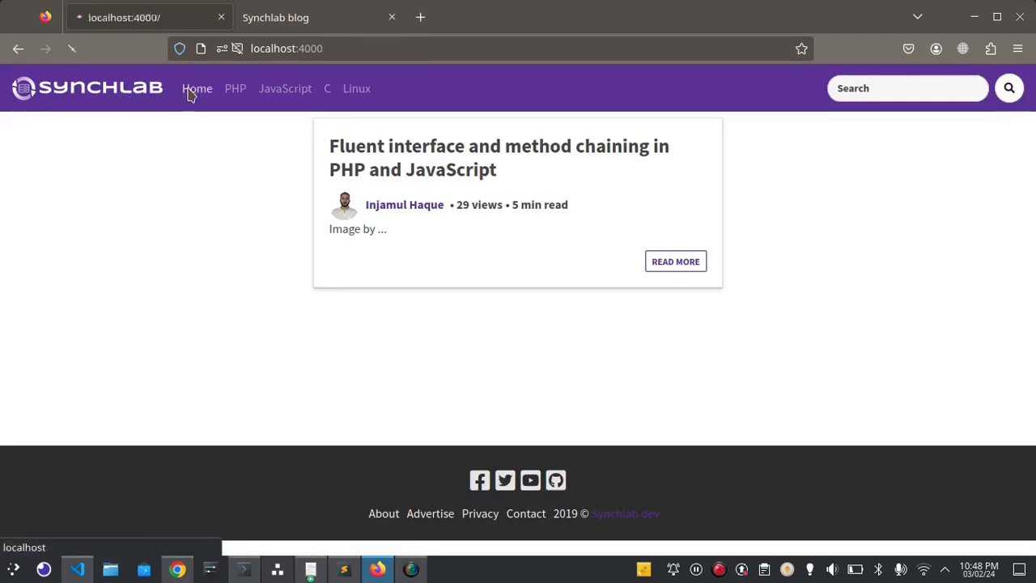
{"action": "left_click", "coordinate": [197, 87]}
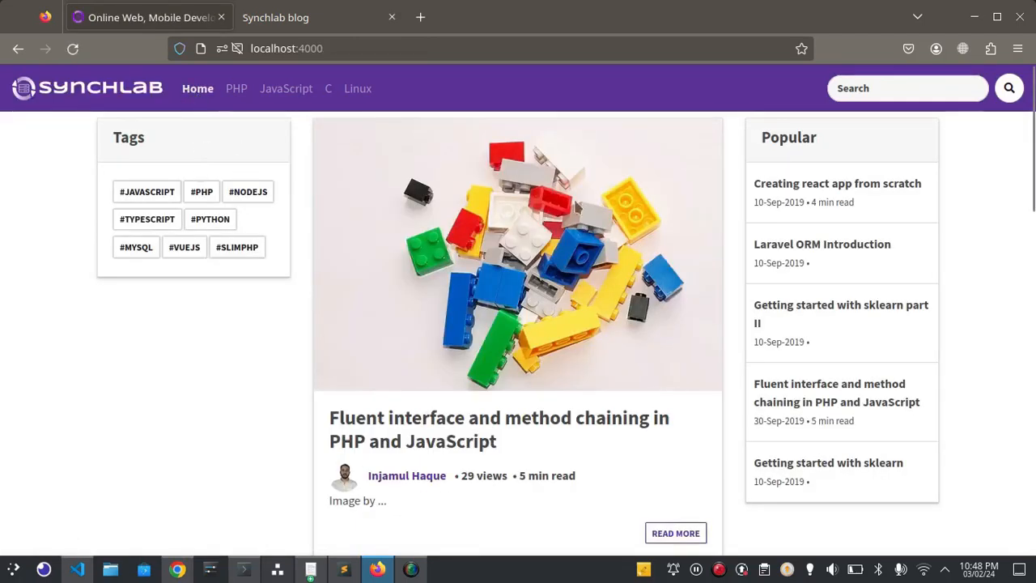
{"action": "mouse_move", "coordinate": [800, 418]}
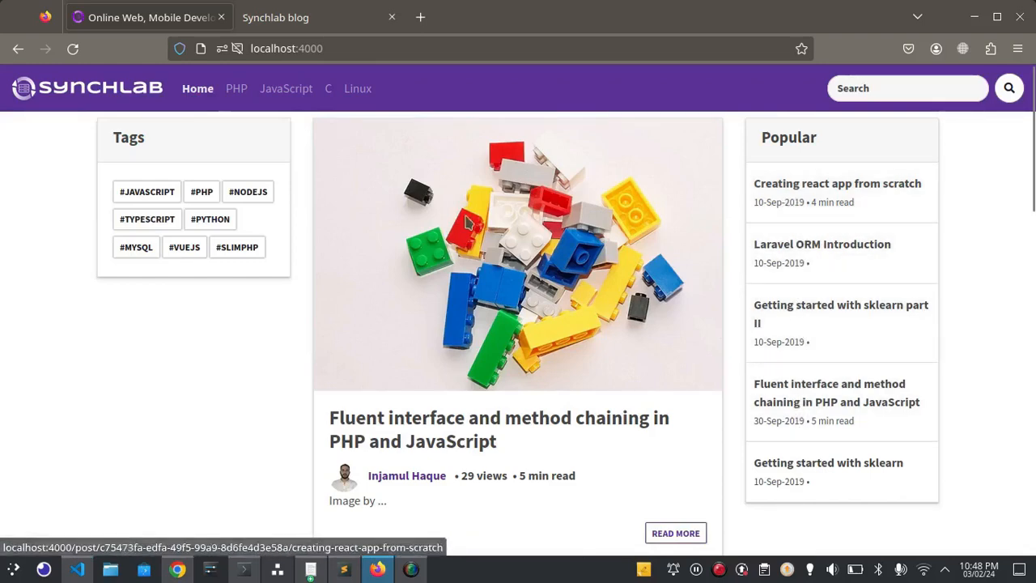
{"action": "mouse_move", "coordinate": [250, 191]}
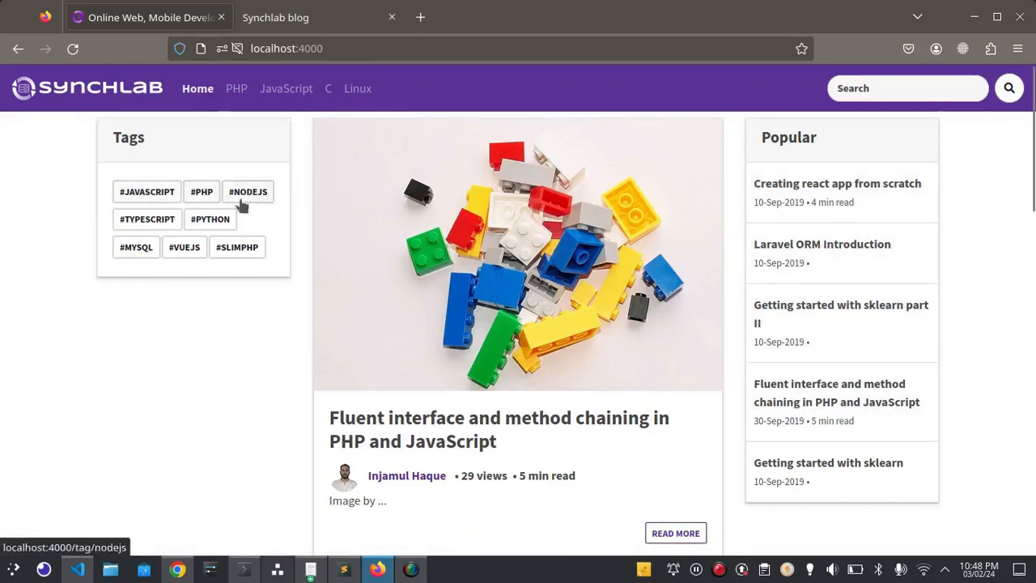
{"action": "left_click", "coordinate": [210, 219]}
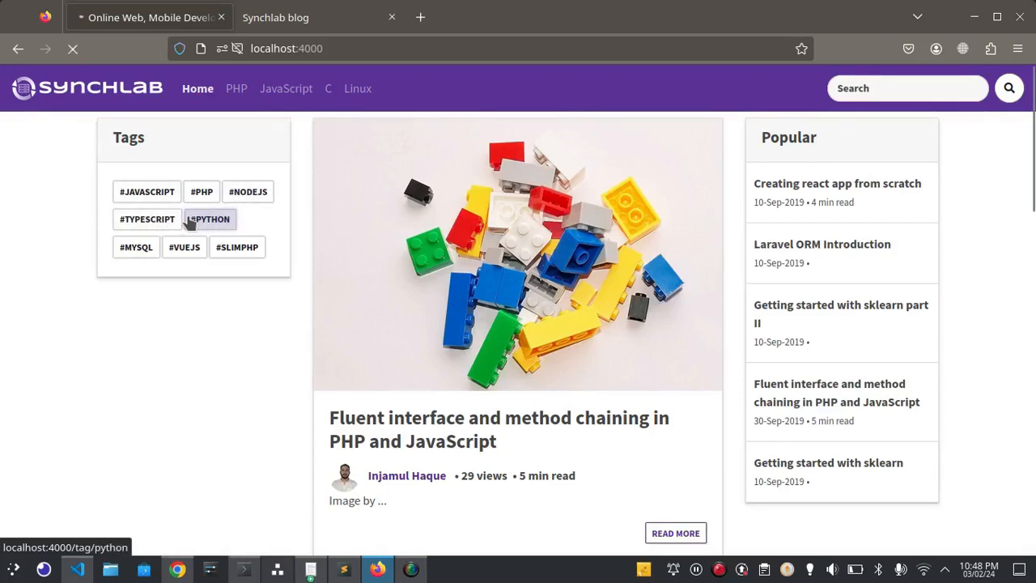
{"action": "left_click", "coordinate": [207, 219]}
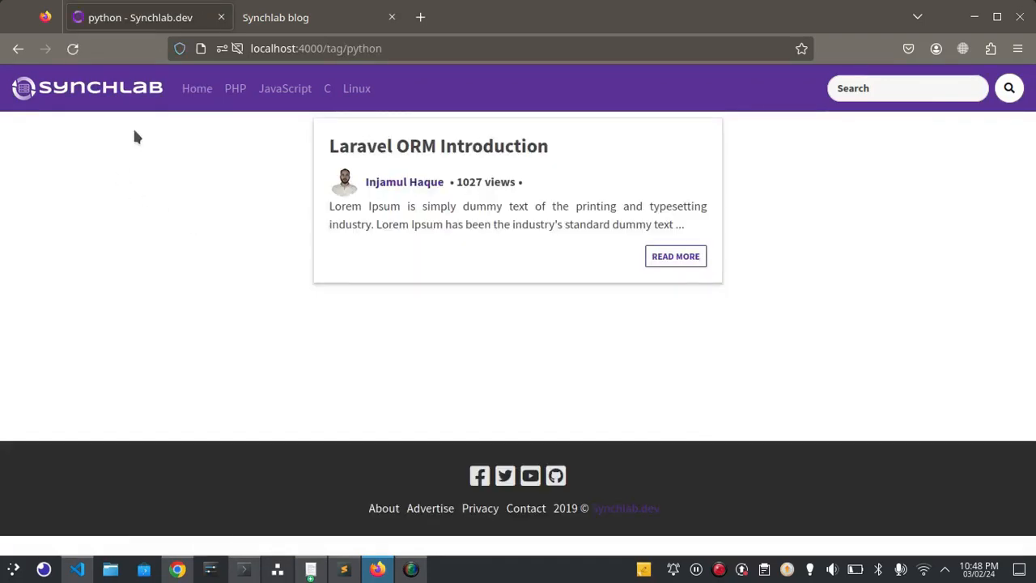
{"action": "mouse_move", "coordinate": [103, 97]}
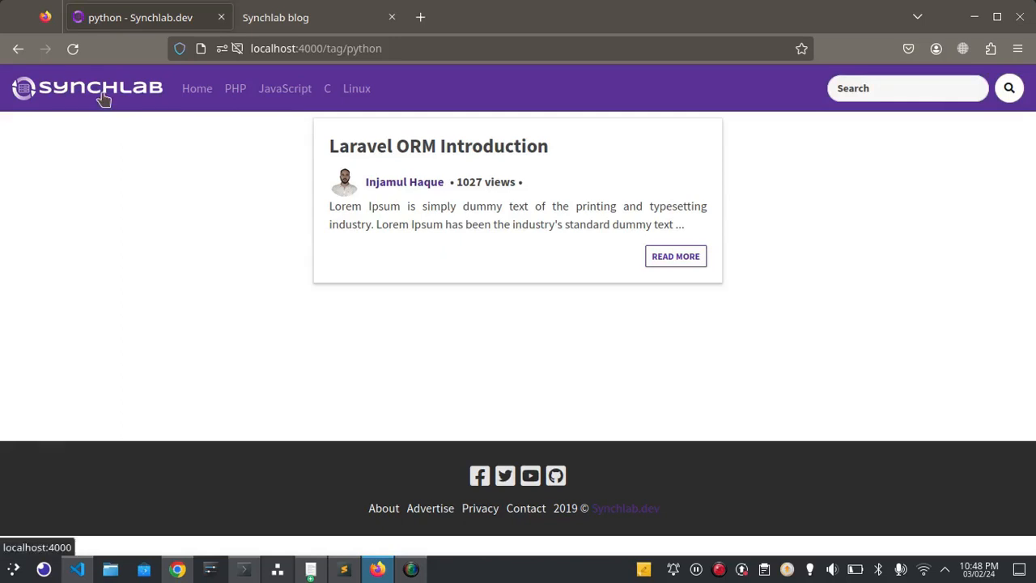
- Return home via the Synchlab logo and view the post list to its end
{"action": "left_click", "coordinate": [87, 88]}
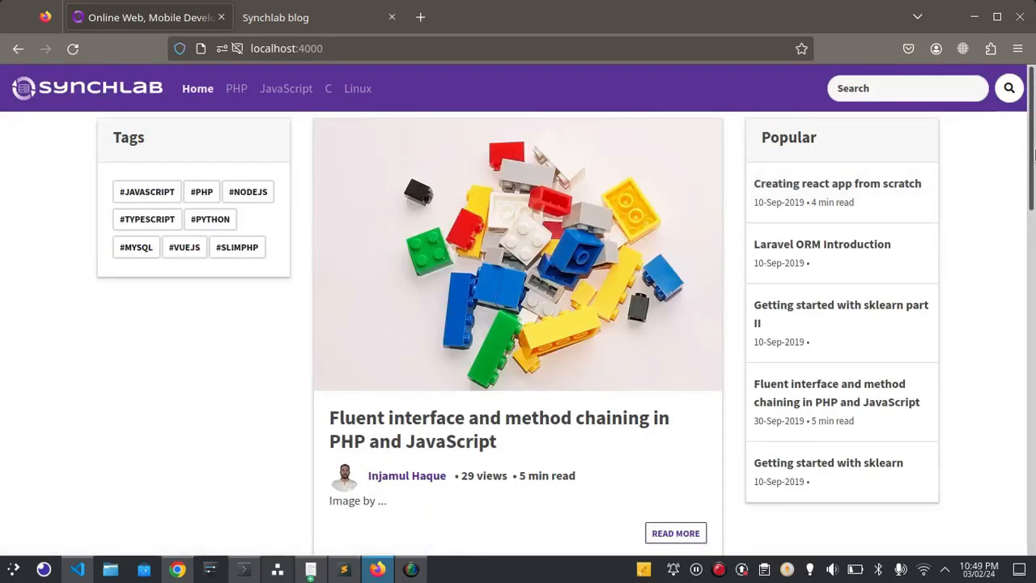
{"action": "scroll", "scroll_direction": "down", "scroll_amount": 3}
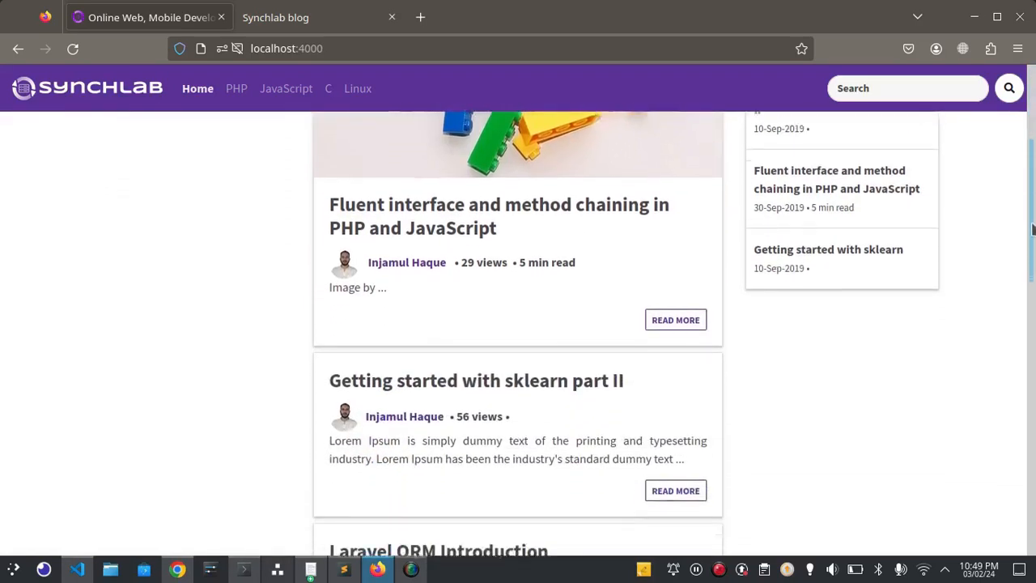
{"action": "scroll", "scroll_direction": "down", "scroll_amount": 3}
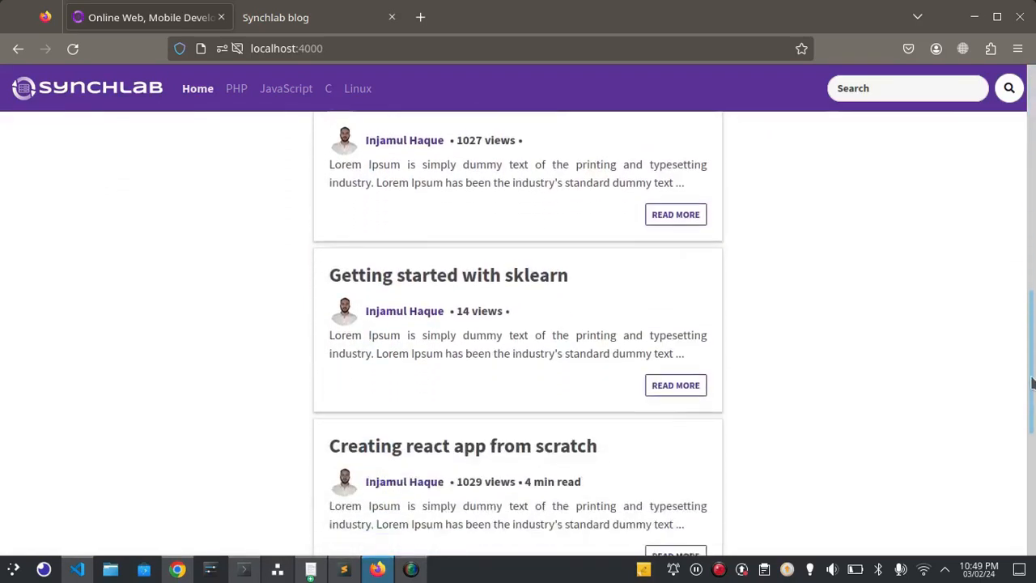
{"action": "scroll", "scroll_direction": "down", "scroll_amount": 3}
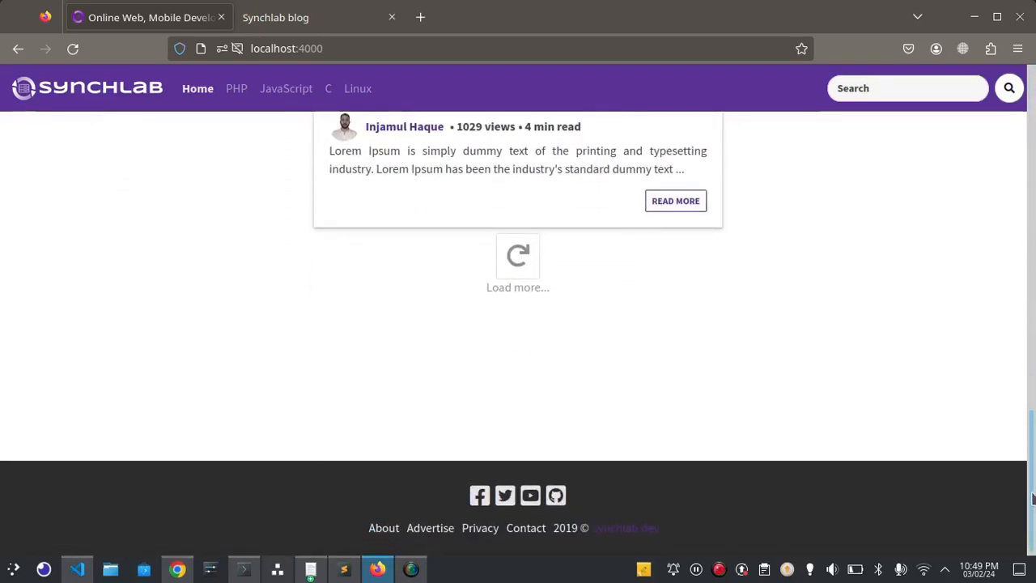
{"action": "mouse_move", "coordinate": [421, 460]}
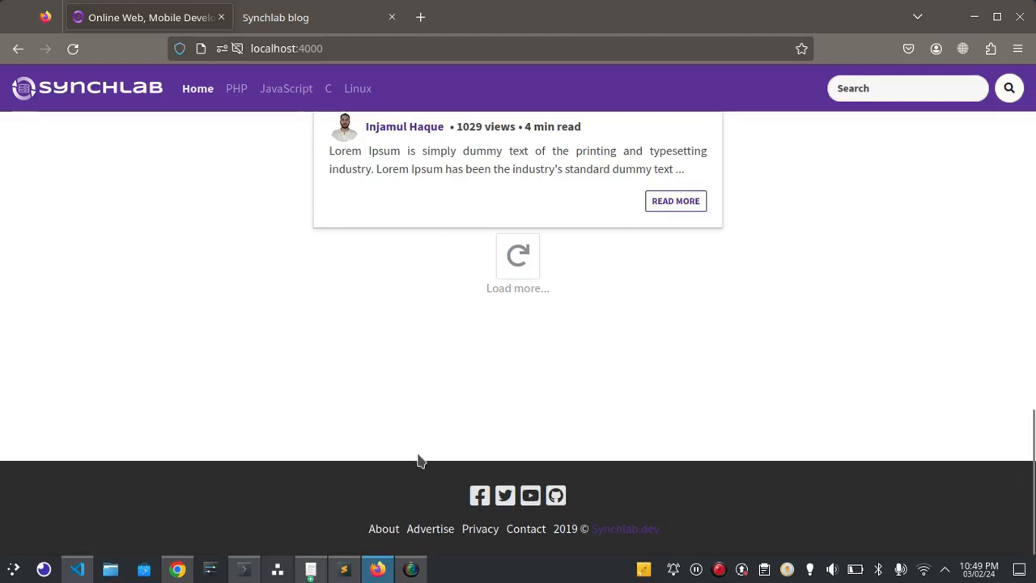
{"action": "left_click", "coordinate": [525, 528]}
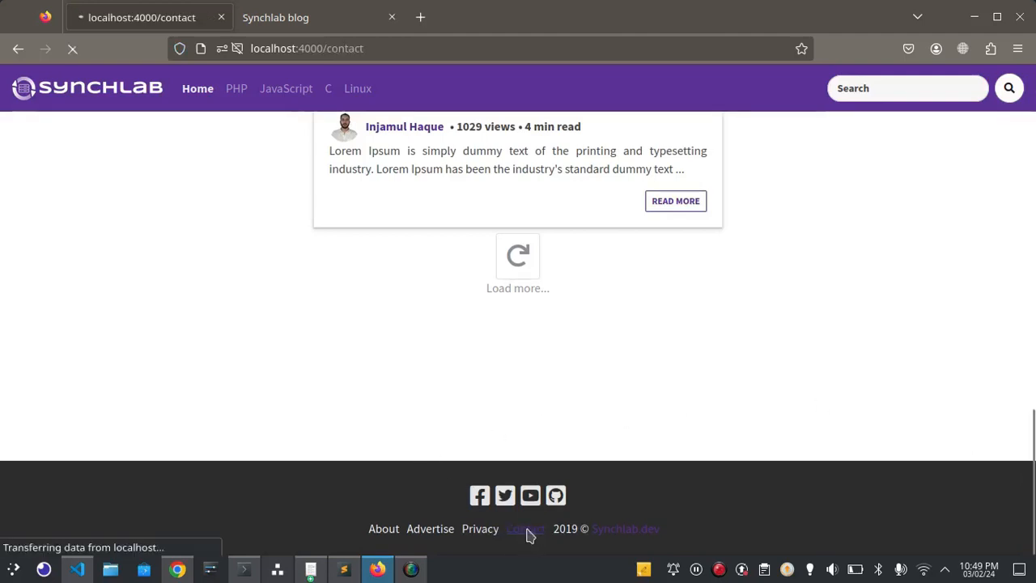
{"action": "left_click", "coordinate": [525, 528]}
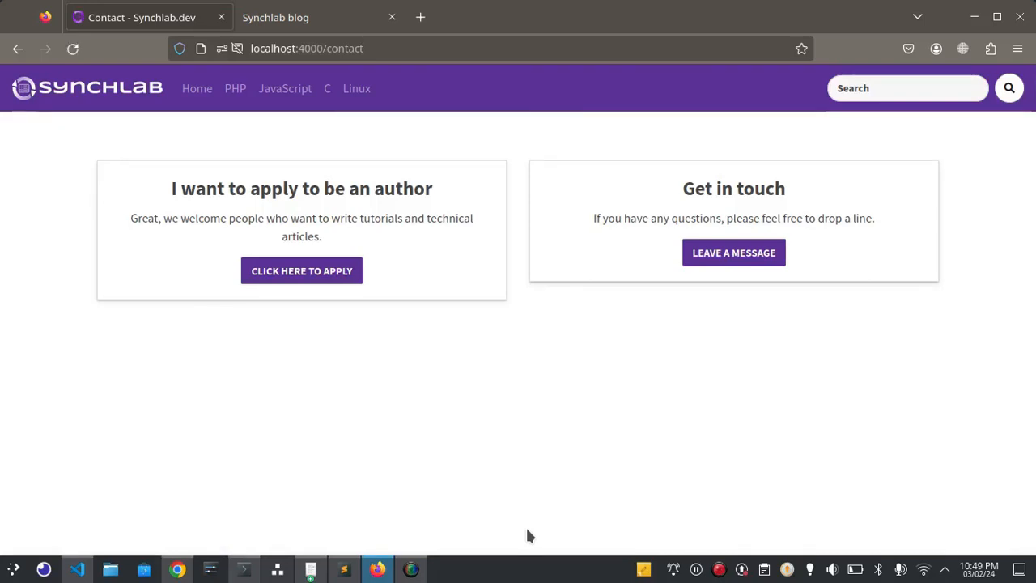
{"action": "mouse_move", "coordinate": [341, 437]}
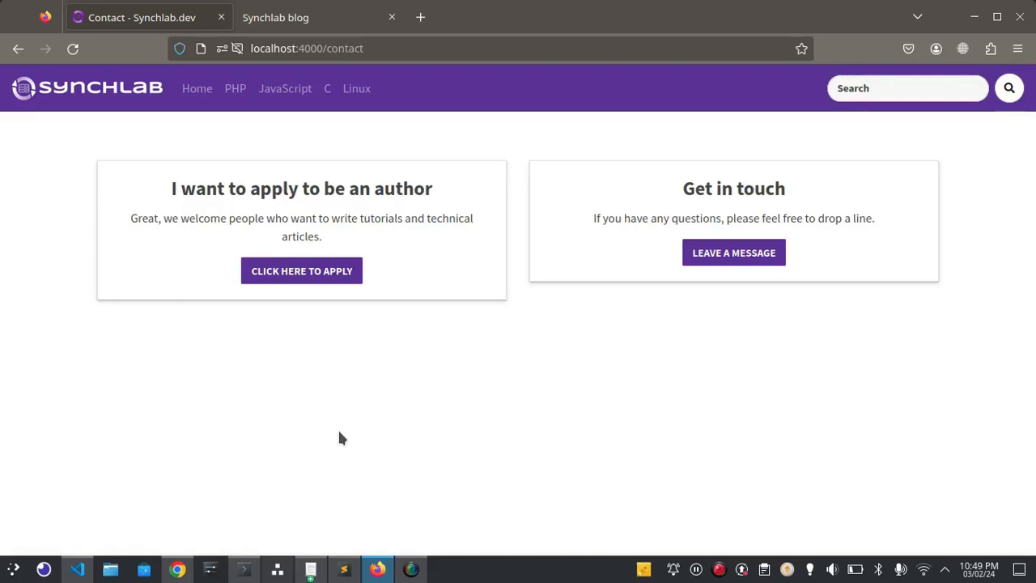
{"action": "mouse_move", "coordinate": [301, 272]}
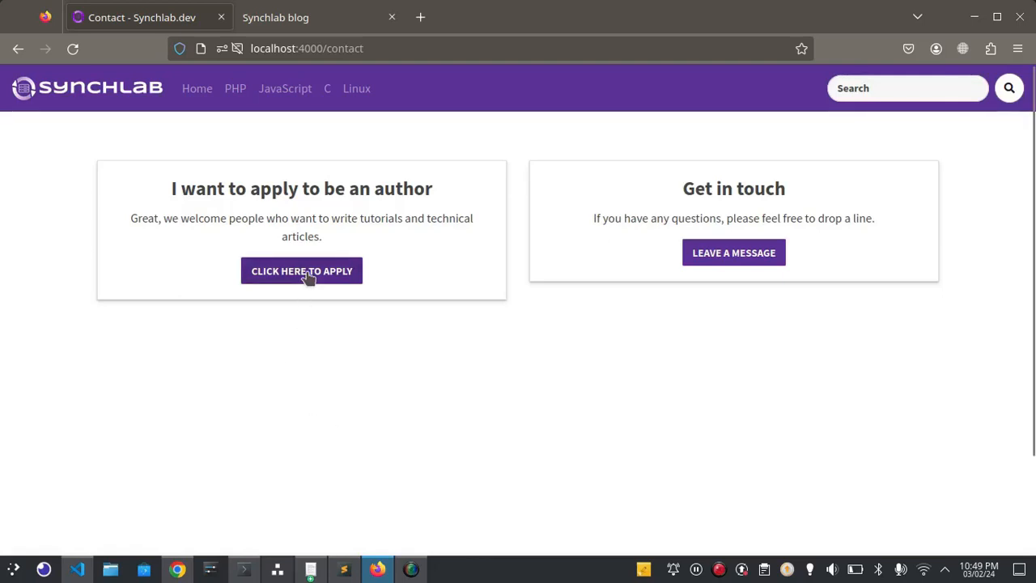
{"action": "left_click", "coordinate": [301, 271]}
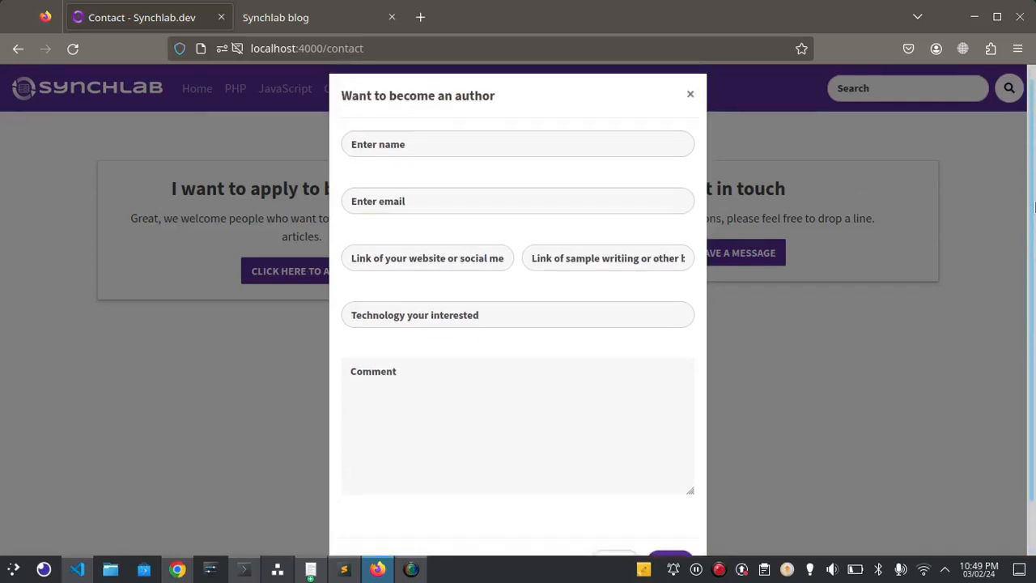
{"action": "scroll", "scroll_direction": "down", "scroll_amount": 3}
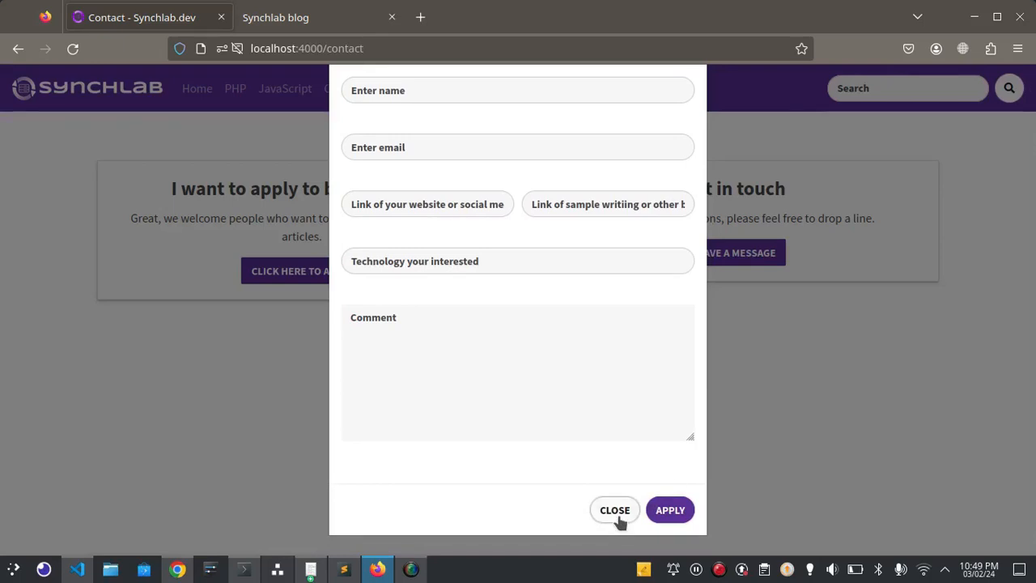
{"action": "left_click", "coordinate": [615, 510]}
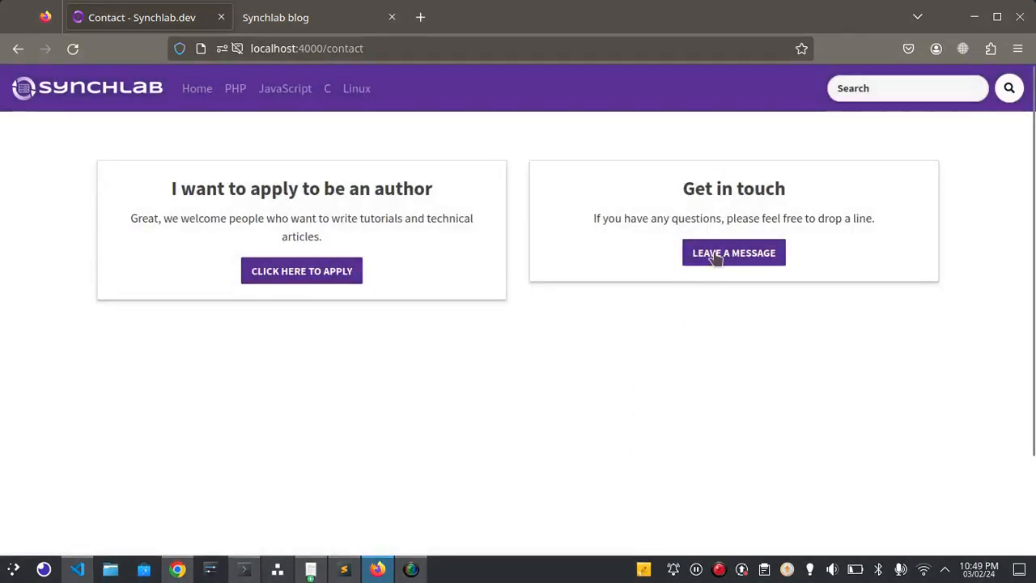
{"action": "left_click", "coordinate": [733, 252]}
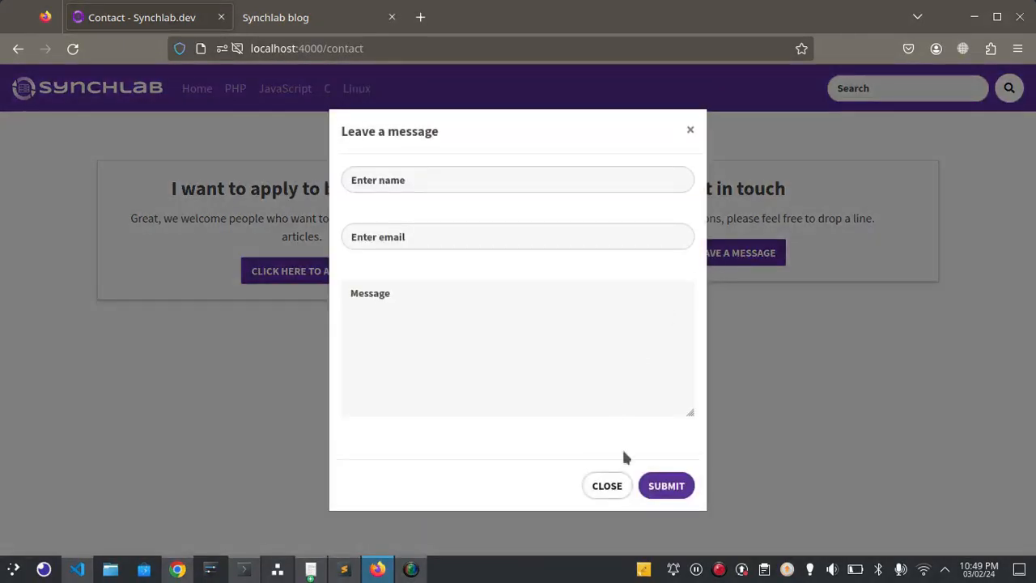
{"action": "left_click", "coordinate": [667, 485]}
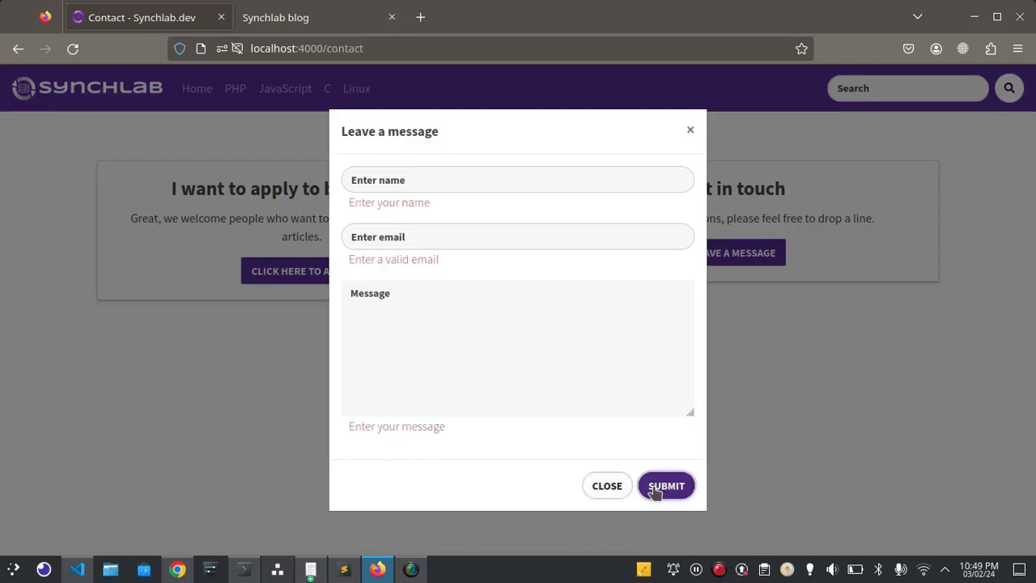
{"action": "mouse_move", "coordinate": [606, 486]}
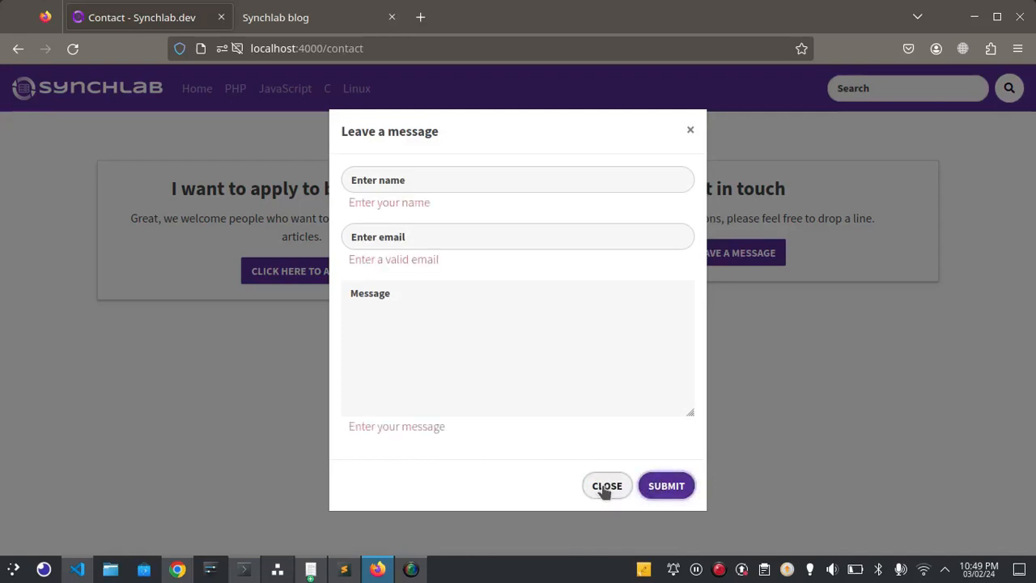
{"action": "mouse_move", "coordinate": [603, 492]}
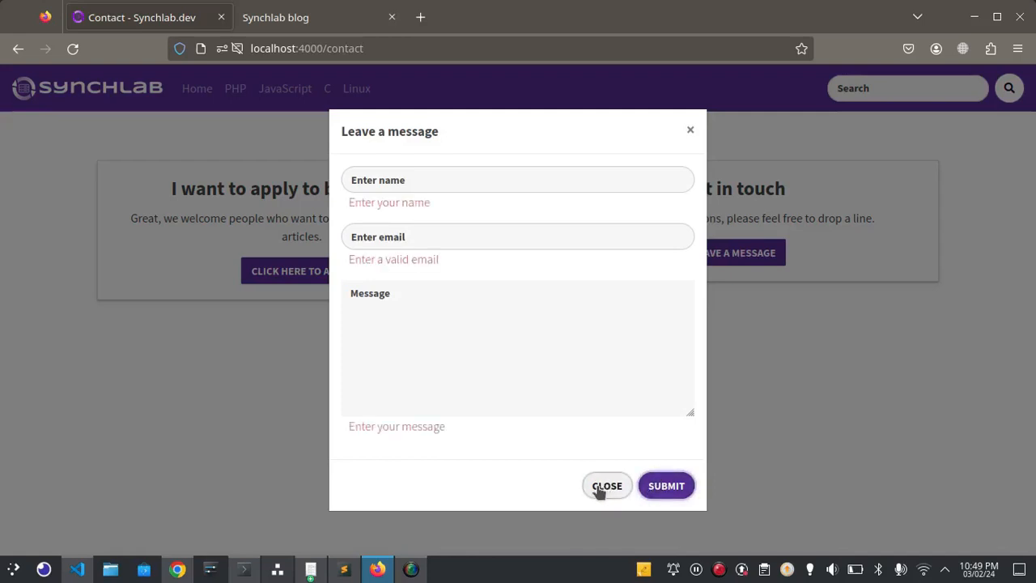
{"action": "left_click", "coordinate": [607, 486]}
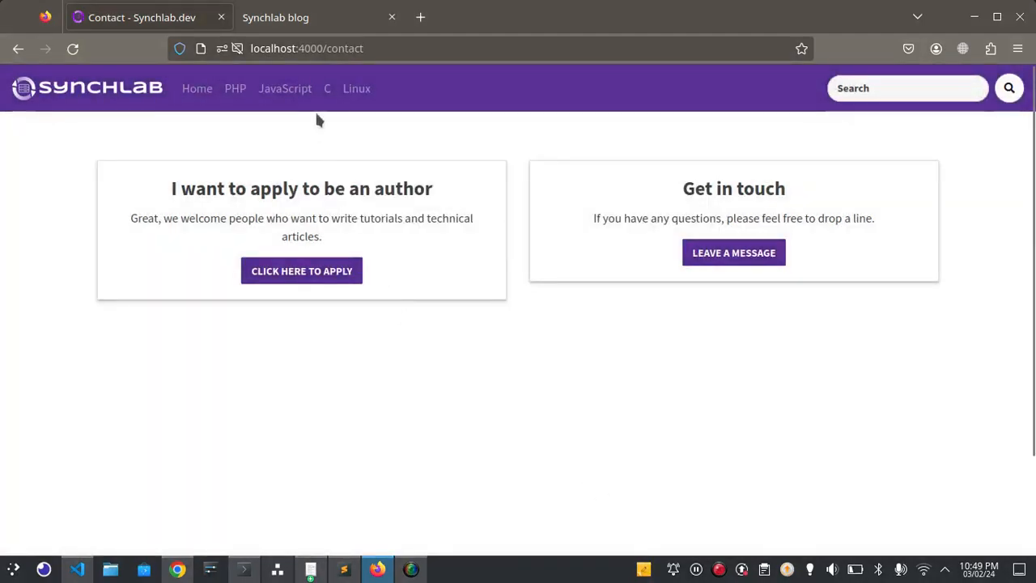
- Enter the member's email address and password into the admin panel login form
{"action": "left_click", "coordinate": [275, 16]}
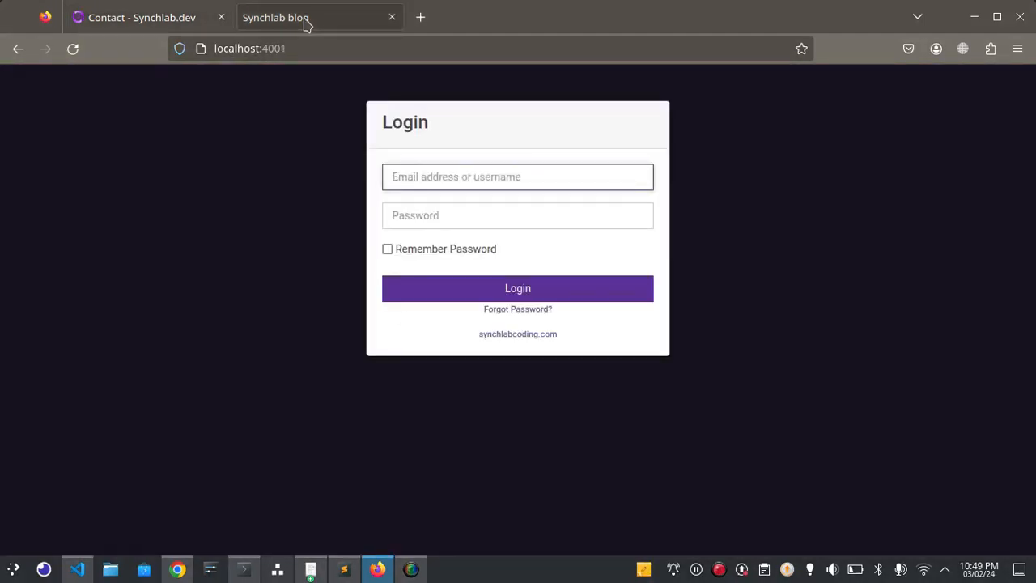
{"action": "left_click", "coordinate": [519, 177]}
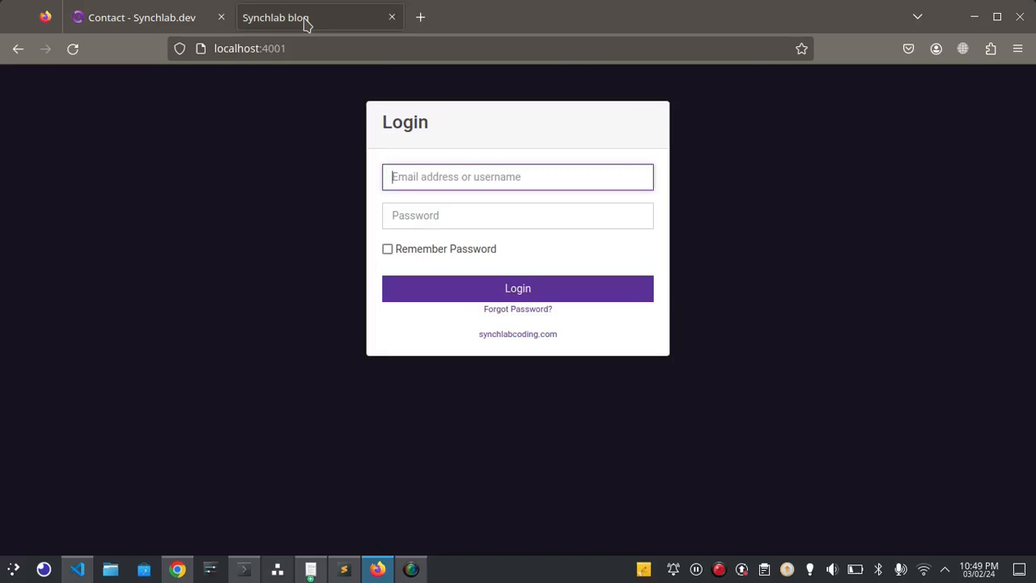
{"action": "mouse_move", "coordinate": [280, 188]}
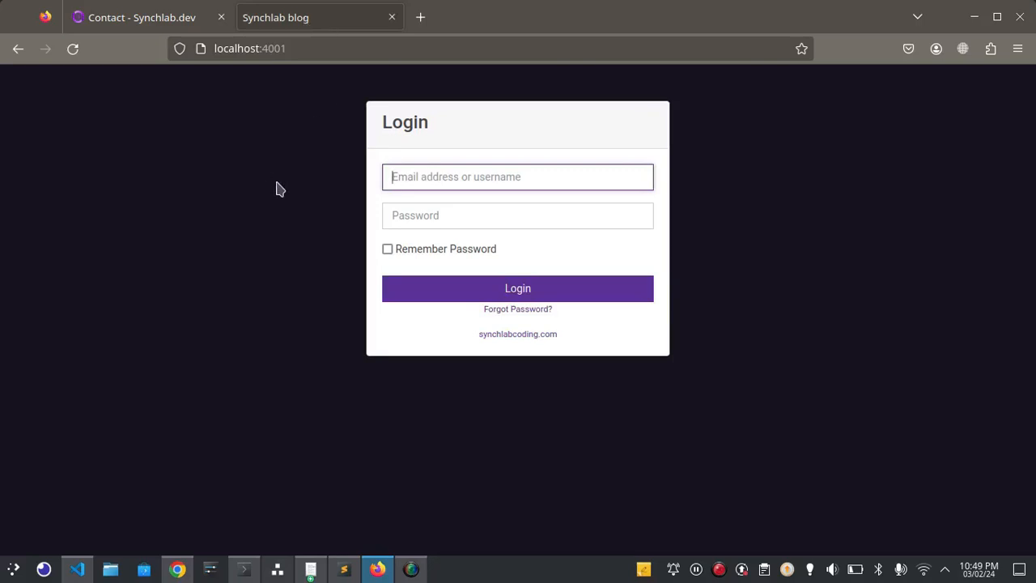
{"action": "mouse_move", "coordinate": [351, 178]}
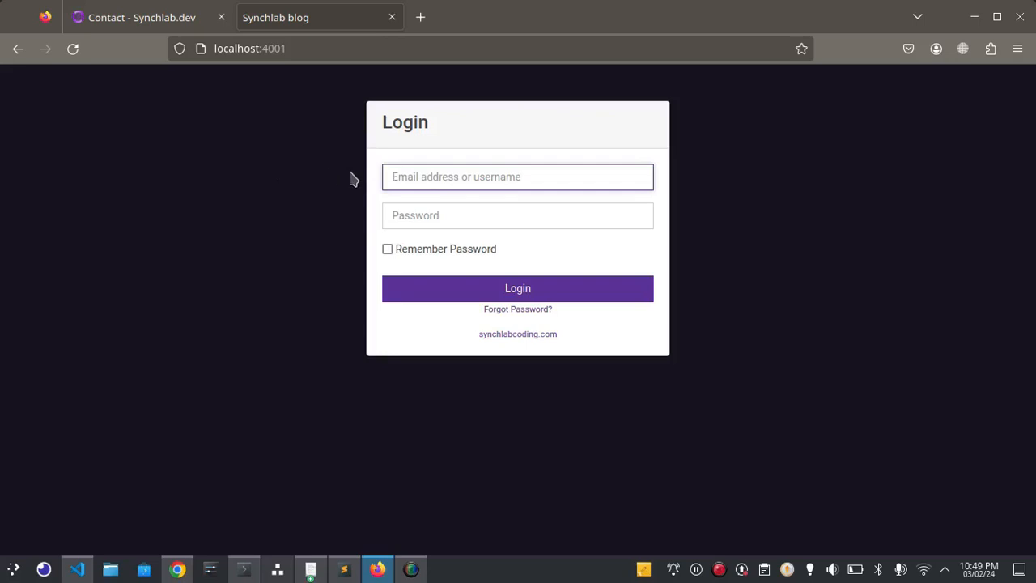
{"action": "left_click", "coordinate": [518, 176]}
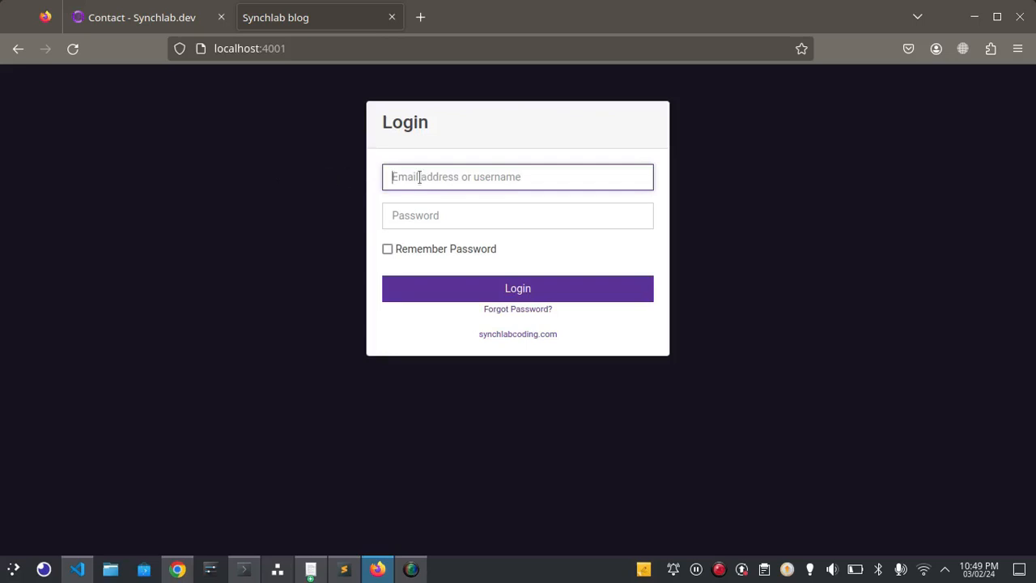
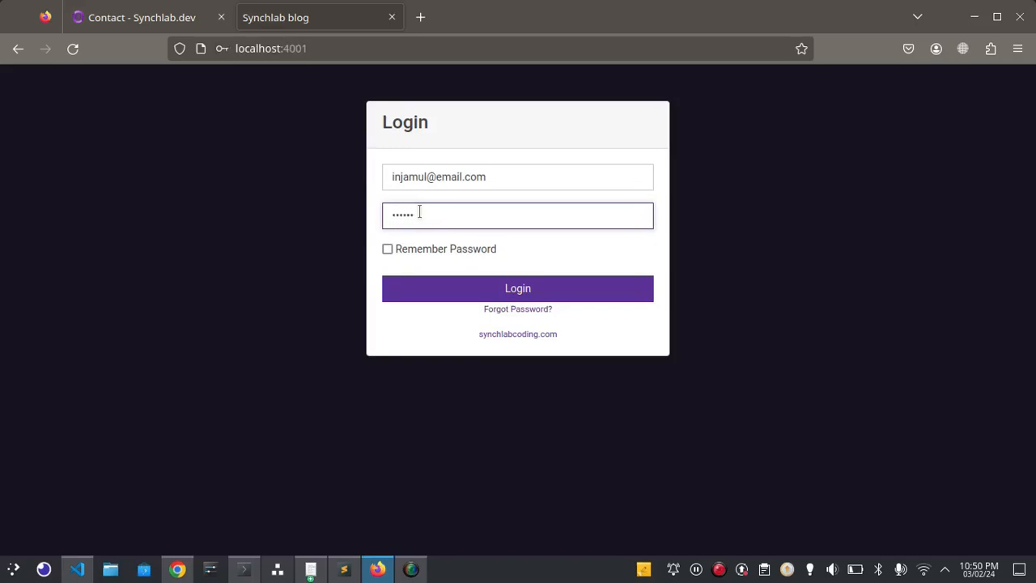
- Log in, decline Firefox's save-password prompt, and review the dashboard overview
{"action": "left_click", "coordinate": [518, 288]}
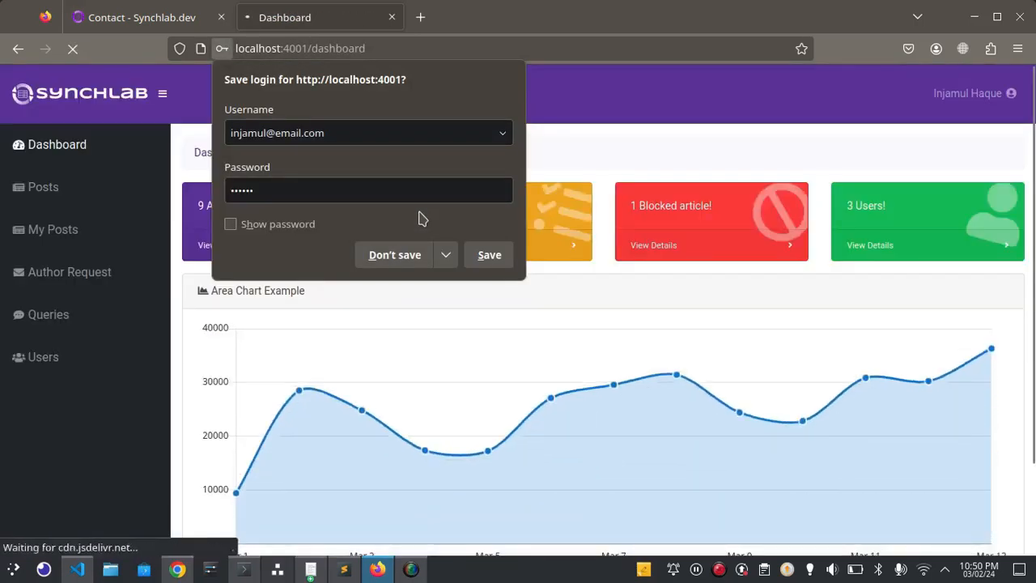
{"action": "left_click", "coordinate": [395, 254]}
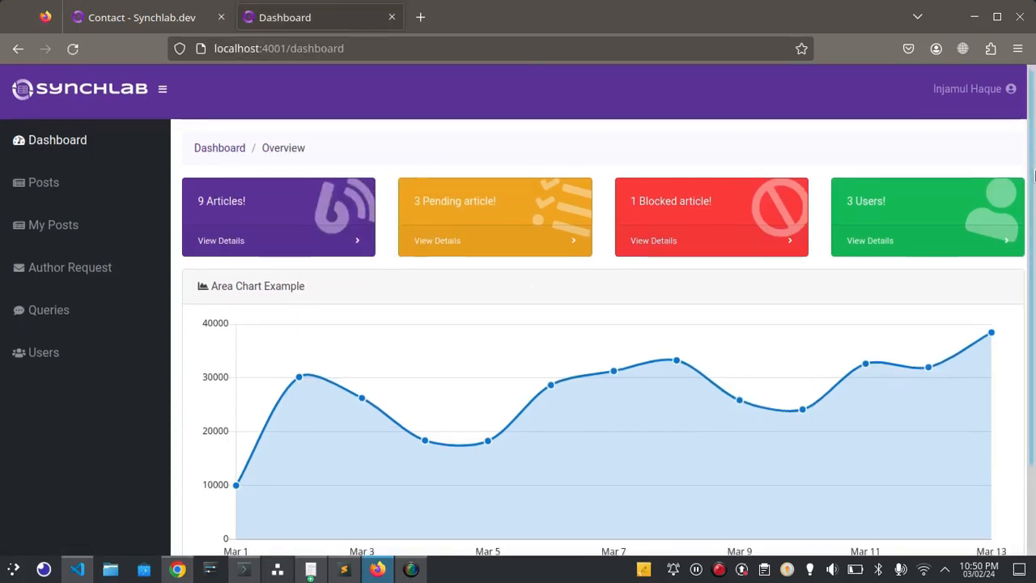
{"action": "scroll", "scroll_direction": "down", "scroll_amount": 3}
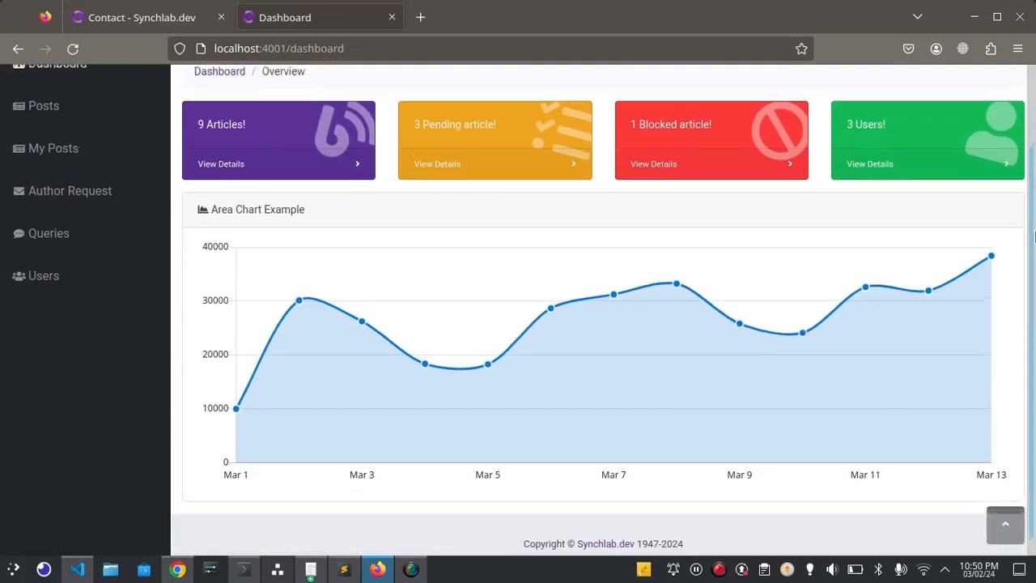
{"action": "scroll", "scroll_direction": "up", "scroll_amount": 3}
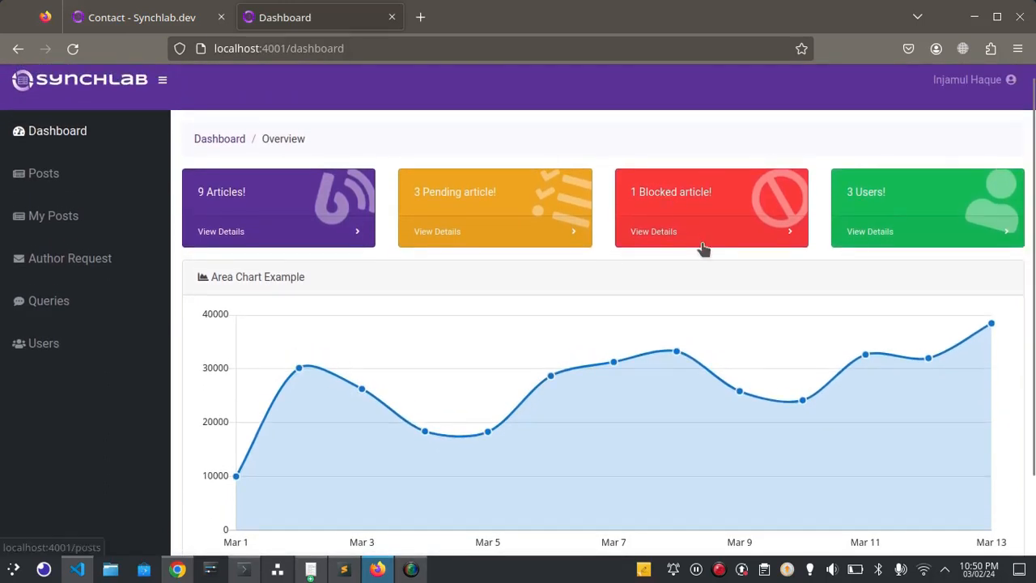
{"action": "mouse_move", "coordinate": [246, 170]}
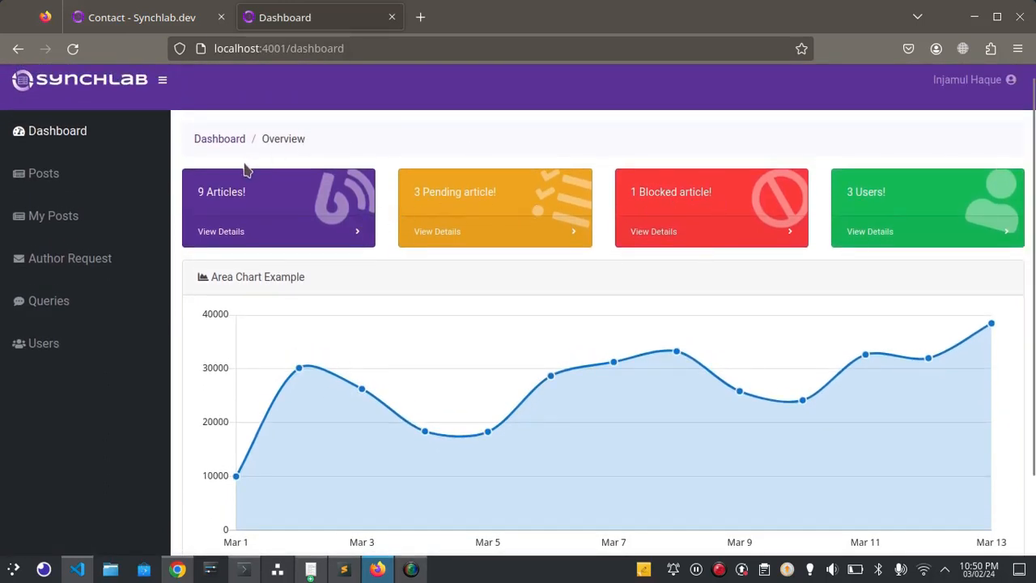
{"action": "mouse_move", "coordinate": [792, 201]}
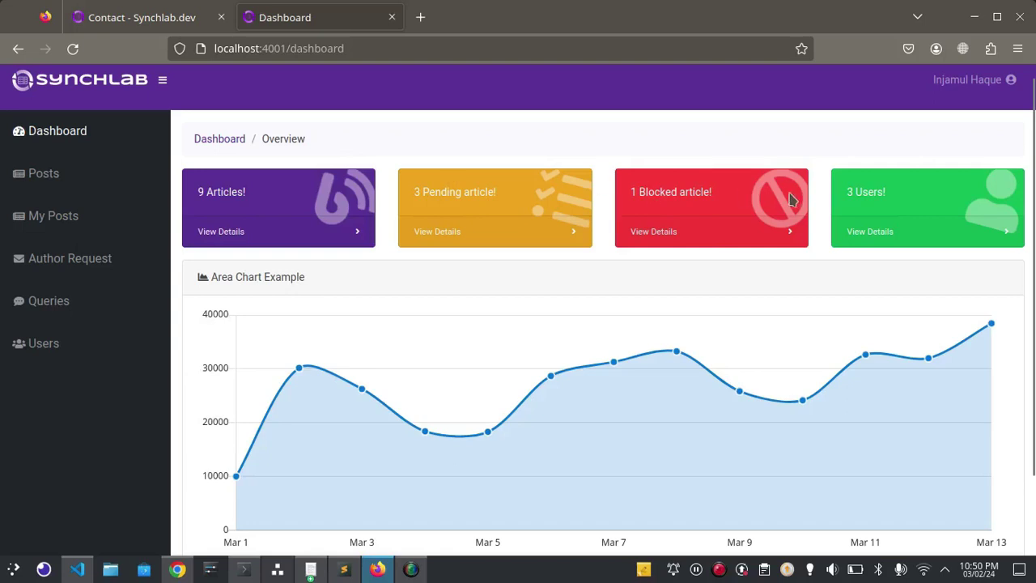
{"action": "mouse_move", "coordinate": [44, 173]}
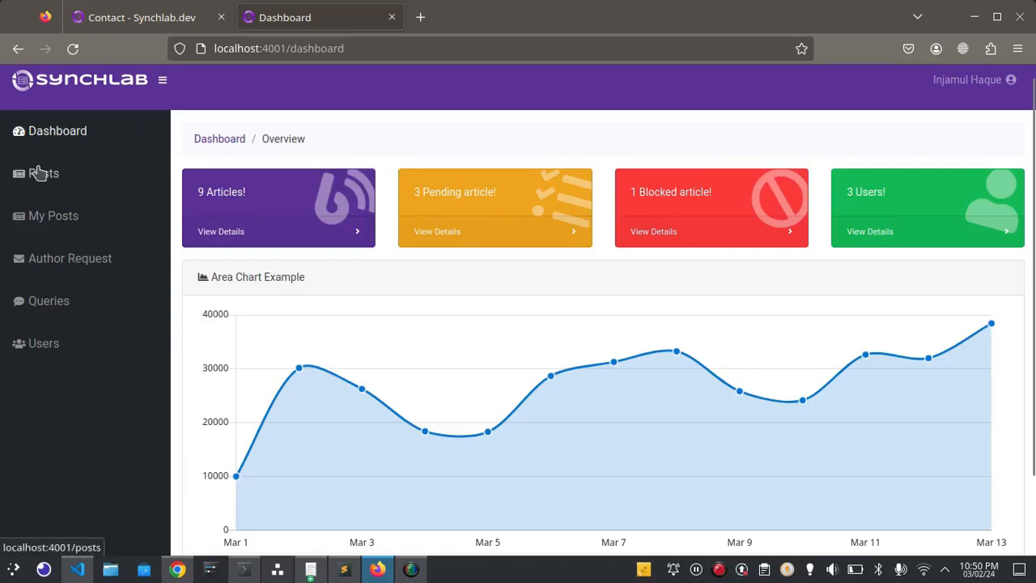
- Show the Posts page listing all 9 posts with their statuses and dates
{"action": "left_click", "coordinate": [44, 174]}
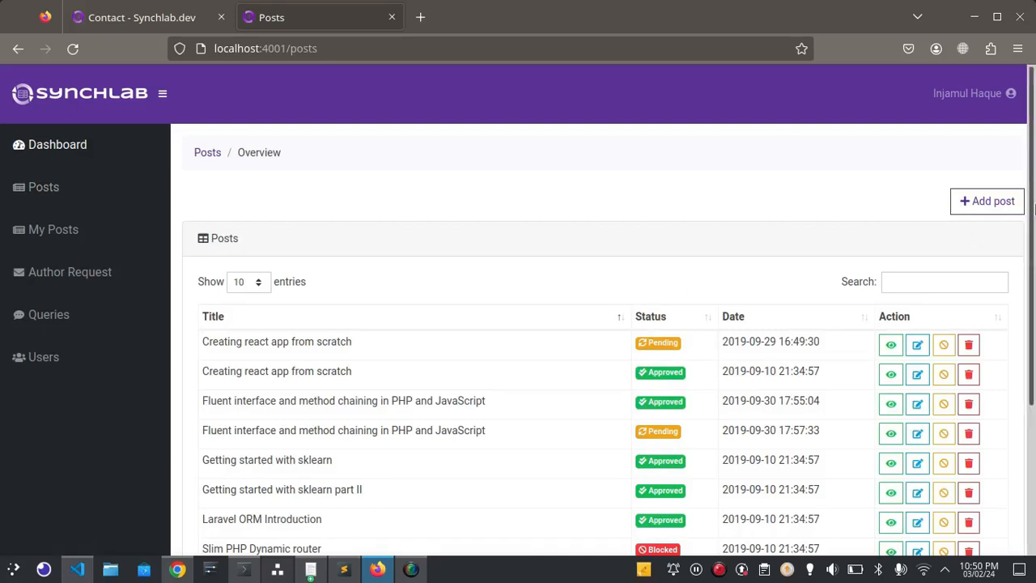
{"action": "scroll", "scroll_direction": "down", "scroll_amount": 3}
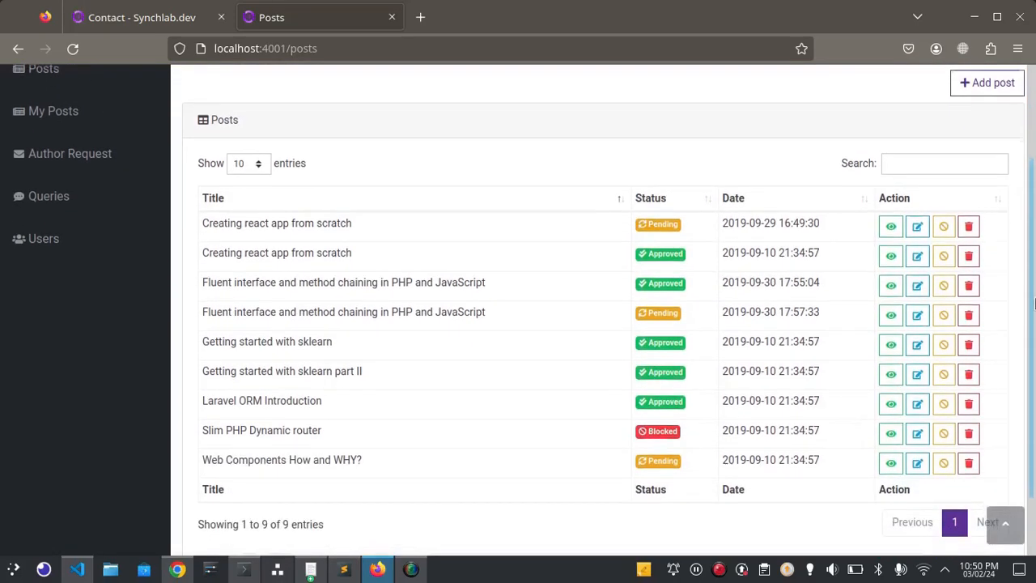
{"action": "scroll", "scroll_direction": "up", "scroll_amount": 3}
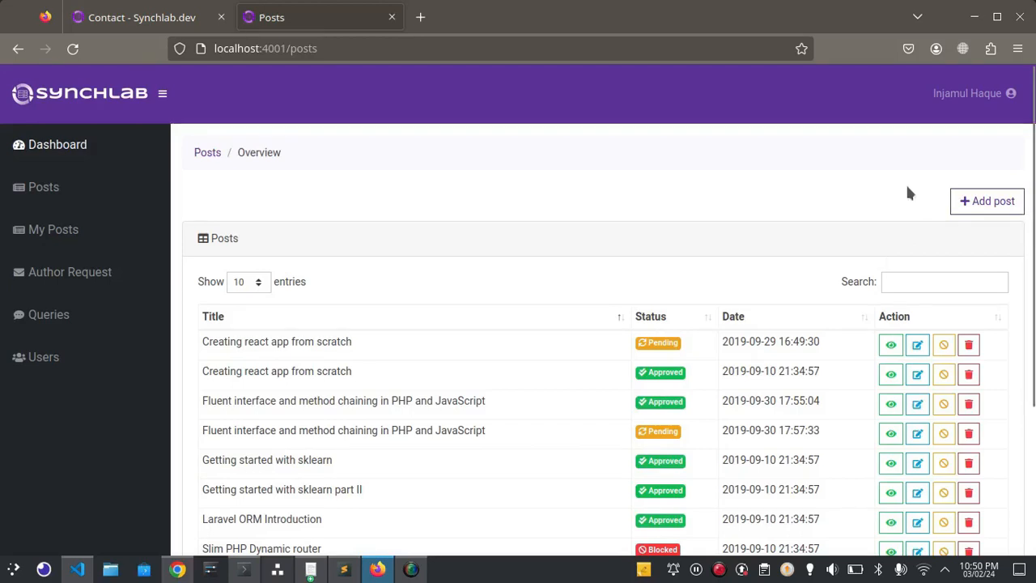
{"action": "mouse_move", "coordinate": [988, 201]}
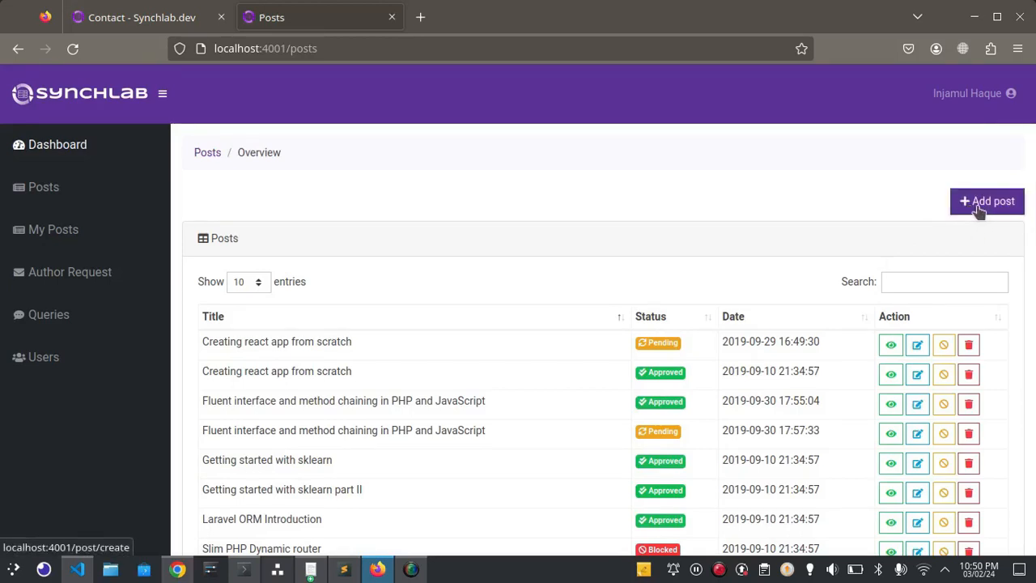
{"action": "left_click", "coordinate": [988, 200]}
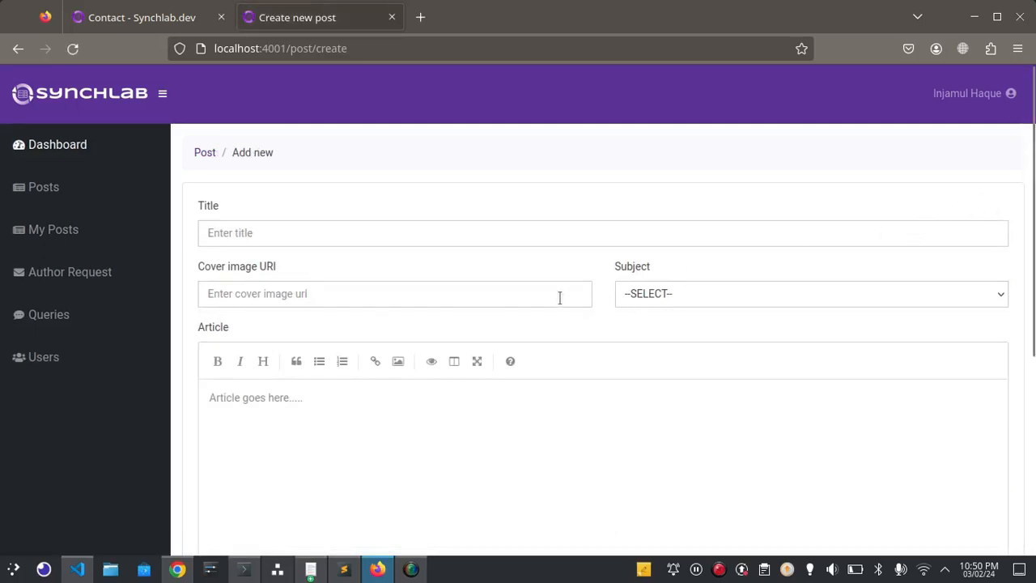
{"action": "mouse_move", "coordinate": [712, 295]}
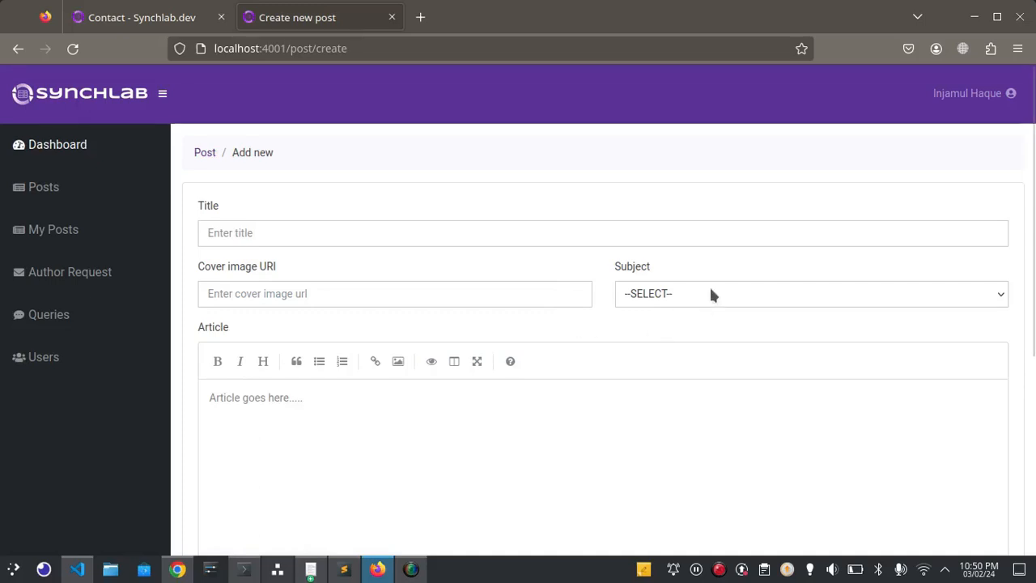
{"action": "scroll", "scroll_direction": "up", "scroll_amount": 3}
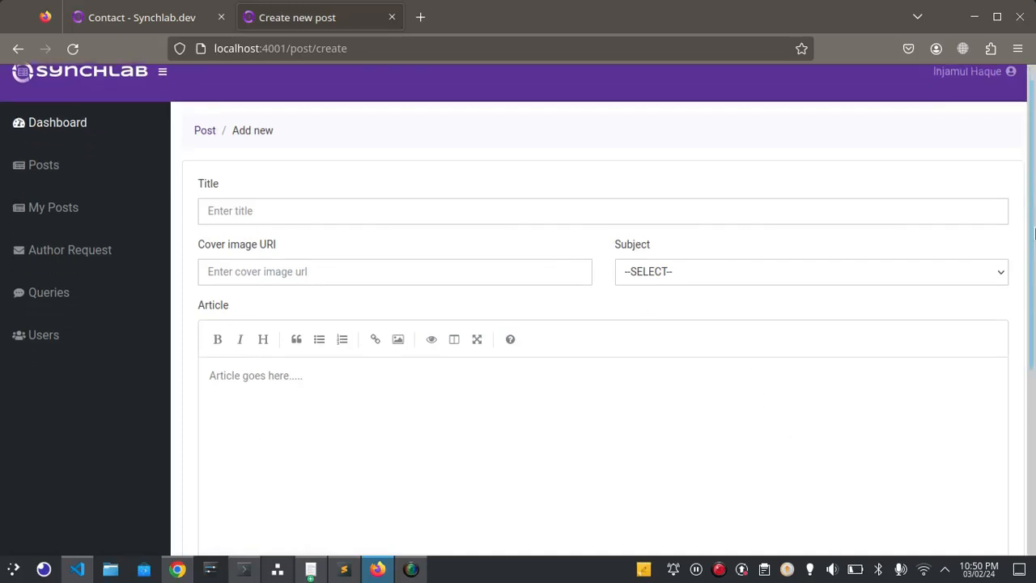
{"action": "scroll", "scroll_direction": "down", "scroll_amount": 3}
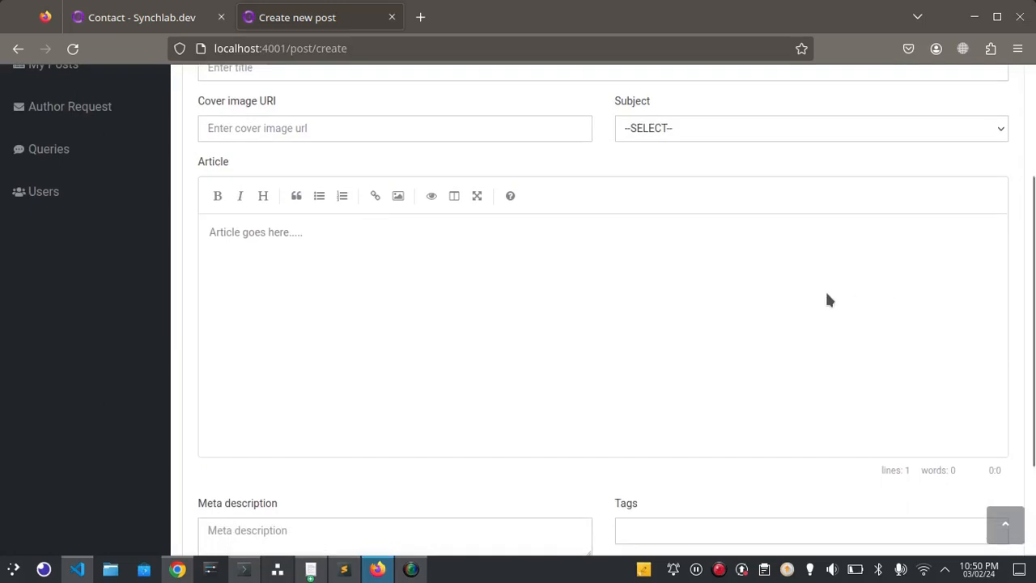
{"action": "mouse_move", "coordinate": [745, 294]}
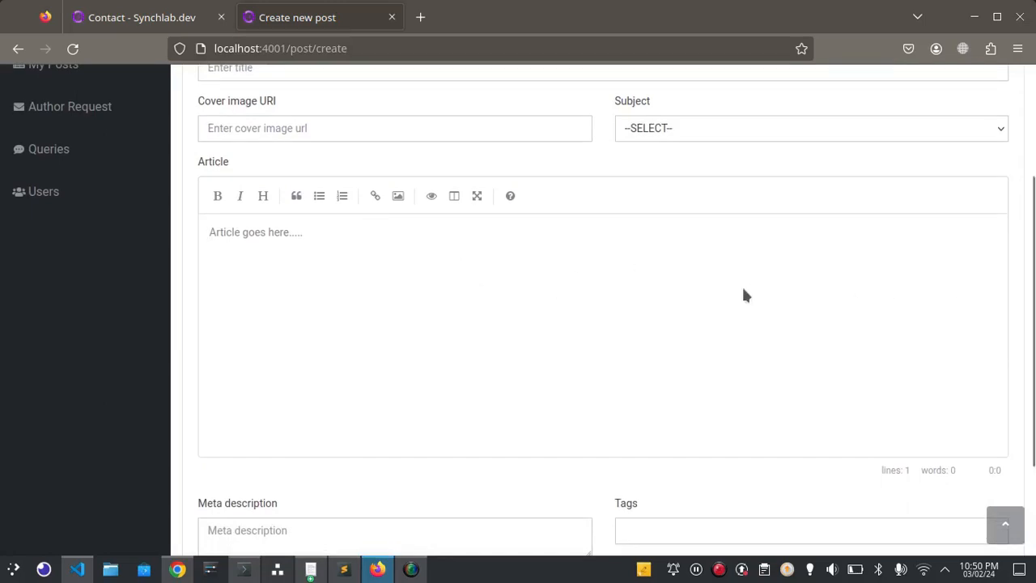
{"action": "scroll", "scroll_direction": "down", "scroll_amount": 3}
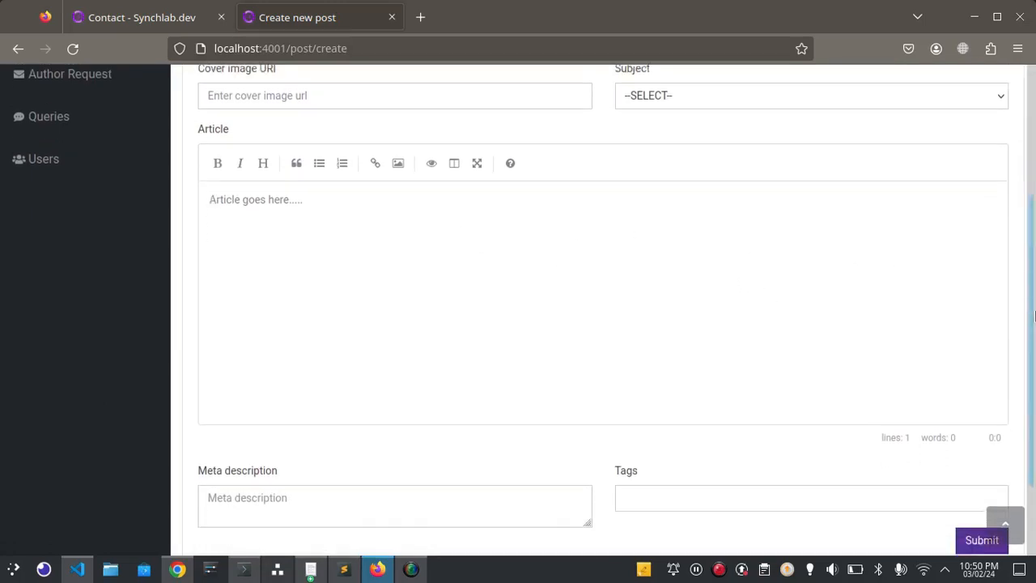
{"action": "scroll", "scroll_direction": "down", "scroll_amount": 3}
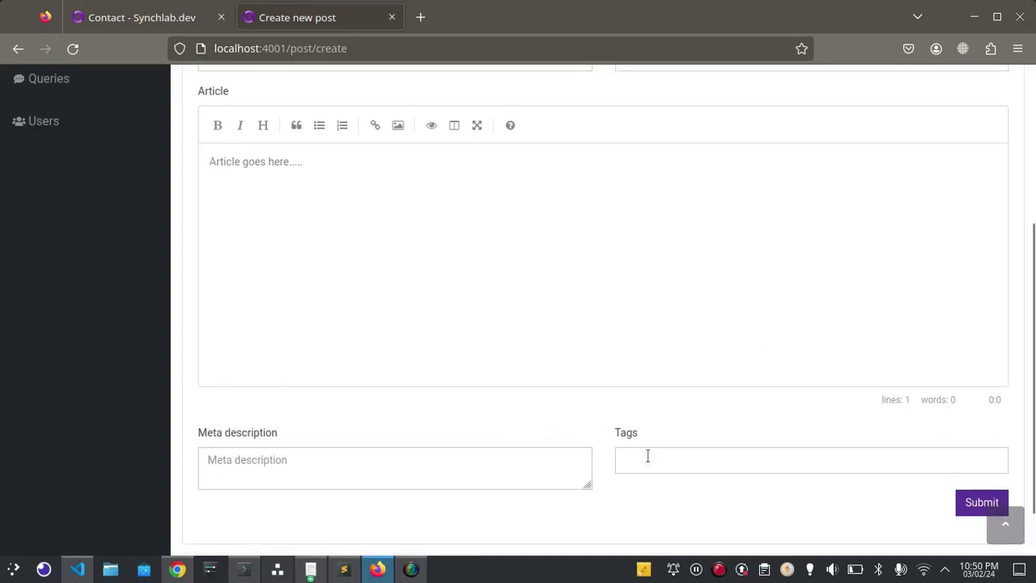
{"action": "scroll", "scroll_direction": "down", "scroll_amount": 3}
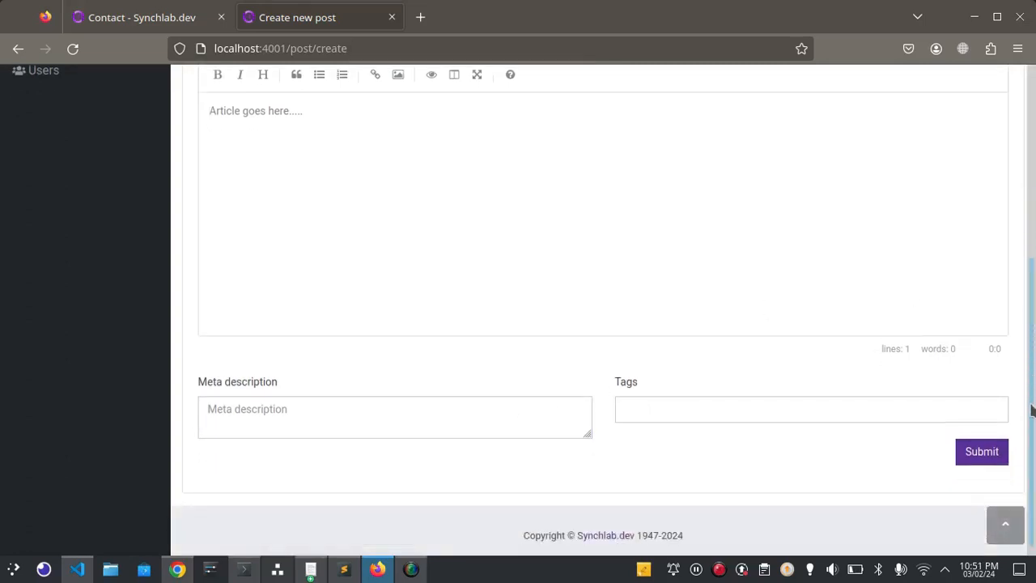
{"action": "scroll", "scroll_direction": "up", "scroll_amount": 3}
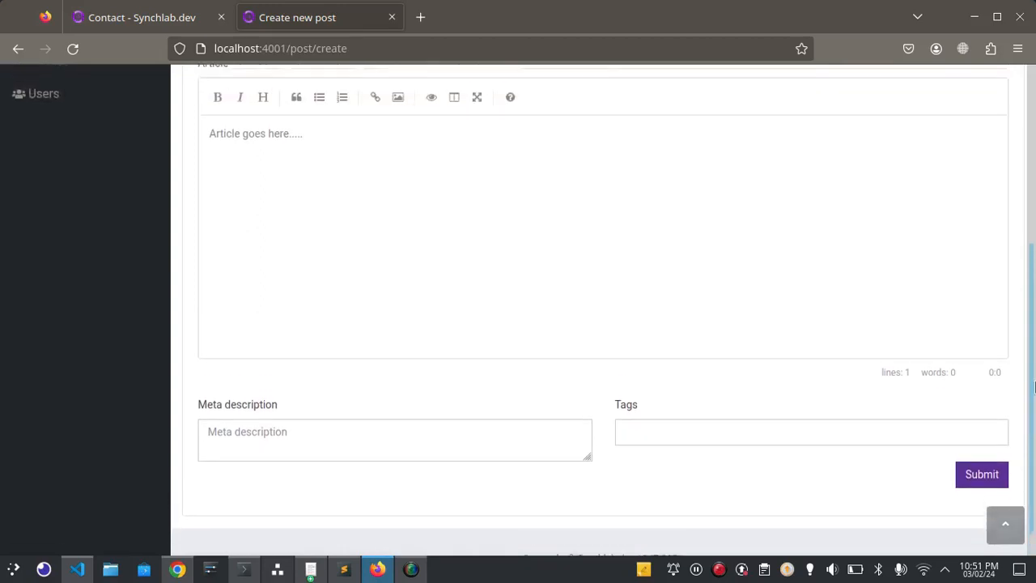
{"action": "scroll", "scroll_direction": "up", "scroll_amount": 3}
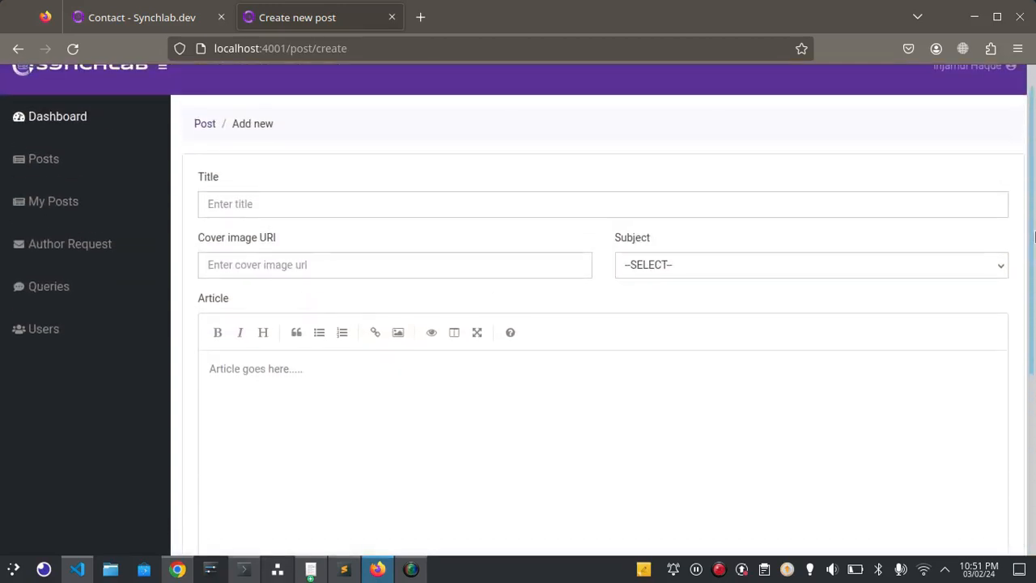
{"action": "scroll", "scroll_direction": "up", "scroll_amount": 3}
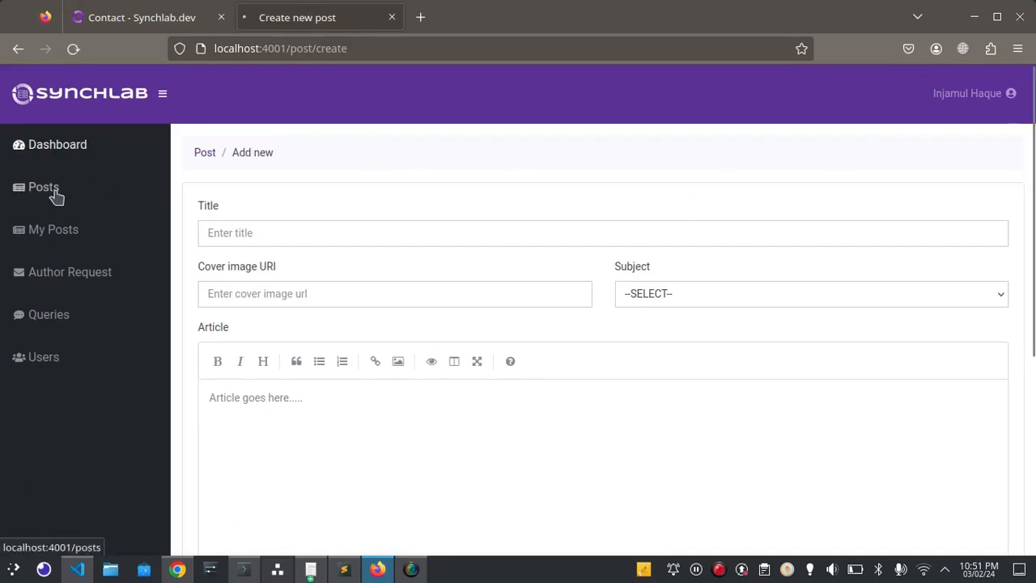
- Show the posts list and view the pending 'Creating react app from scratch' post
{"action": "left_click", "coordinate": [42, 188]}
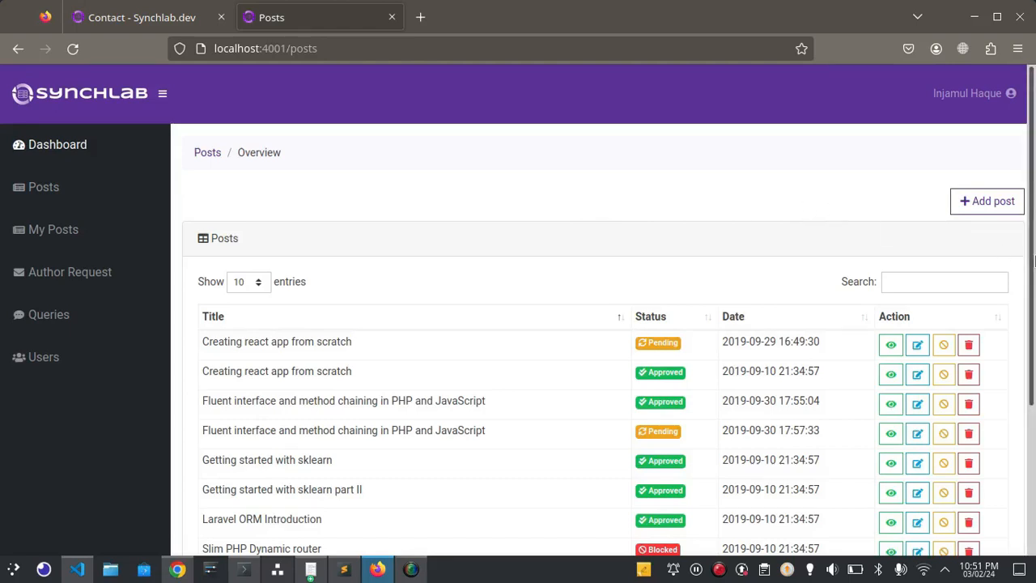
{"action": "mouse_move", "coordinate": [693, 353]}
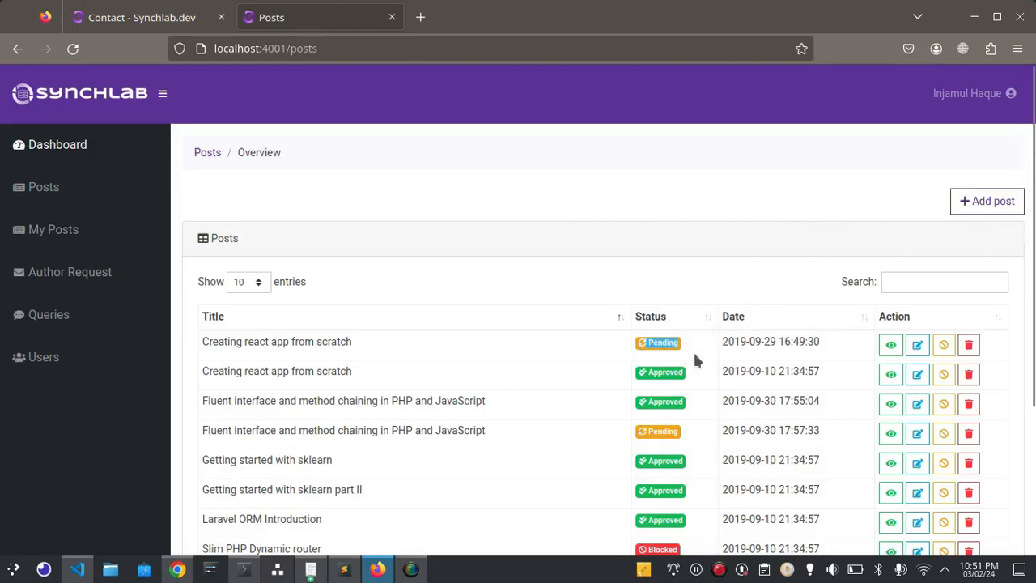
{"action": "mouse_move", "coordinate": [651, 430]}
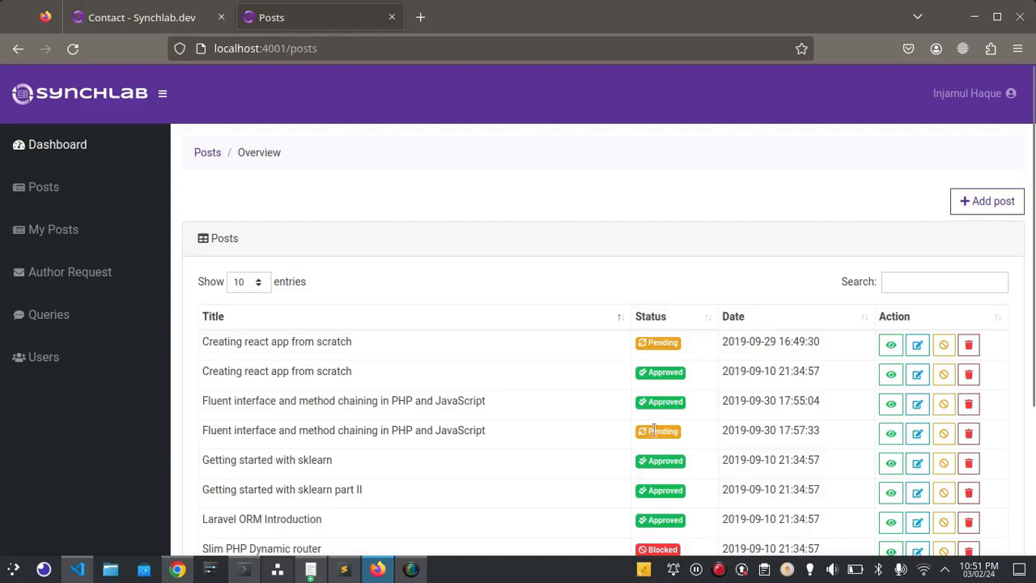
{"action": "mouse_move", "coordinate": [711, 365]}
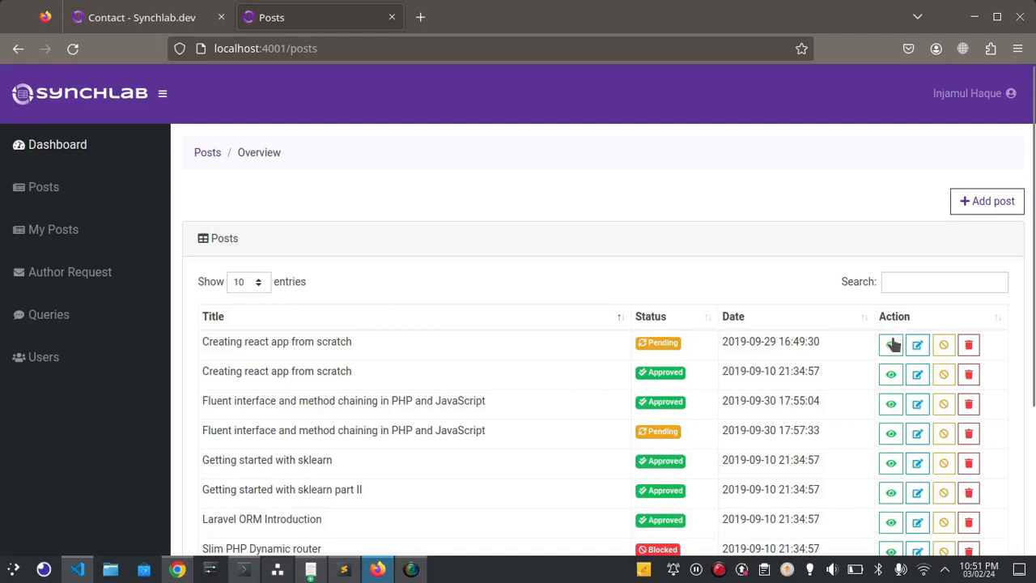
{"action": "mouse_move", "coordinate": [916, 345]}
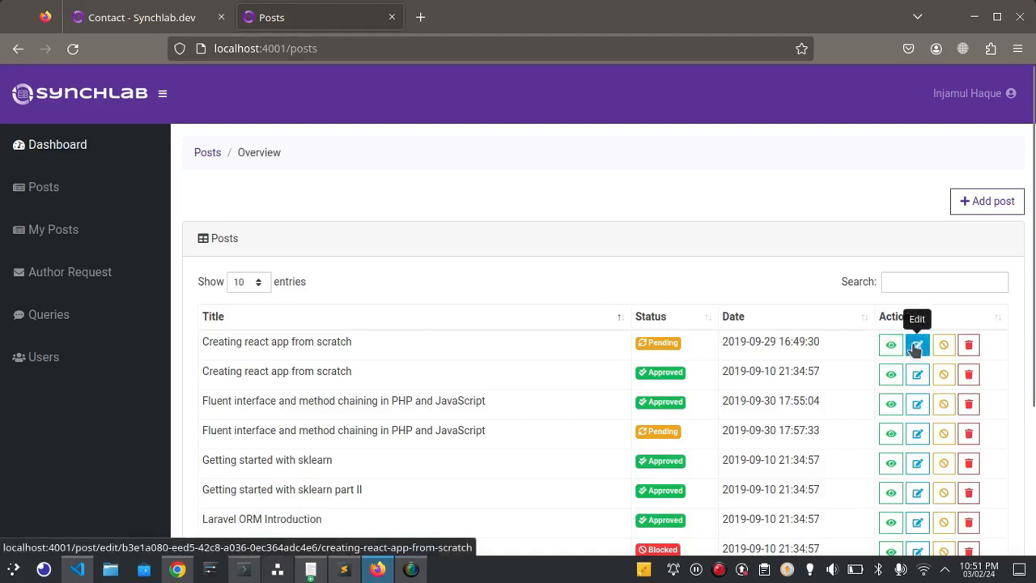
{"action": "mouse_move", "coordinate": [904, 366]}
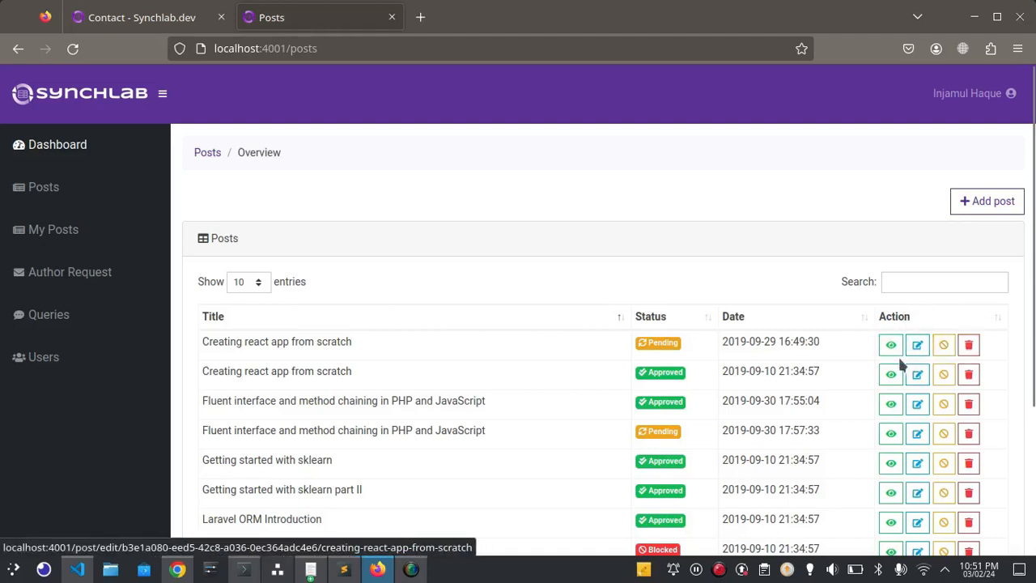
{"action": "left_click", "coordinate": [890, 345]}
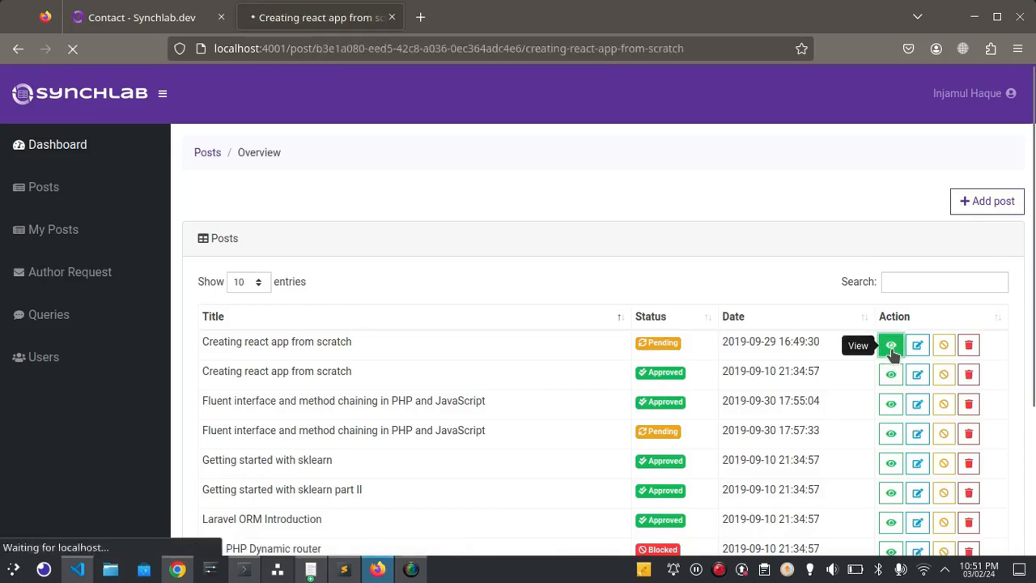
- Read the 'Creating react app from scratch' post down to its Conclusion and back to the top
{"action": "left_click", "coordinate": [891, 345]}
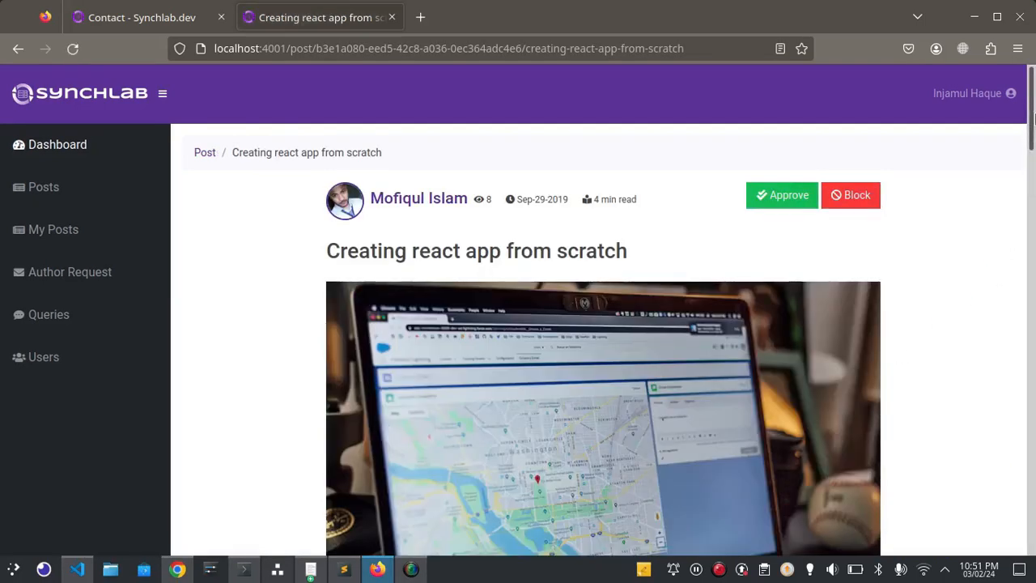
{"action": "scroll", "scroll_direction": "down", "scroll_amount": 3}
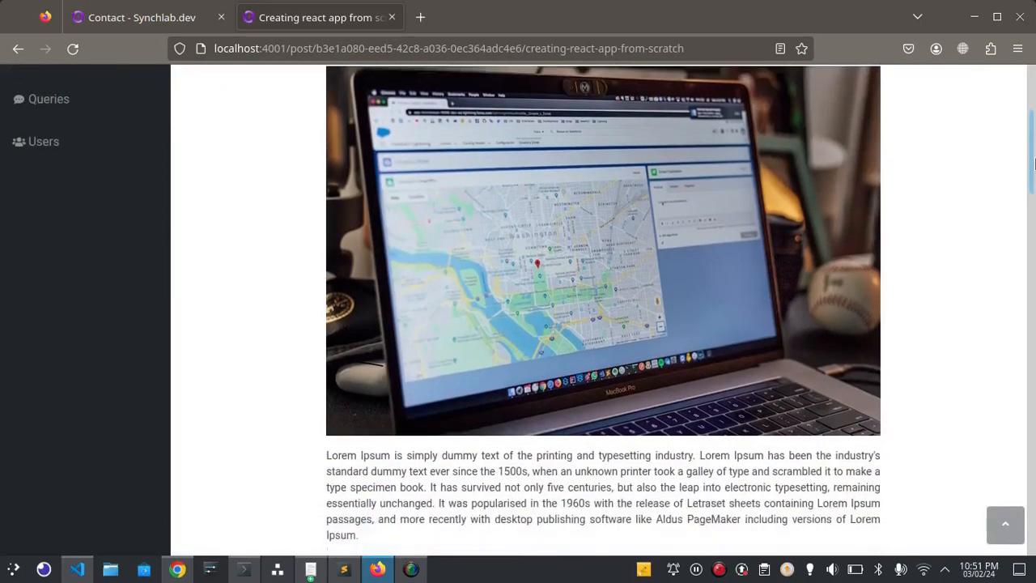
{"action": "scroll", "scroll_direction": "down", "scroll_amount": 3}
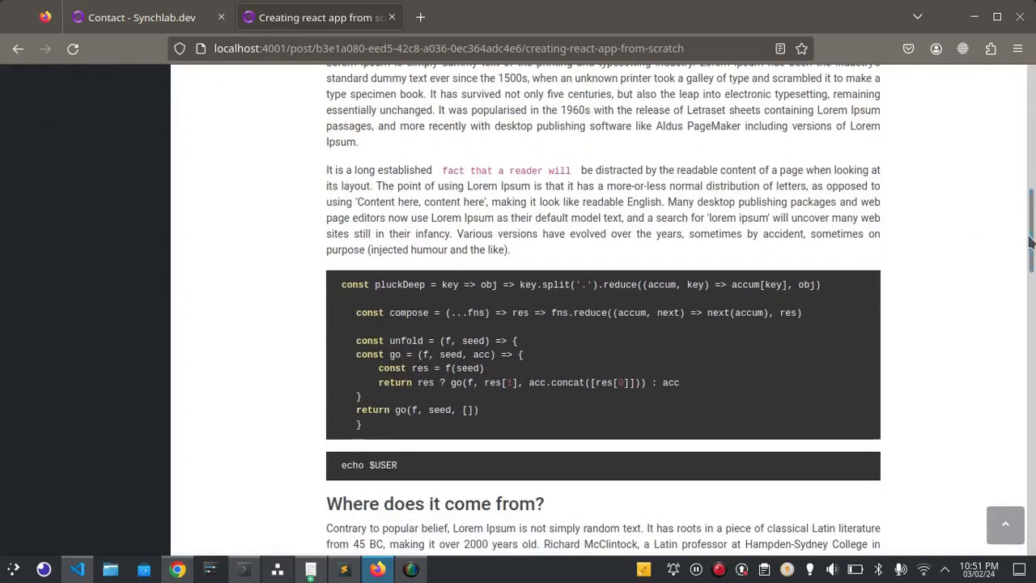
{"action": "scroll", "scroll_direction": "down", "scroll_amount": 3}
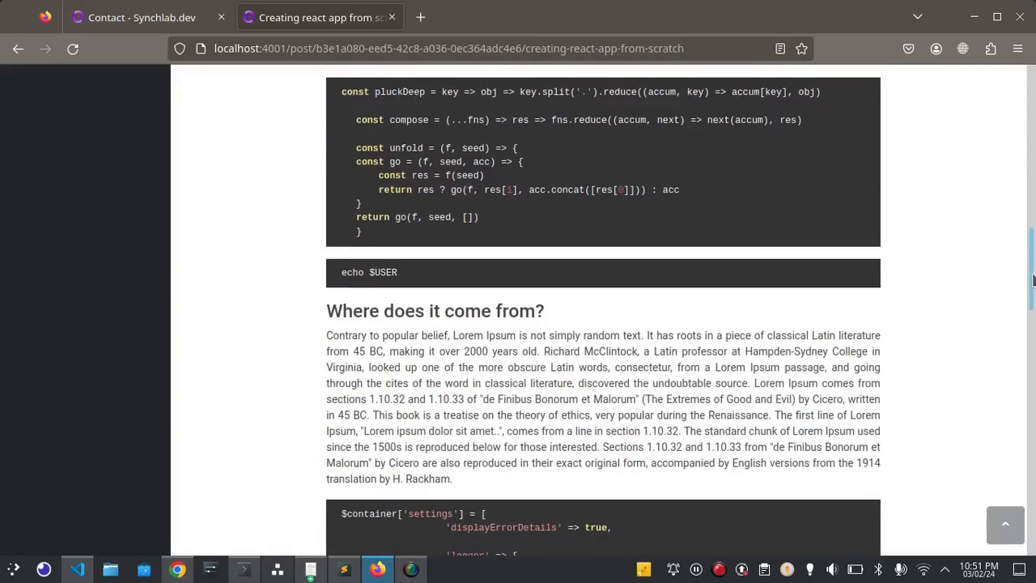
{"action": "scroll", "scroll_direction": "down", "scroll_amount": 3}
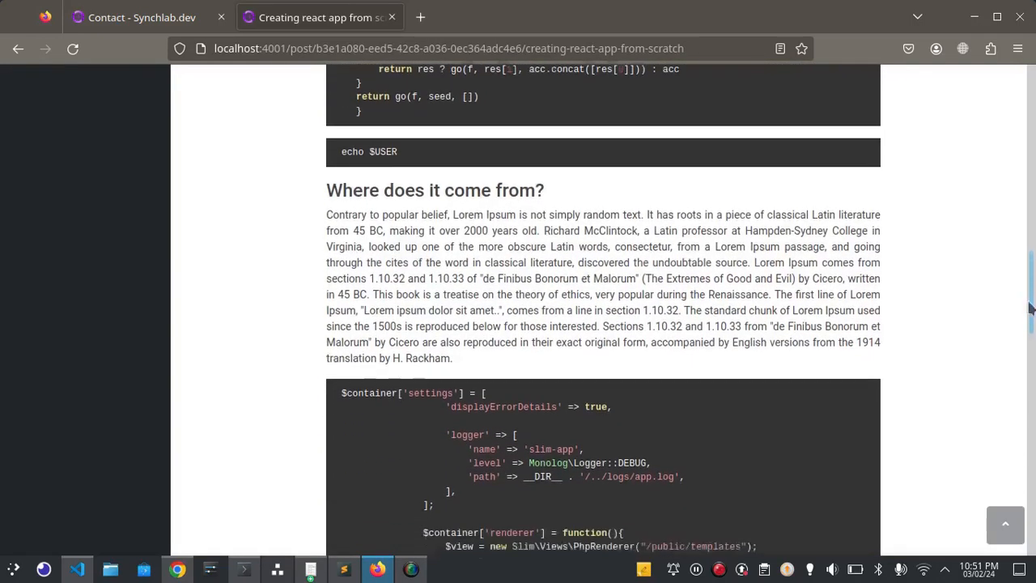
{"action": "scroll", "scroll_direction": "down", "scroll_amount": 3}
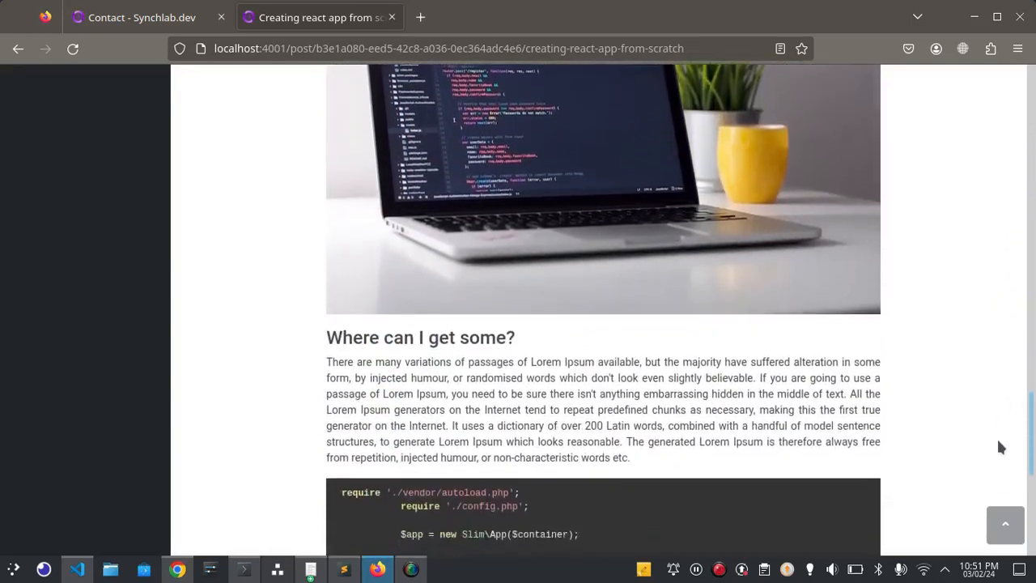
{"action": "scroll", "scroll_direction": "down", "scroll_amount": 3}
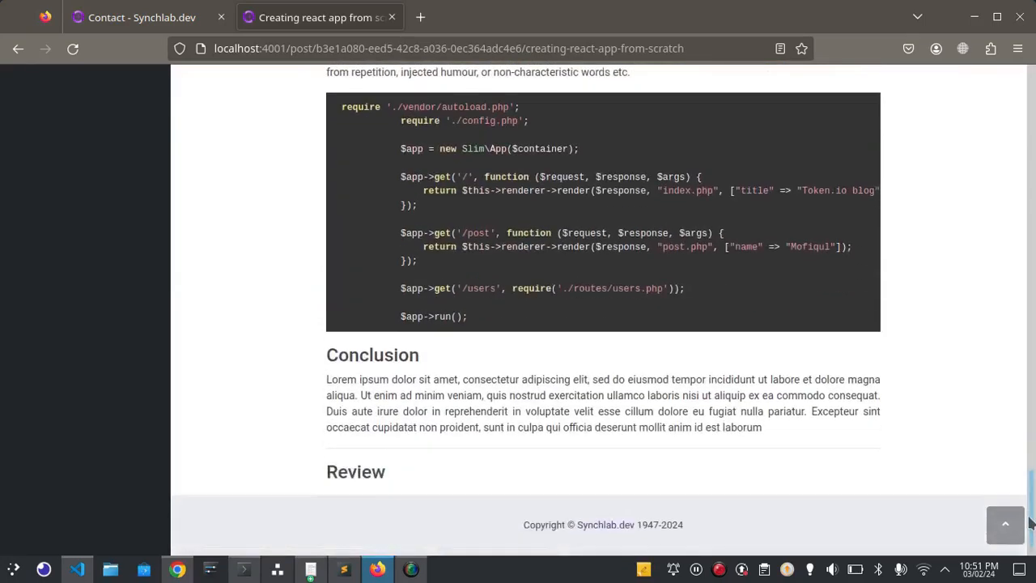
{"action": "scroll", "scroll_direction": "up", "scroll_amount": 3}
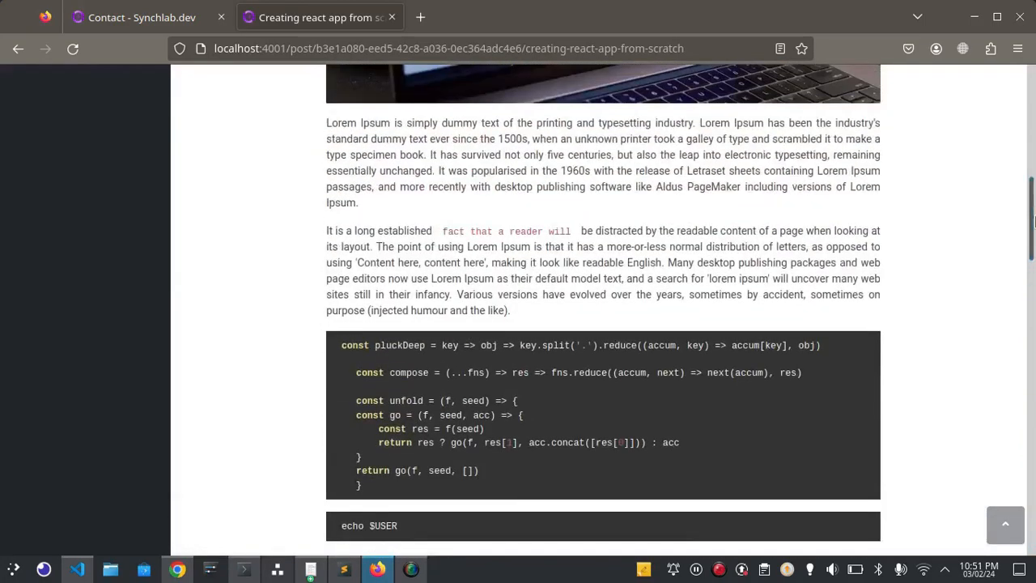
{"action": "scroll", "scroll_direction": "up", "scroll_amount": 3}
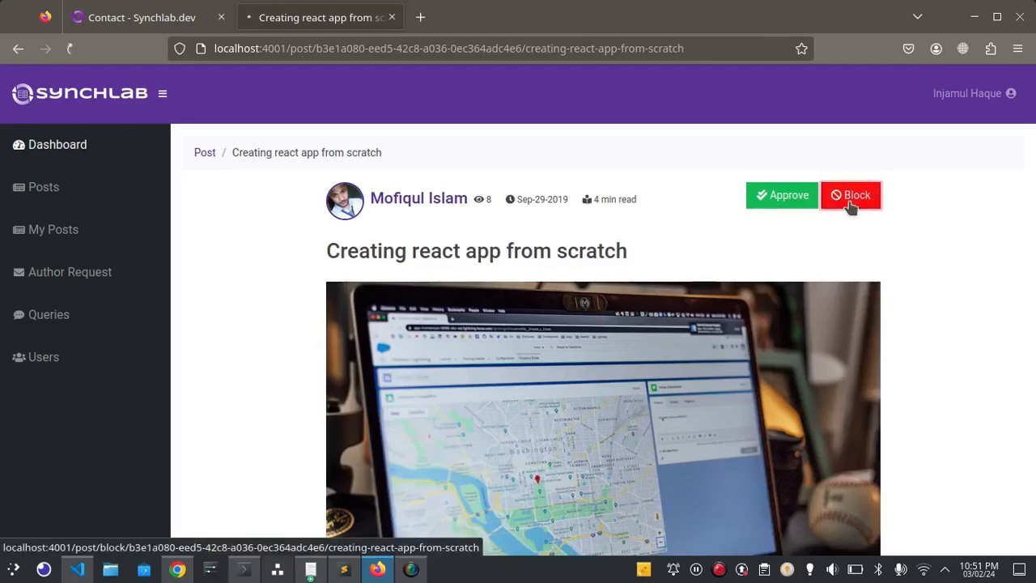
- Block the post, bringing up the empty rejection-reason review editor
{"action": "left_click", "coordinate": [850, 195]}
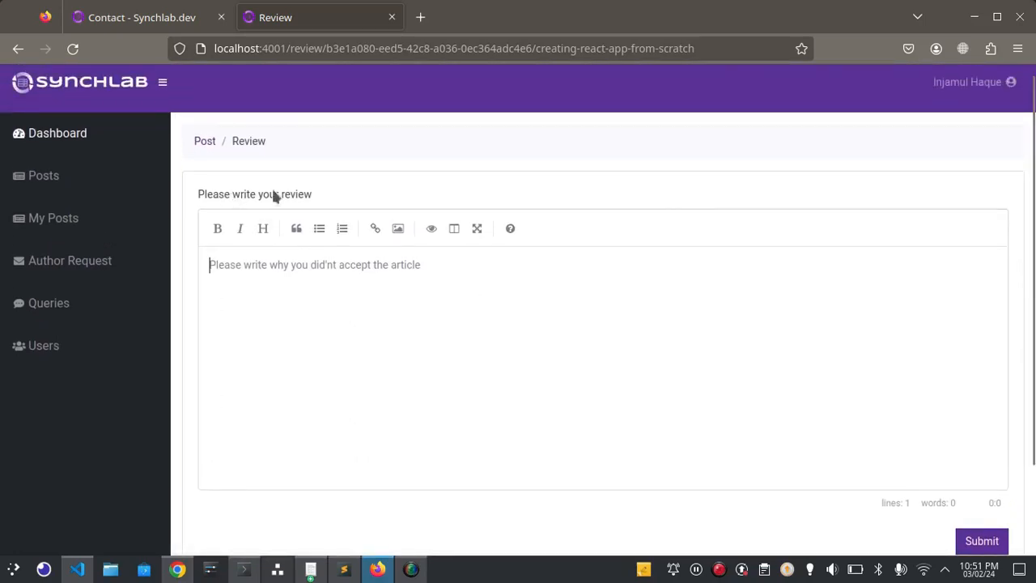
{"action": "mouse_move", "coordinate": [44, 175]}
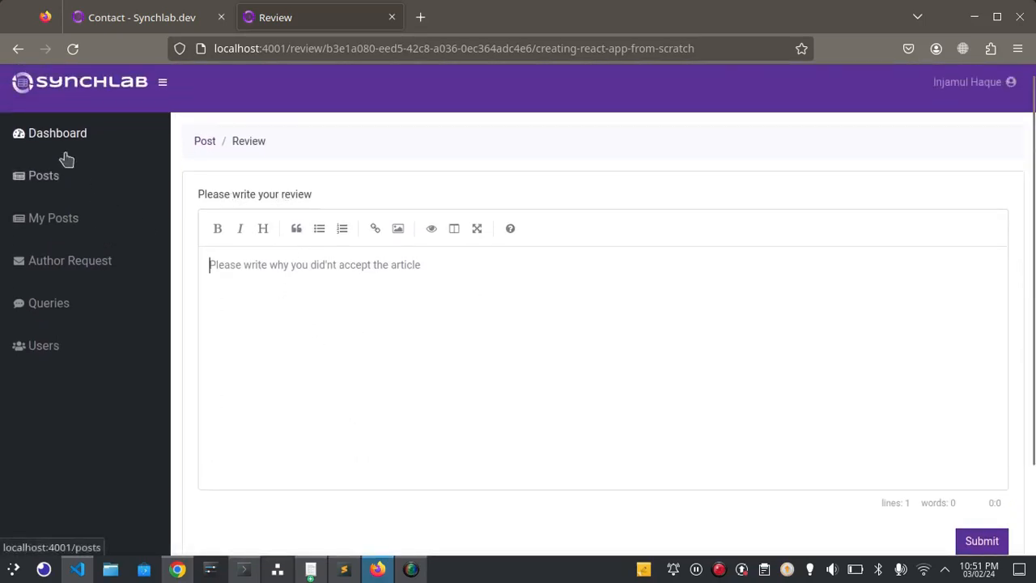
- Leave the review form unsubmitted, skim the post, and return to the posts overview via the sidebar
{"action": "left_click", "coordinate": [18, 48]}
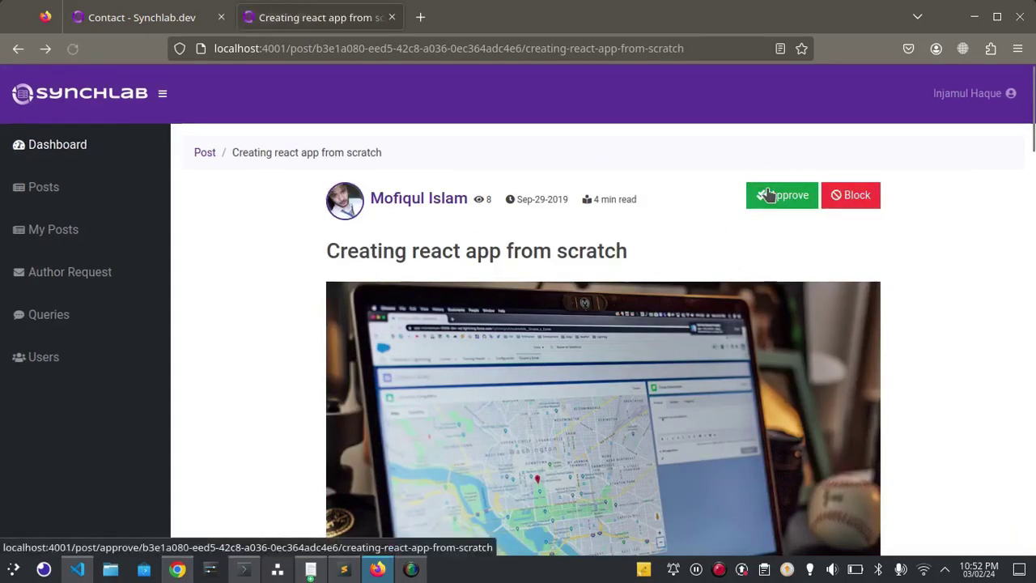
{"action": "scroll", "scroll_direction": "down", "scroll_amount": 3}
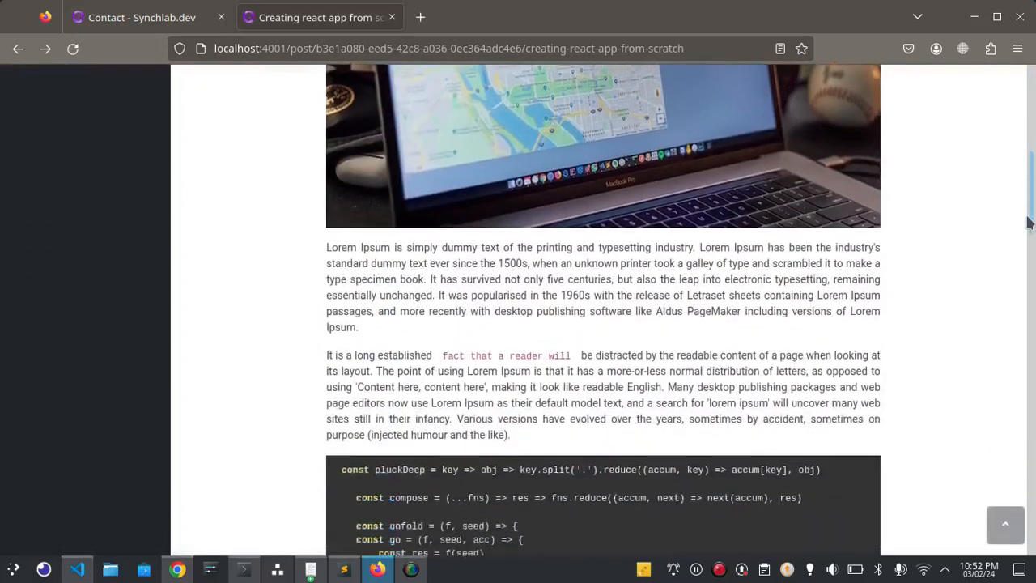
{"action": "scroll", "scroll_direction": "down", "scroll_amount": 3}
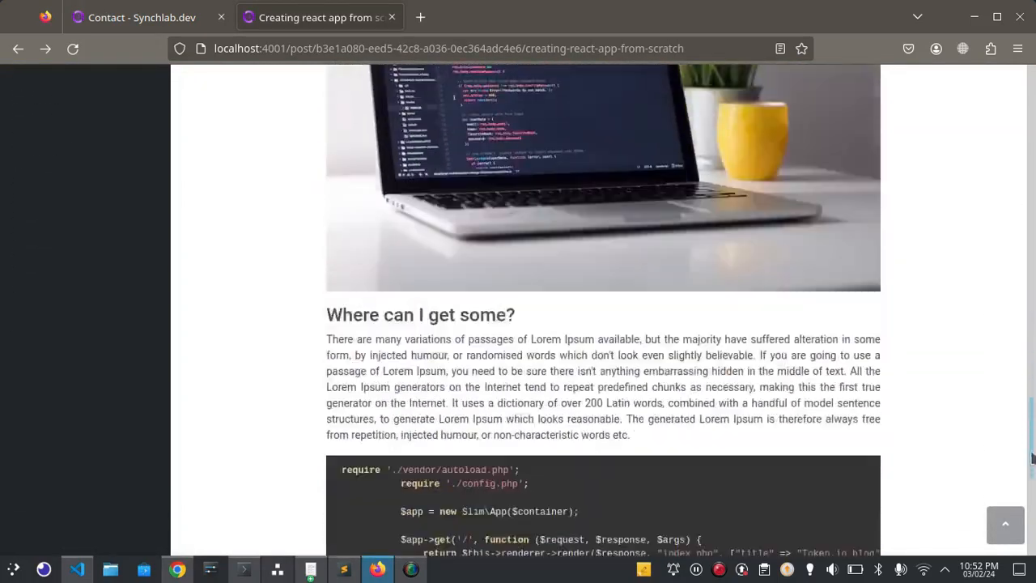
{"action": "scroll", "scroll_direction": "up", "scroll_amount": 3}
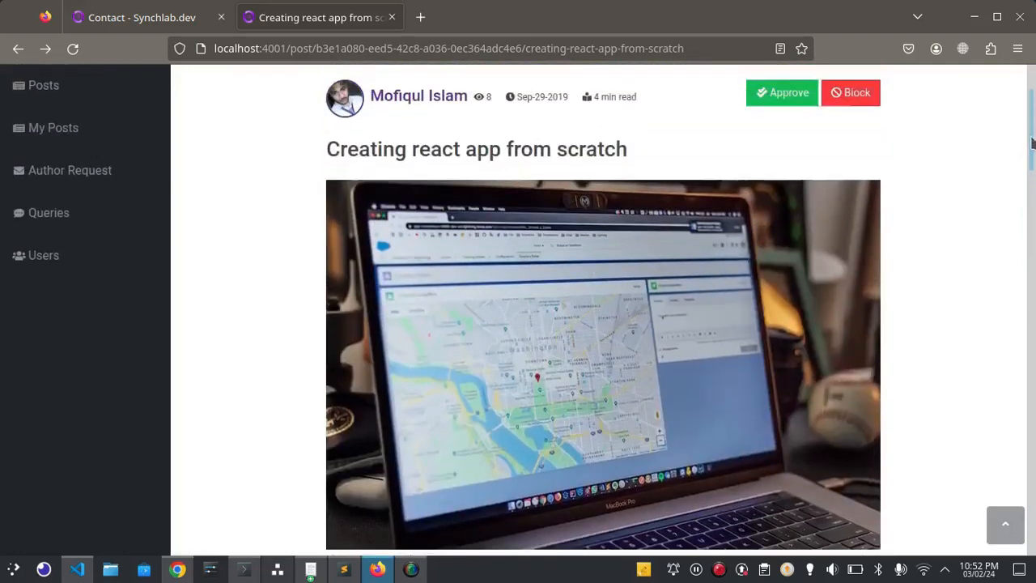
{"action": "left_click", "coordinate": [42, 188]}
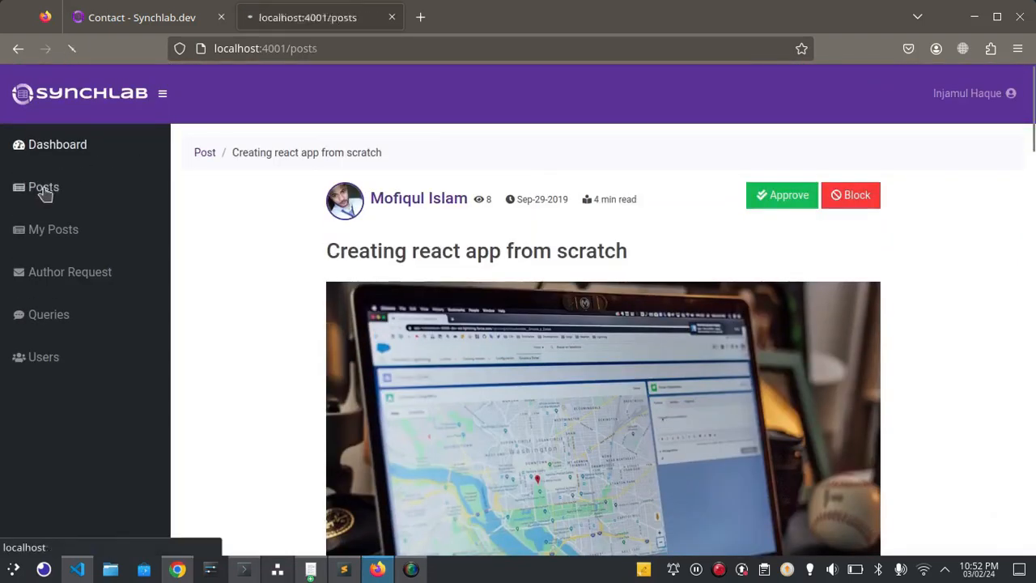
- Load the Posts table listing 'Creating react app from scratch' as approved
{"action": "left_click", "coordinate": [44, 188]}
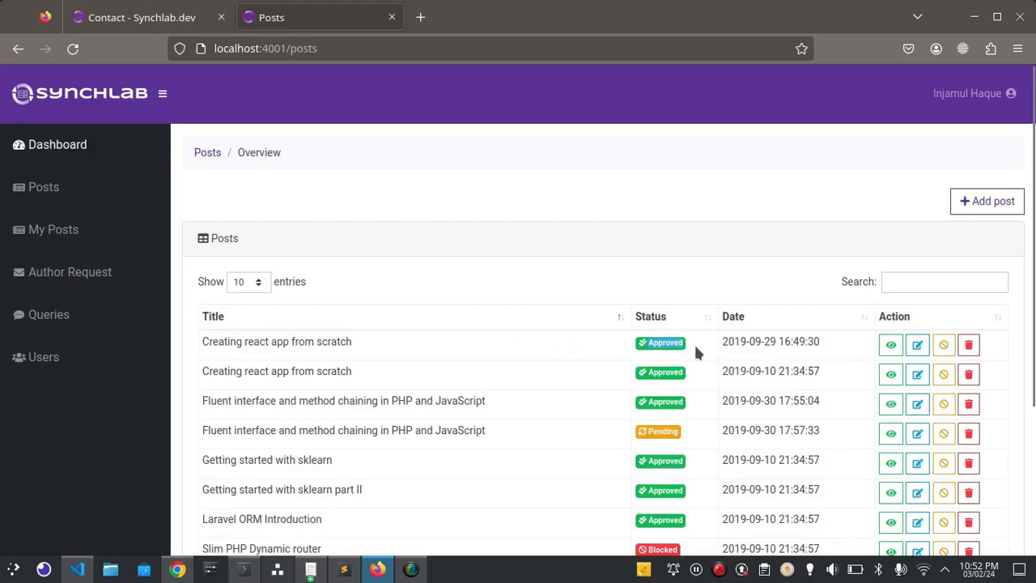
{"action": "mouse_move", "coordinate": [567, 259]}
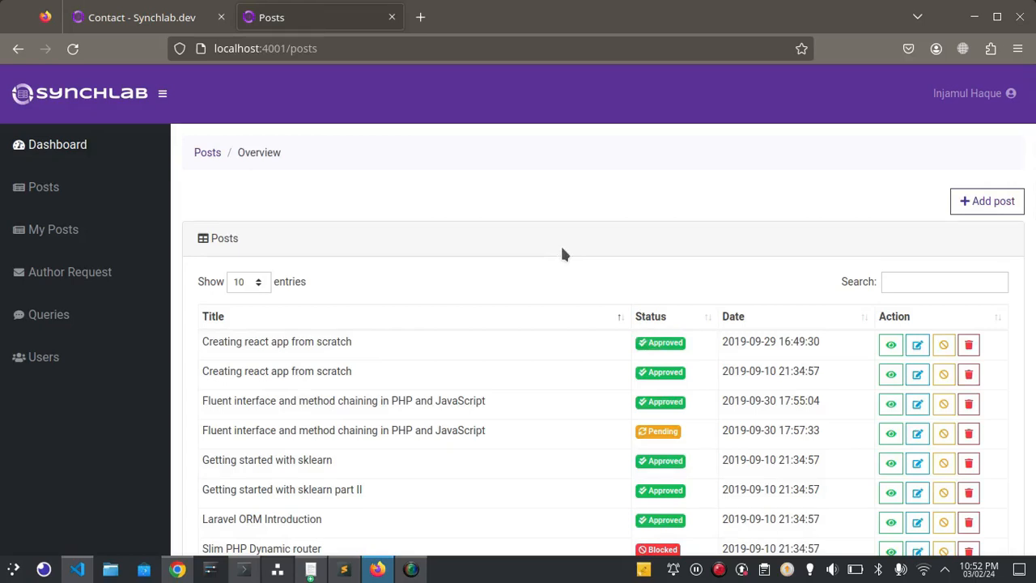
{"action": "mouse_move", "coordinate": [776, 269]}
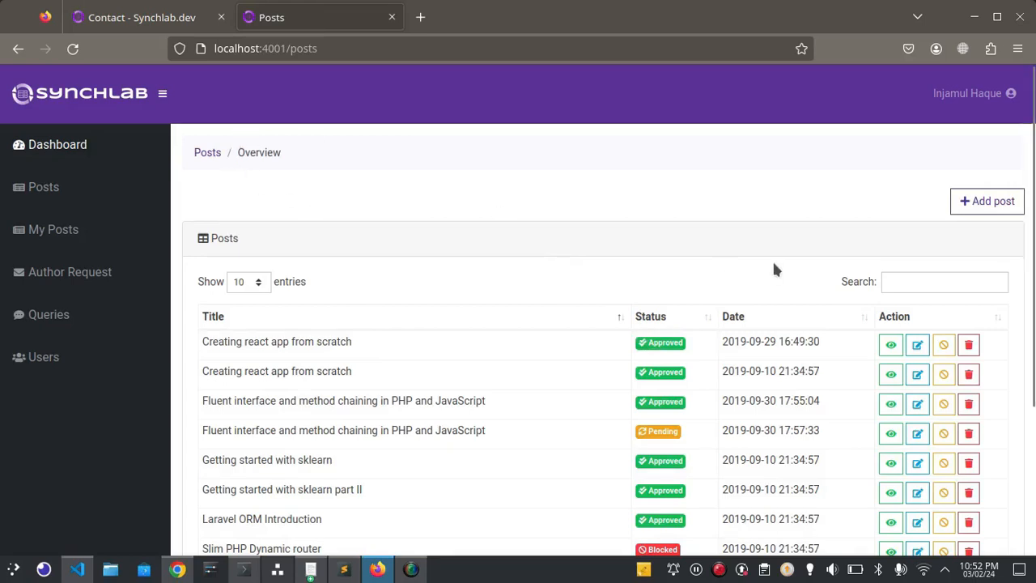
{"action": "mouse_move", "coordinate": [917, 343]}
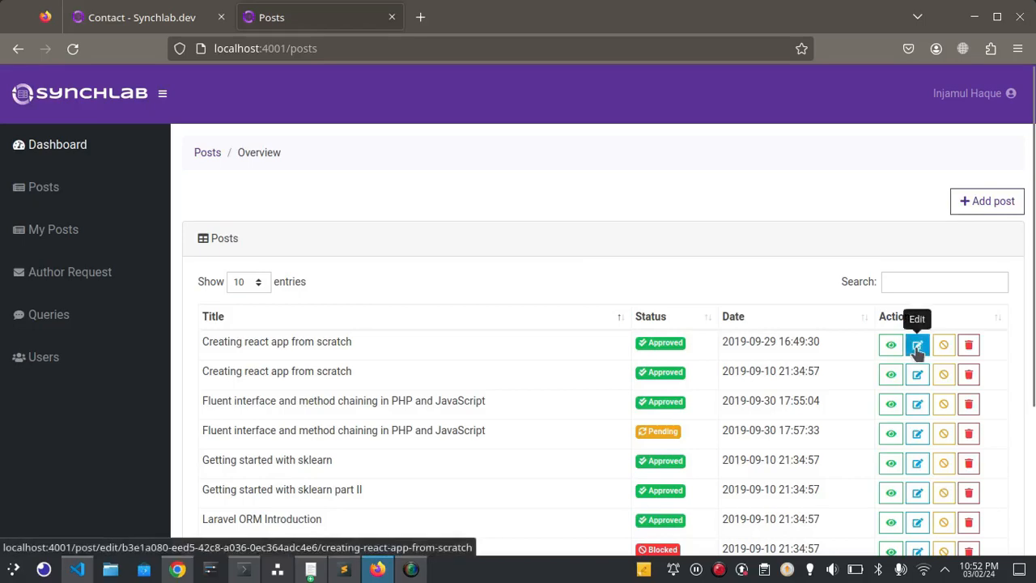
- Bring up the edit form for the first React post and skim its article content
{"action": "left_click", "coordinate": [917, 345]}
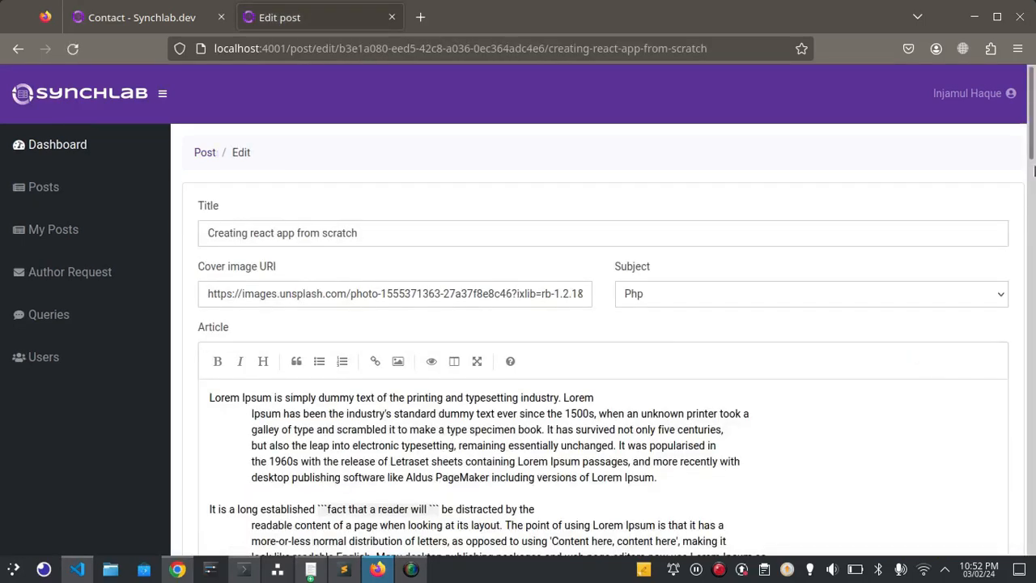
{"action": "scroll", "scroll_direction": "down", "scroll_amount": 3}
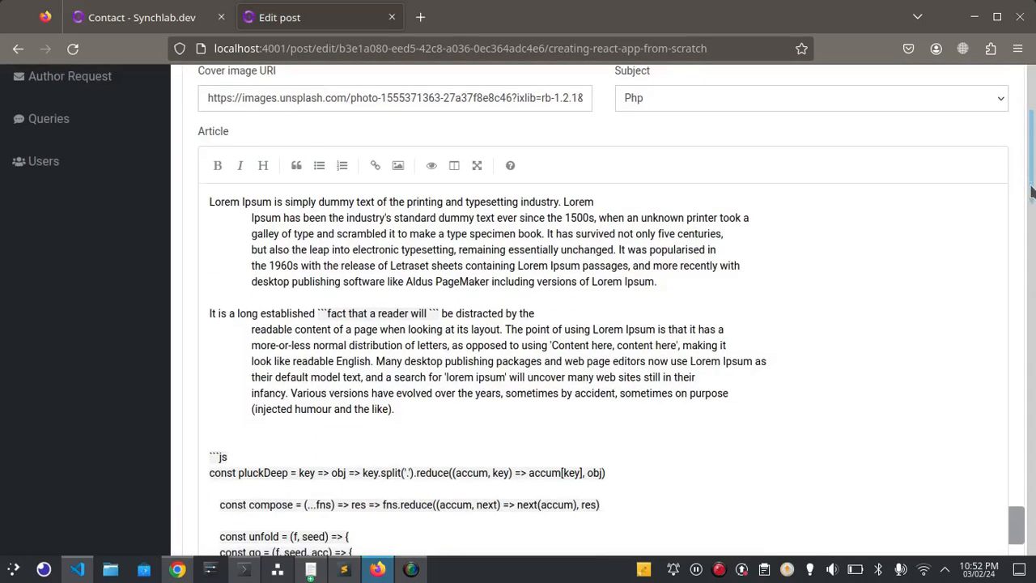
{"action": "scroll", "scroll_direction": "down", "scroll_amount": 3}
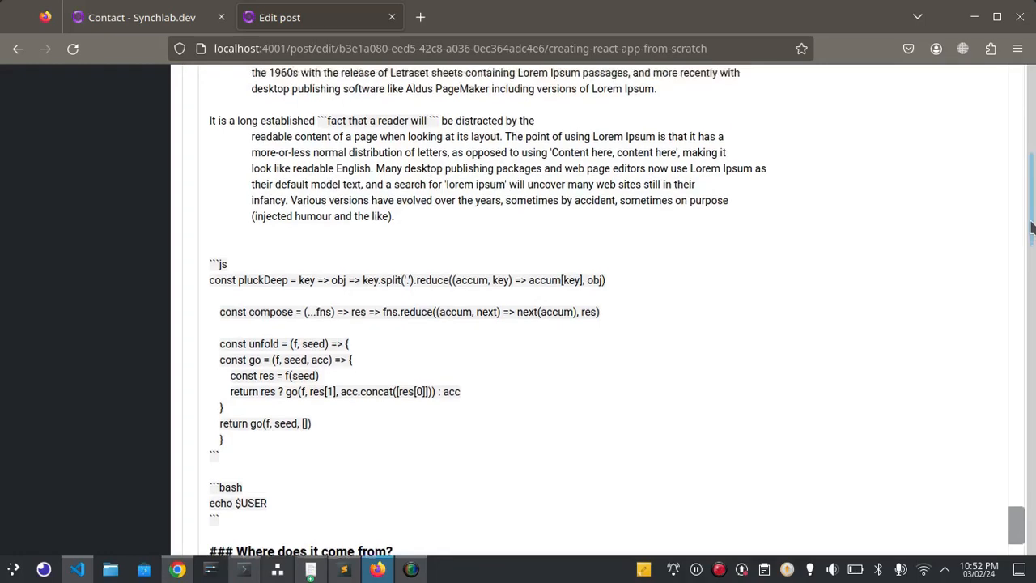
{"action": "scroll", "scroll_direction": "up", "scroll_amount": 3}
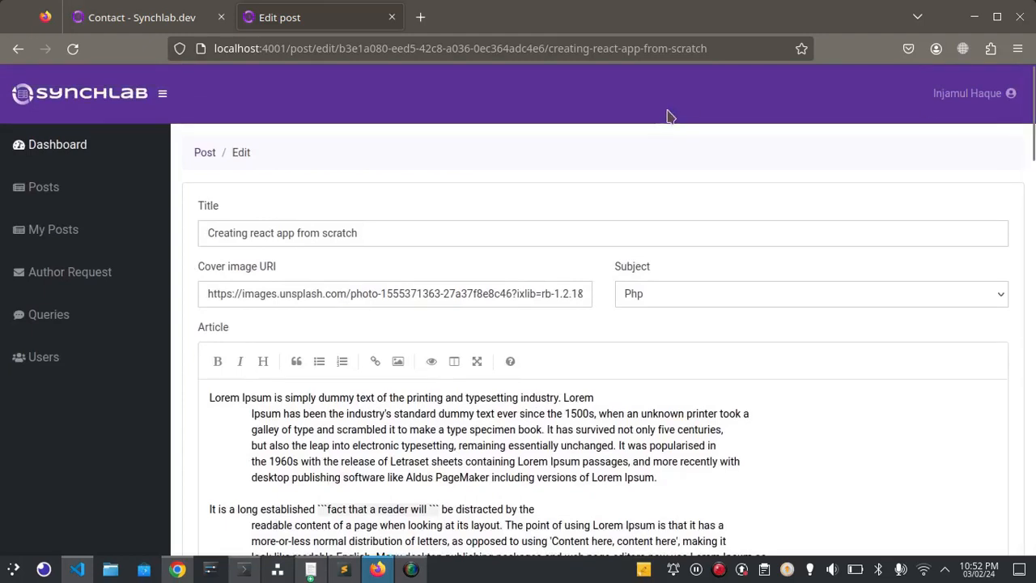
{"action": "mouse_move", "coordinate": [635, 100]}
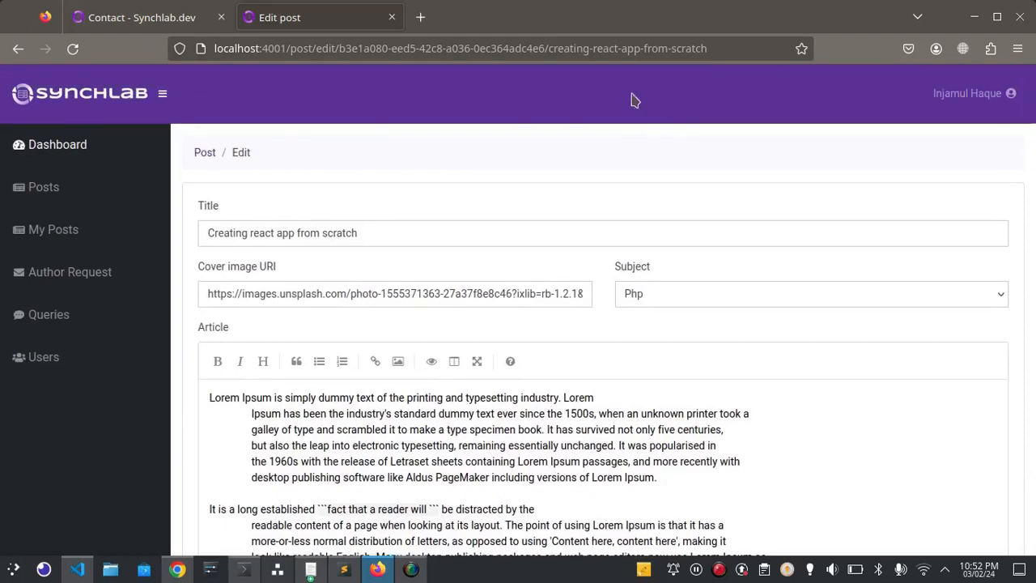
{"action": "mouse_move", "coordinate": [19, 49]}
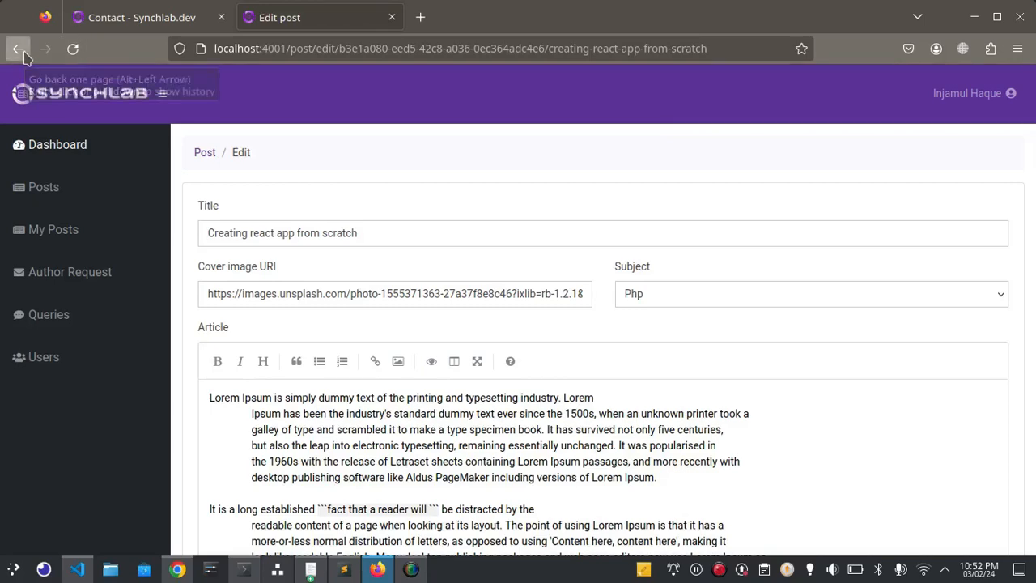
- Return to the posts list unsaved and delete the pending 'Fluent interface' post, confirming with Yes
{"action": "left_click", "coordinate": [19, 49]}
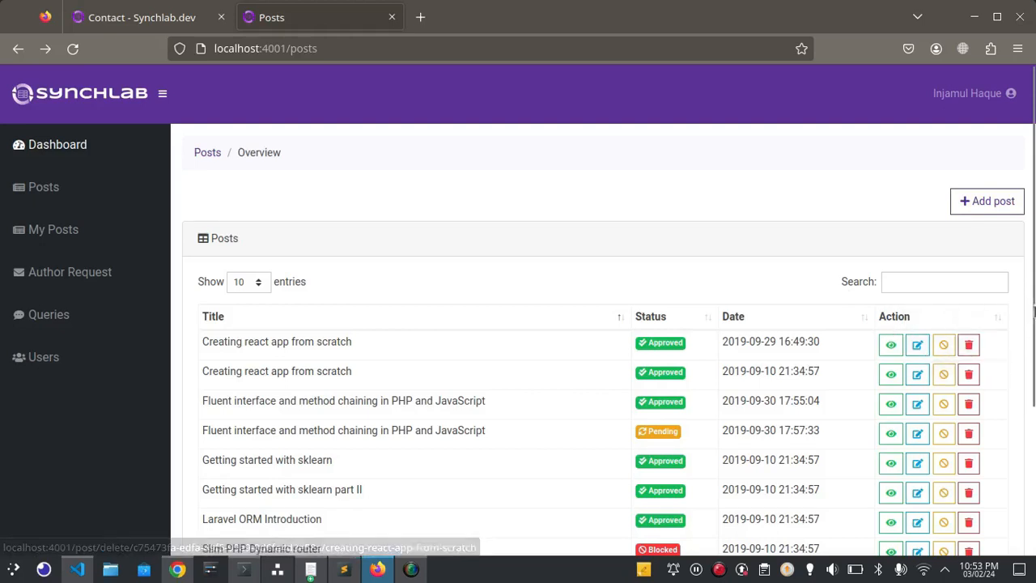
{"action": "mouse_move", "coordinate": [994, 350]}
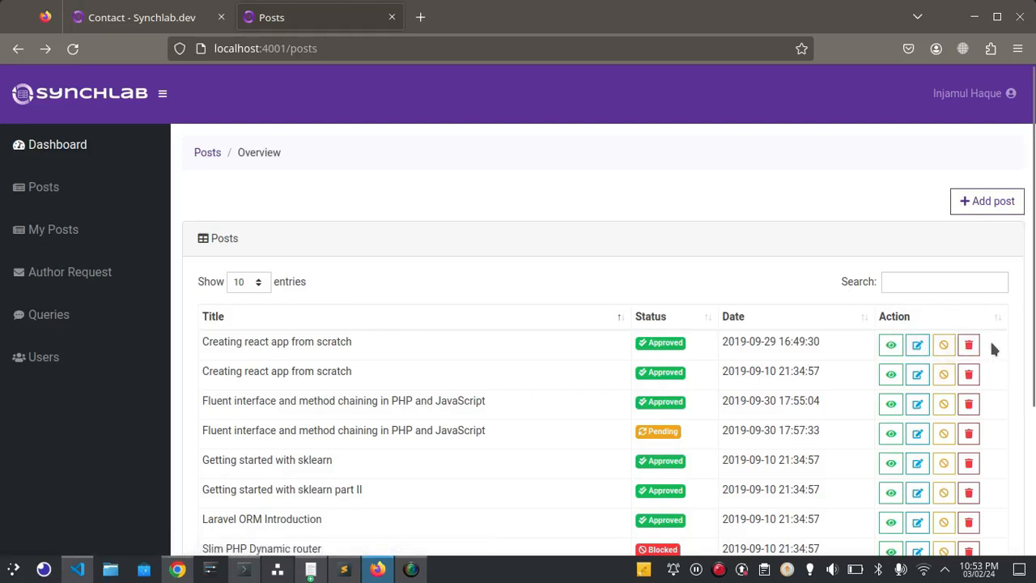
{"action": "mouse_move", "coordinate": [969, 405]}
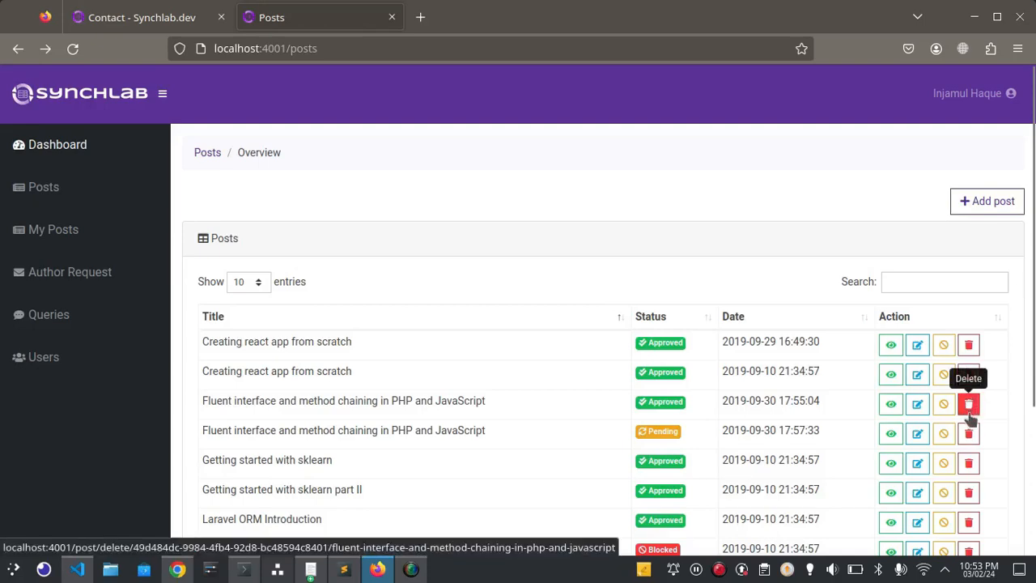
{"action": "mouse_move", "coordinate": [968, 434]}
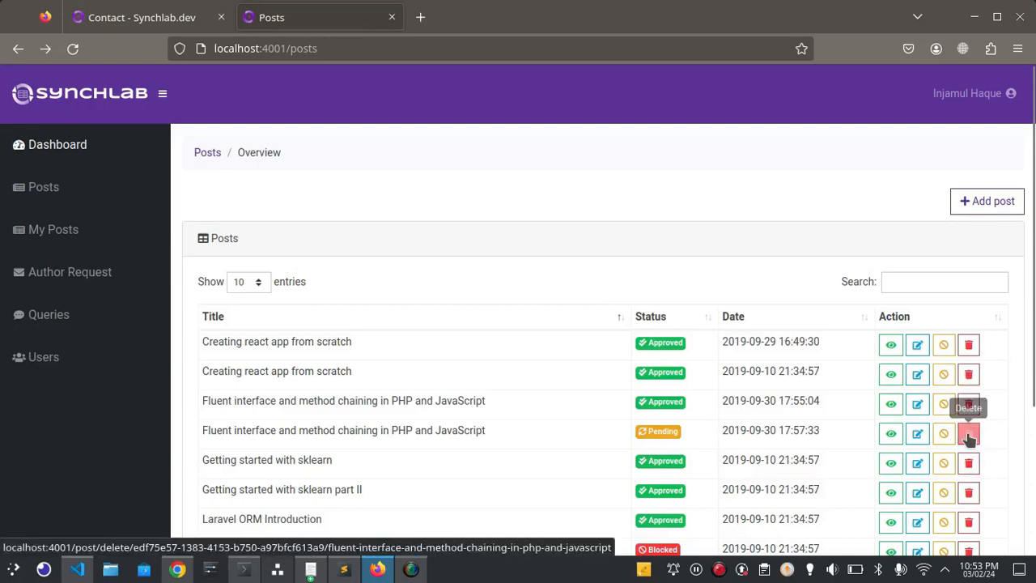
{"action": "left_click", "coordinate": [969, 434]}
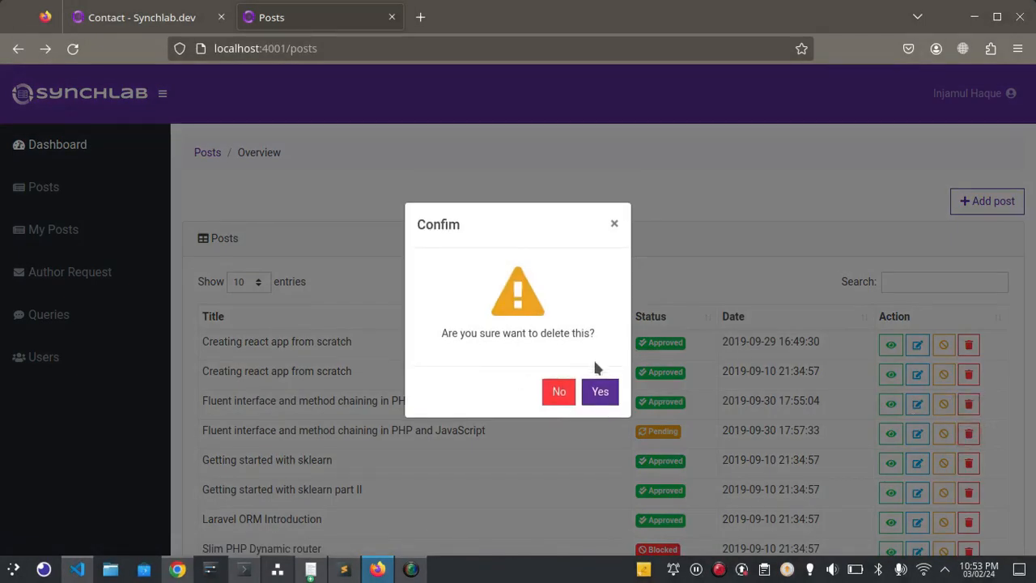
{"action": "left_click", "coordinate": [599, 391]}
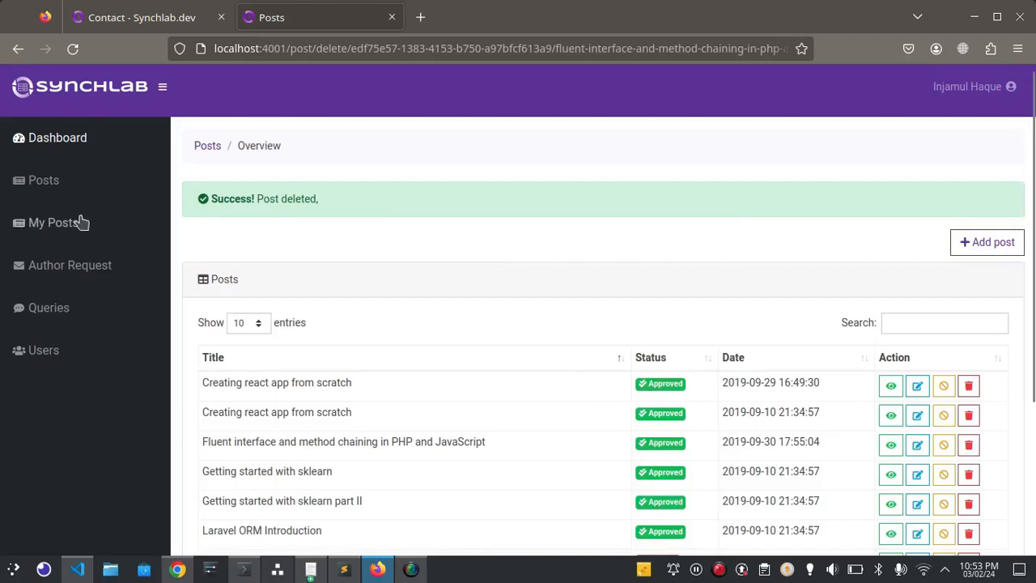
- Visit My Posts, Author Request and Queries, ending on the Users list of three users
{"action": "left_click", "coordinate": [52, 223]}
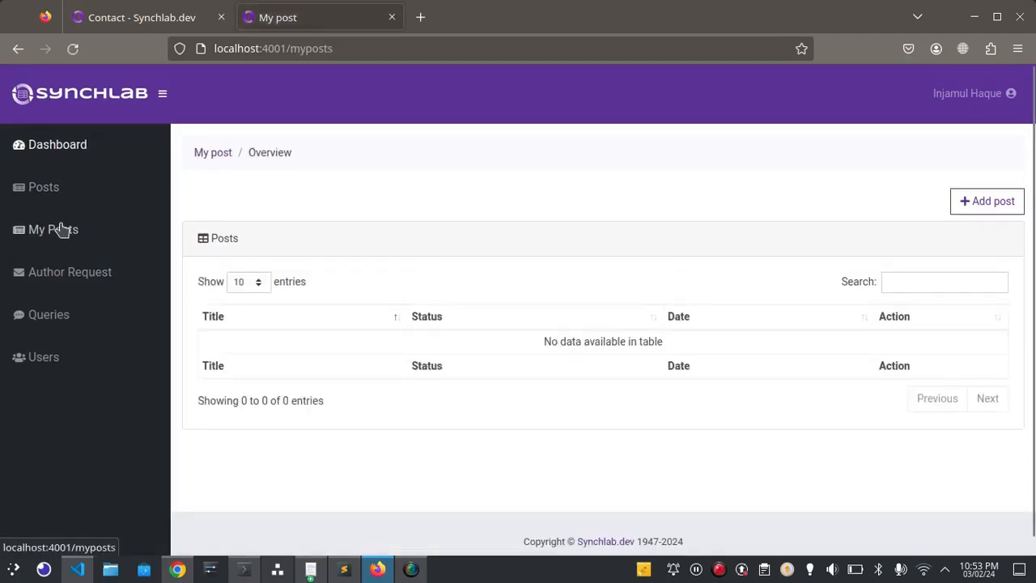
{"action": "left_click", "coordinate": [70, 272]}
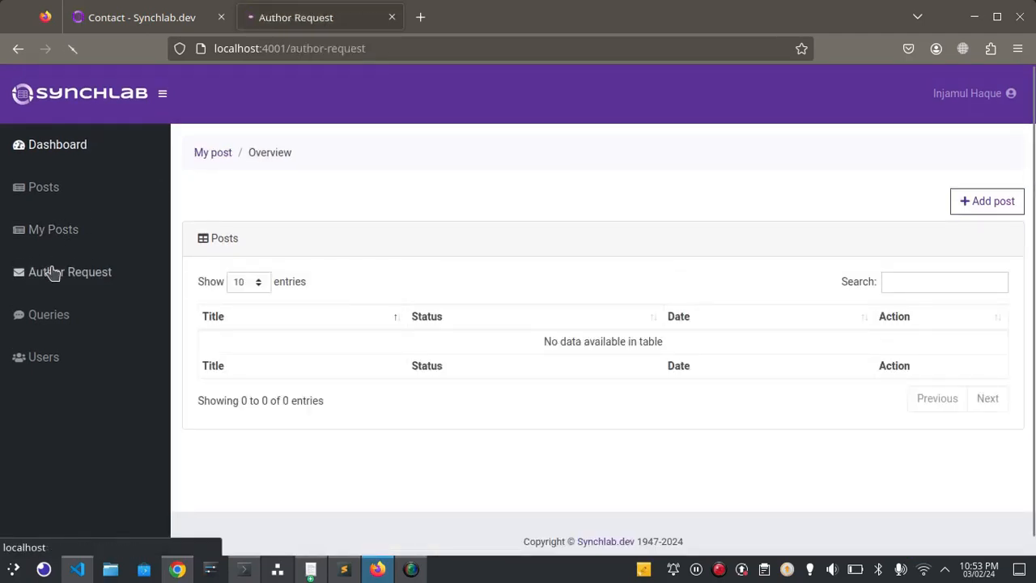
{"action": "left_click", "coordinate": [69, 272]}
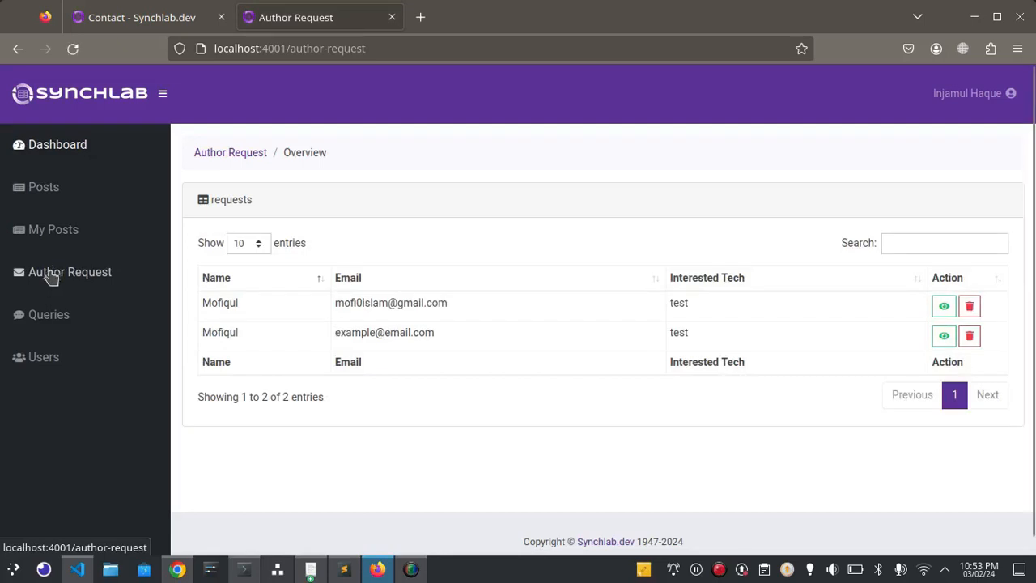
{"action": "left_click", "coordinate": [49, 314]}
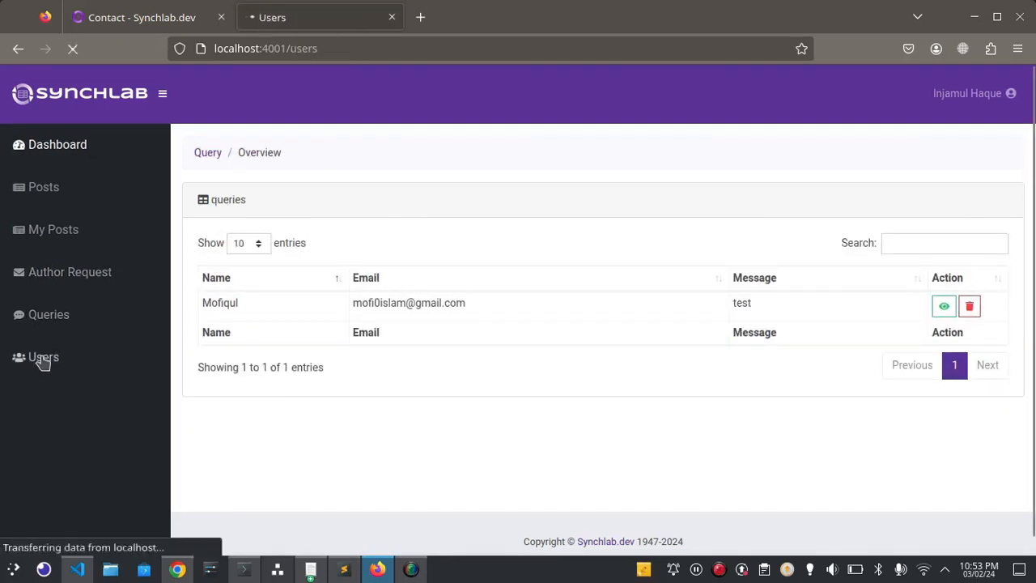
{"action": "left_click", "coordinate": [42, 358]}
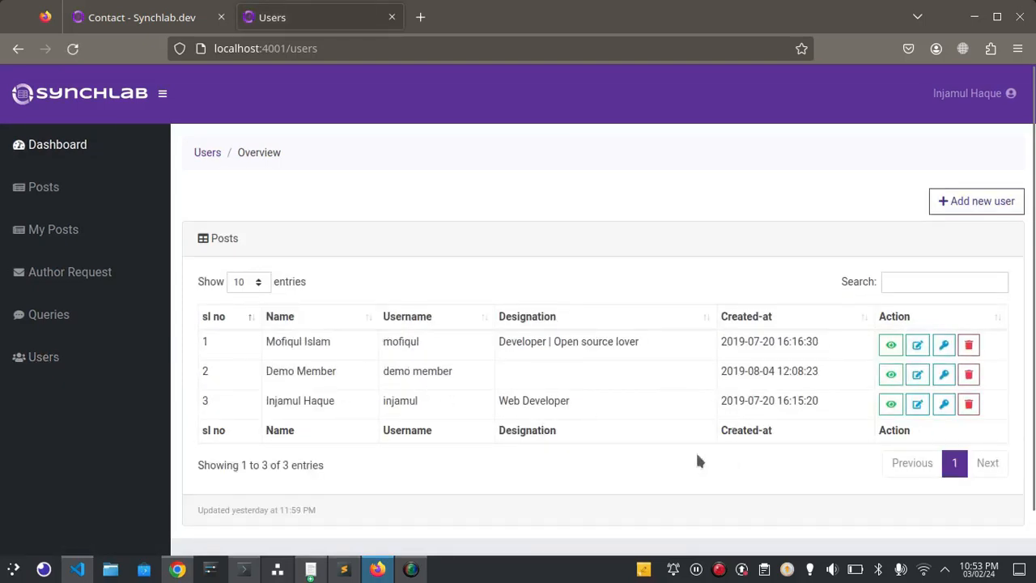
{"action": "mouse_move", "coordinate": [926, 460]}
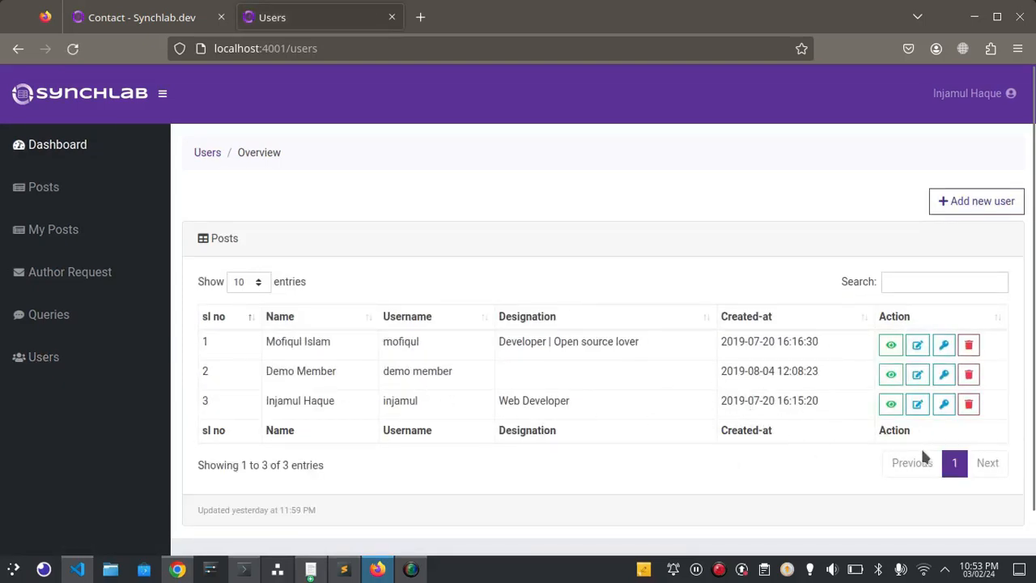
{"action": "mouse_move", "coordinate": [890, 374]}
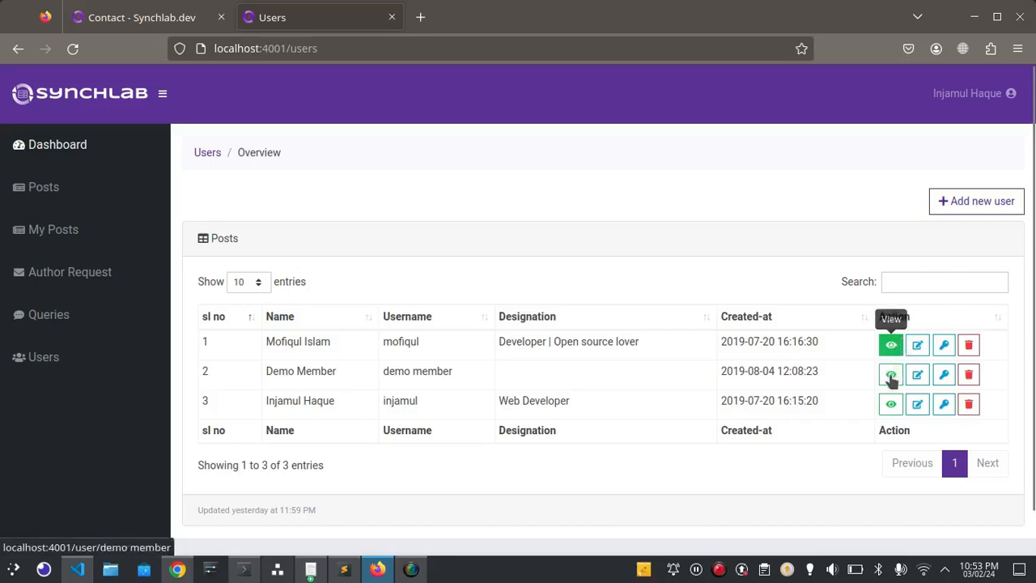
{"action": "left_click", "coordinate": [891, 405]}
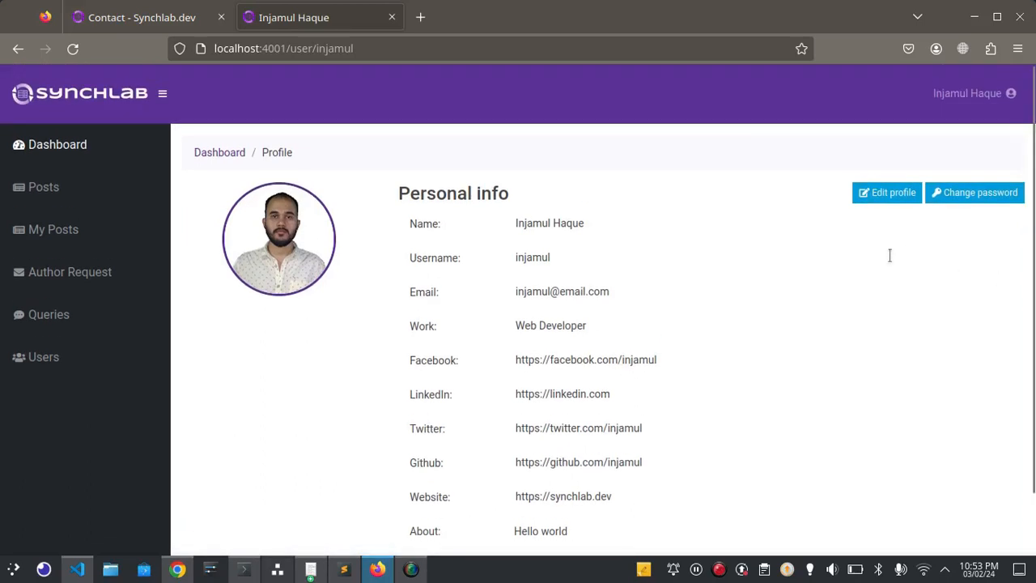
{"action": "mouse_move", "coordinate": [975, 193]}
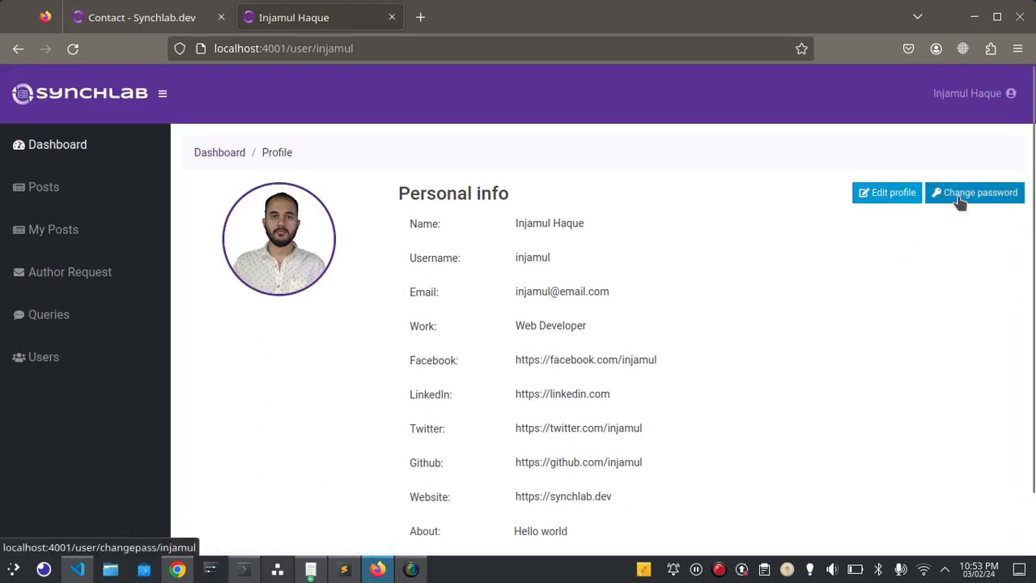
{"action": "mouse_move", "coordinate": [261, 402]}
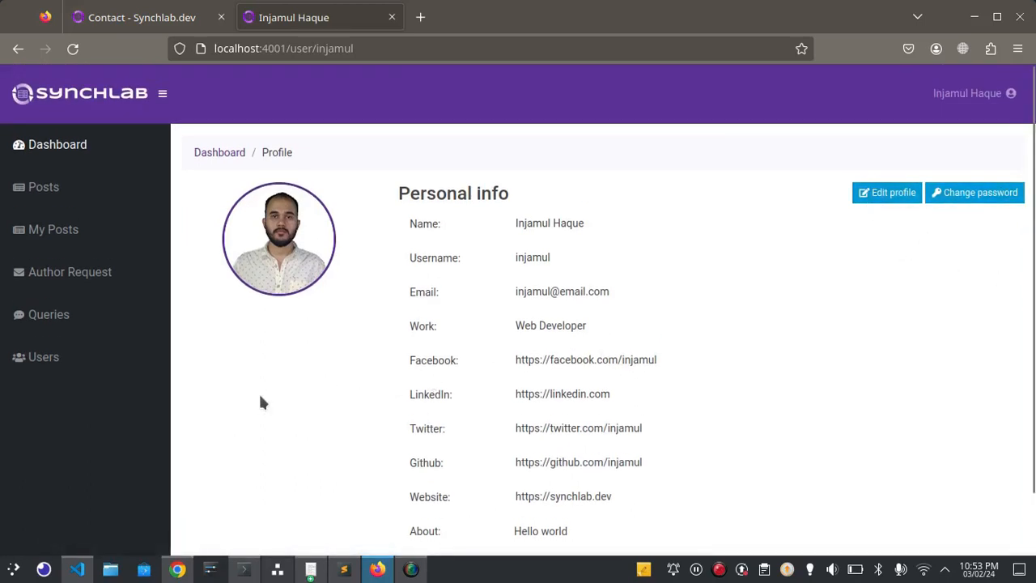
{"action": "left_click", "coordinate": [42, 358]}
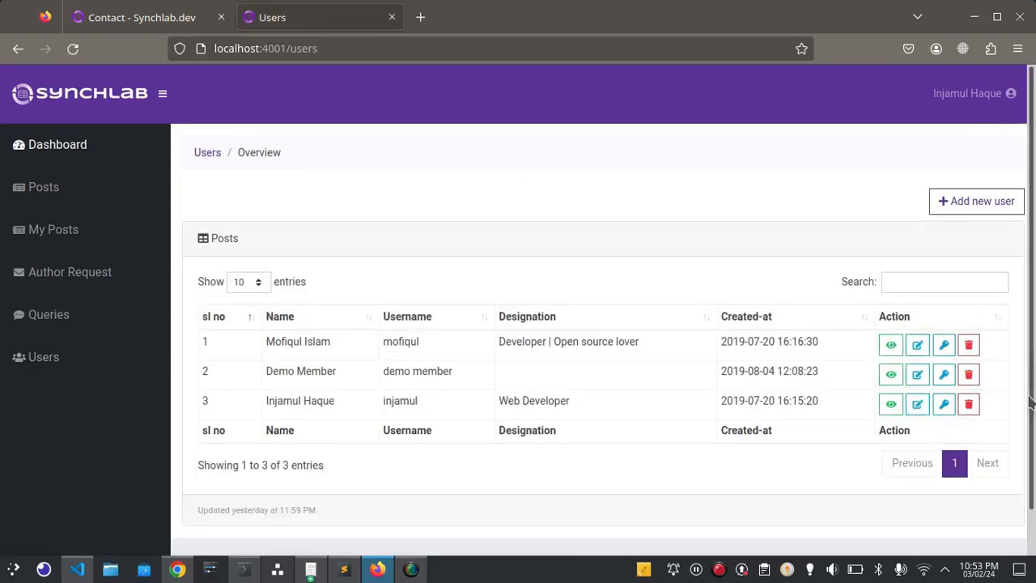
{"action": "mouse_move", "coordinate": [1004, 97]}
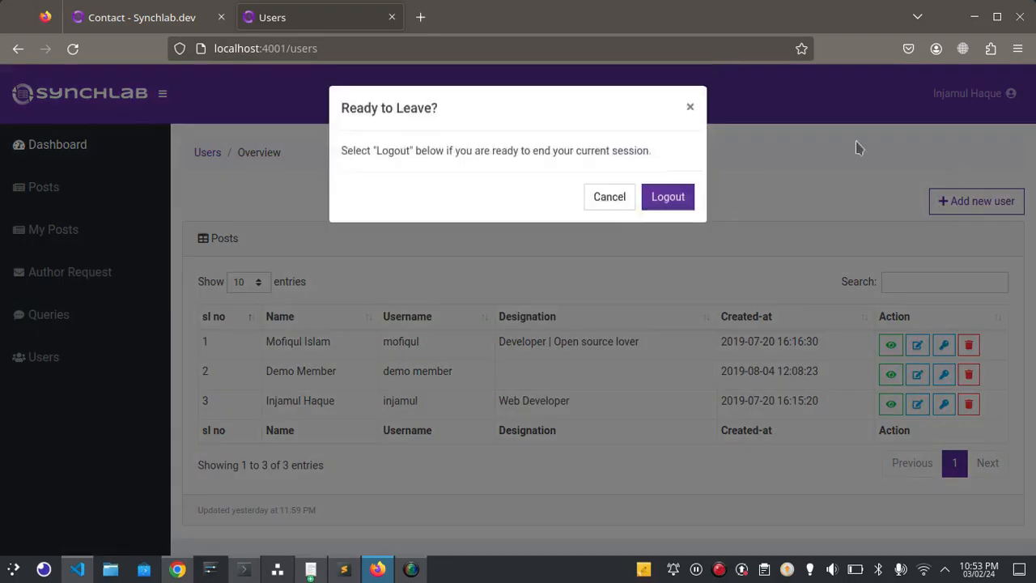
{"action": "left_click", "coordinate": [668, 198]}
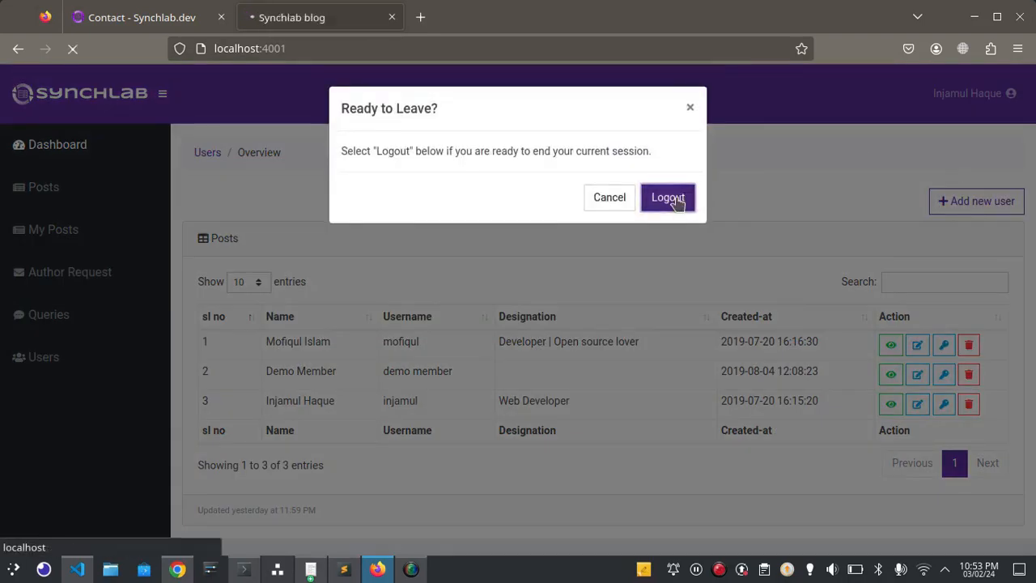
{"action": "left_click", "coordinate": [667, 197]}
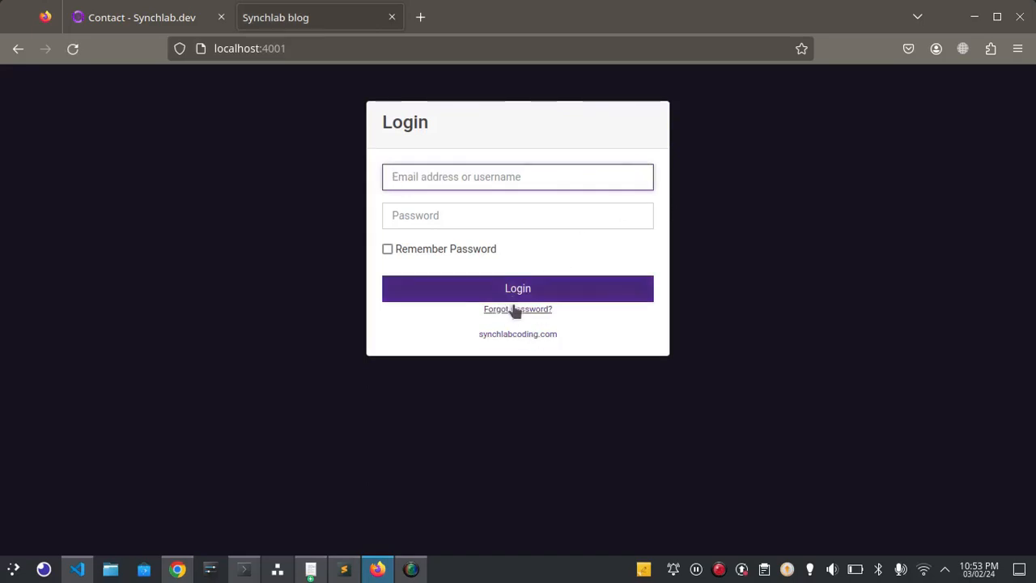
{"action": "left_click", "coordinate": [518, 308]}
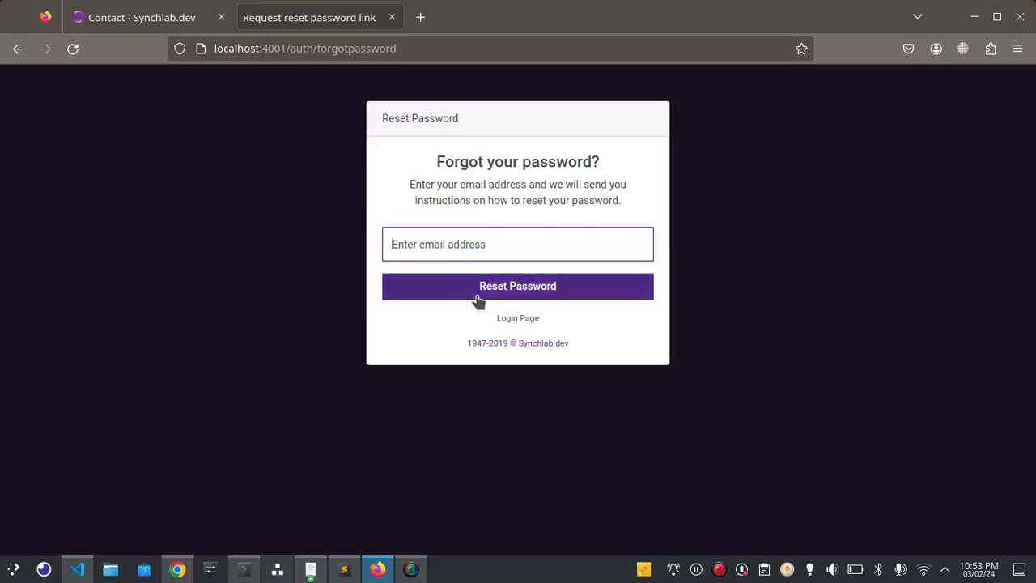
{"action": "left_click", "coordinate": [518, 285]}
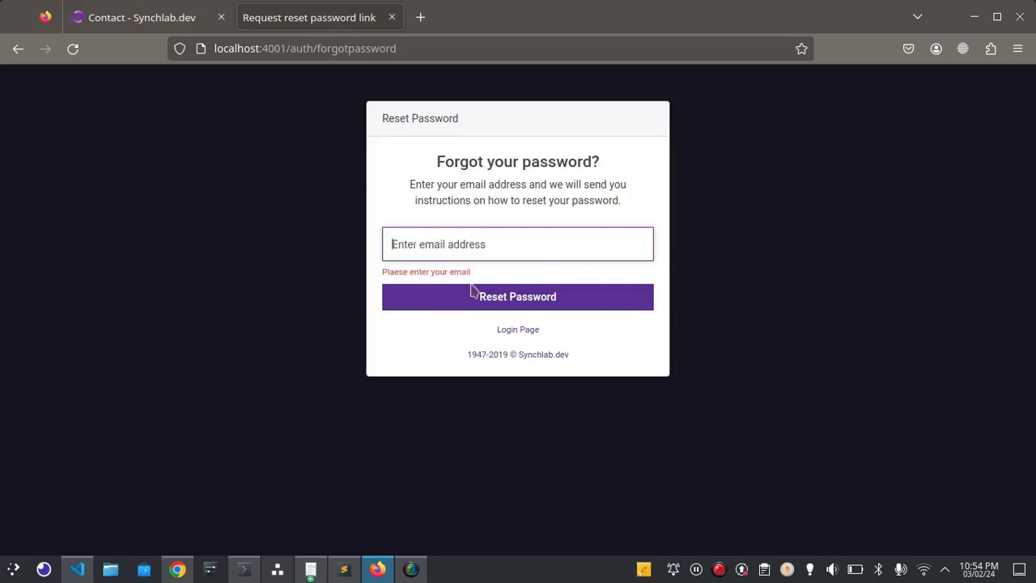
{"action": "left_click", "coordinate": [518, 329]}
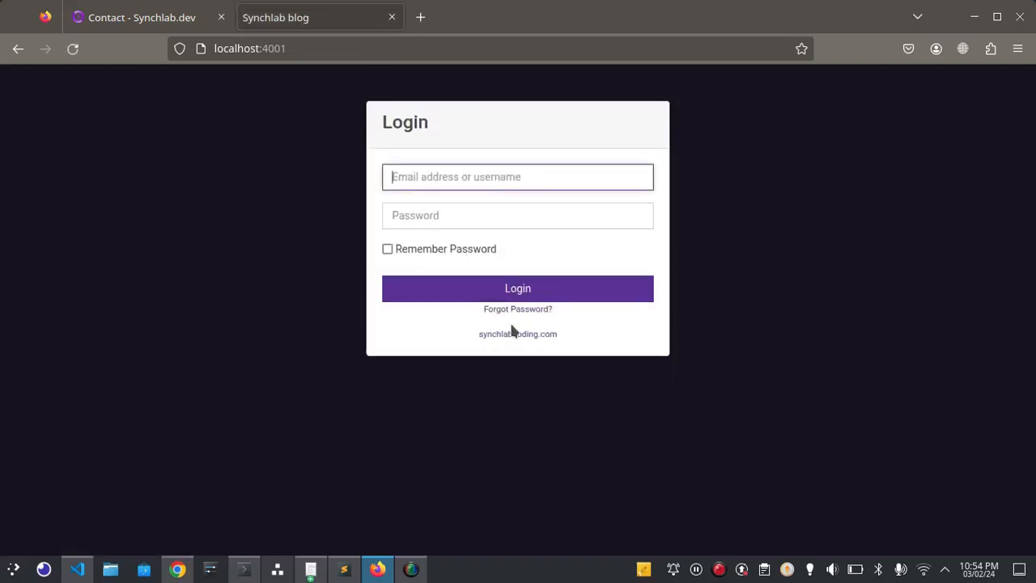
{"action": "mouse_move", "coordinate": [486, 261]}
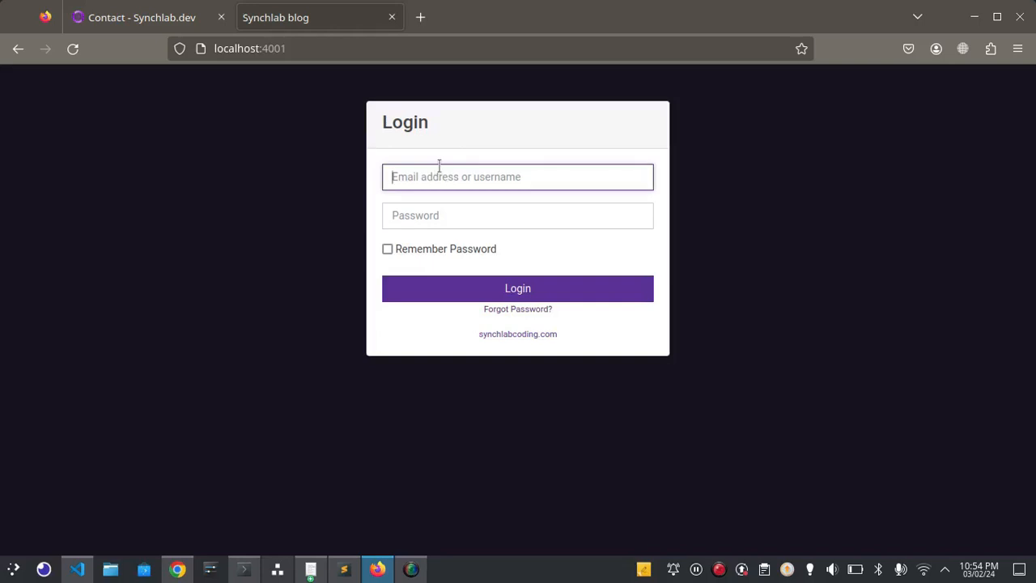
{"action": "mouse_move", "coordinate": [463, 152]}
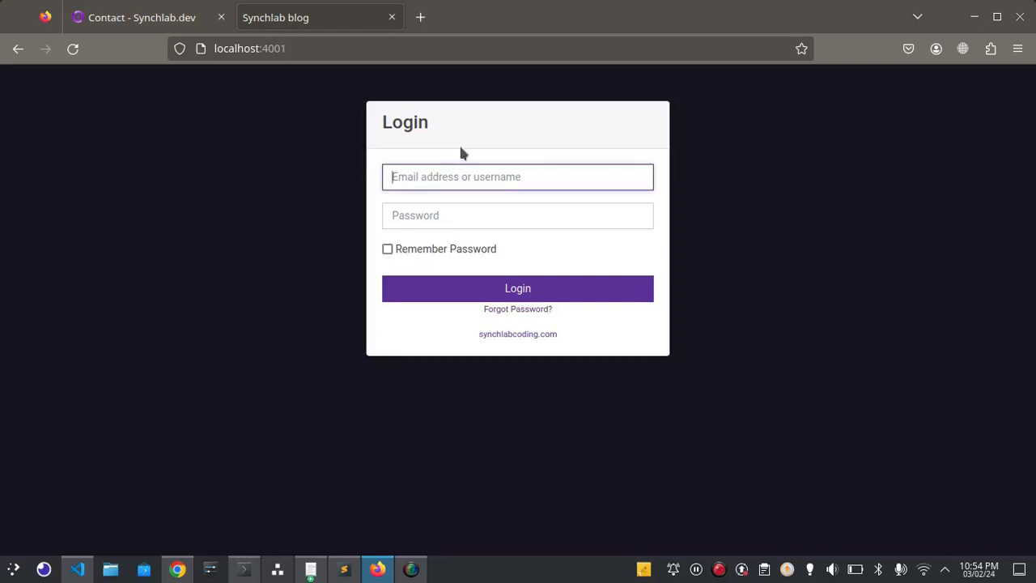
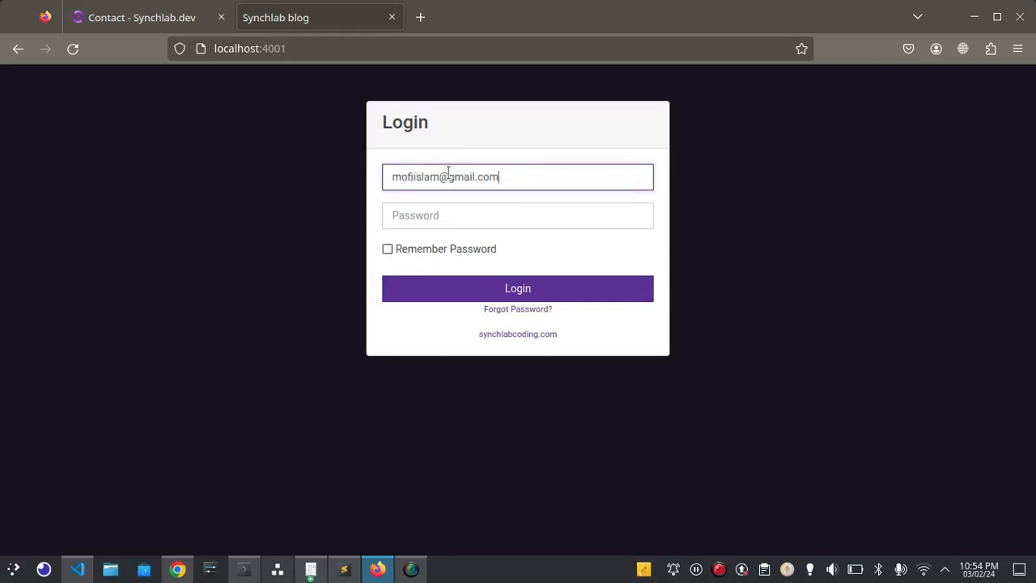
{"action": "left_click", "coordinate": [518, 215]}
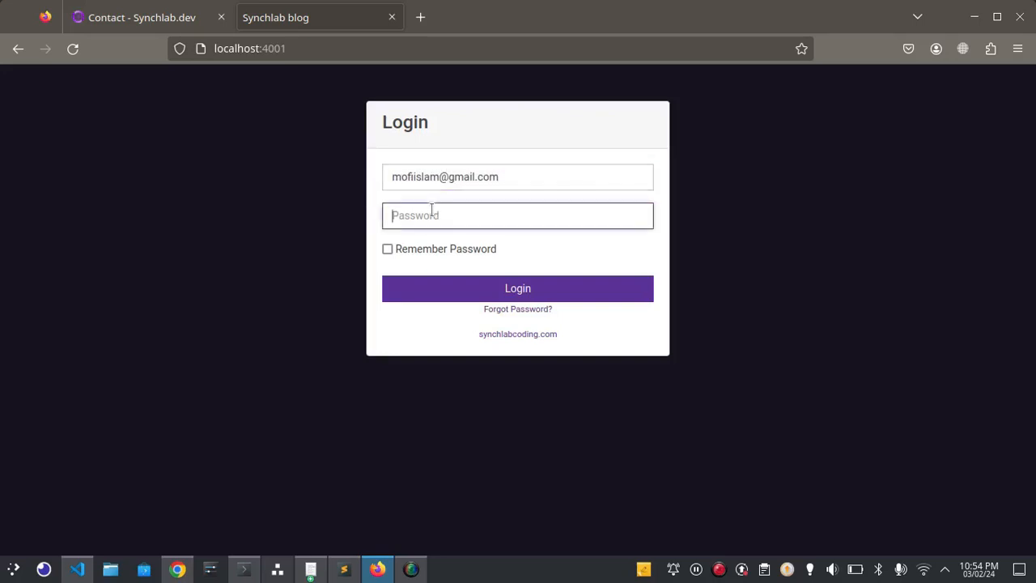
{"action": "type", "text": "password"}
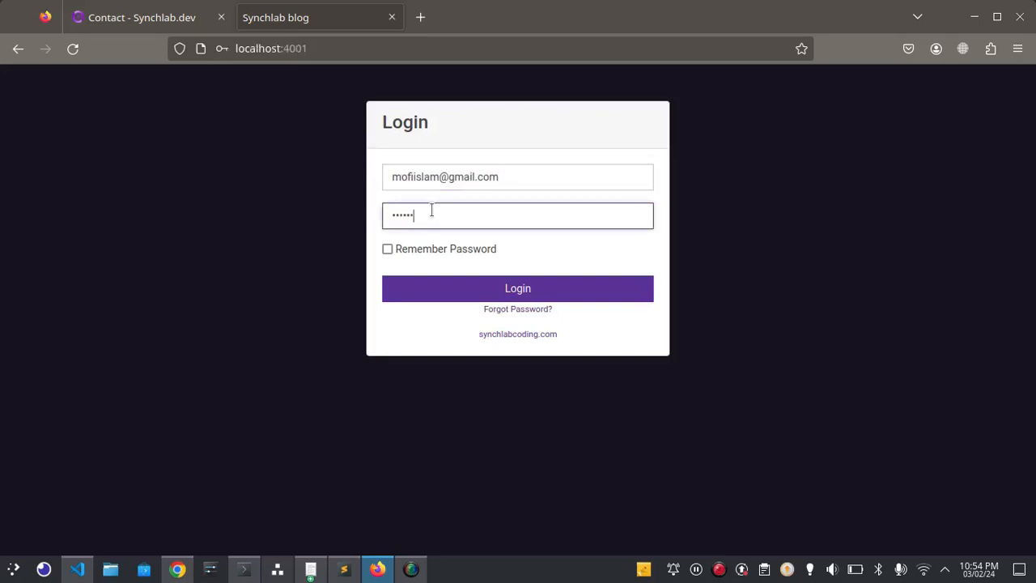
{"action": "left_click", "coordinate": [518, 288]}
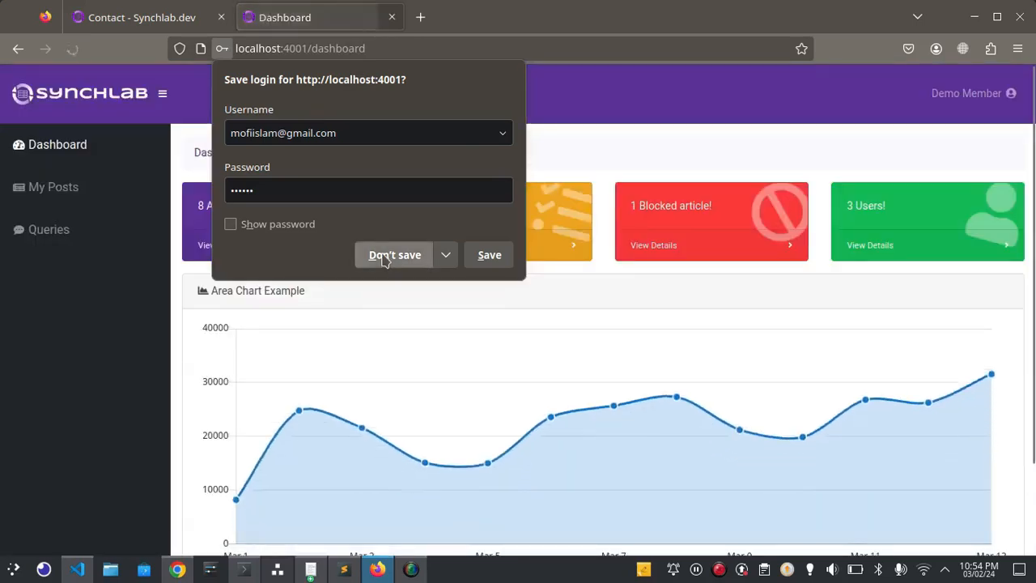
{"action": "left_click", "coordinate": [395, 254]}
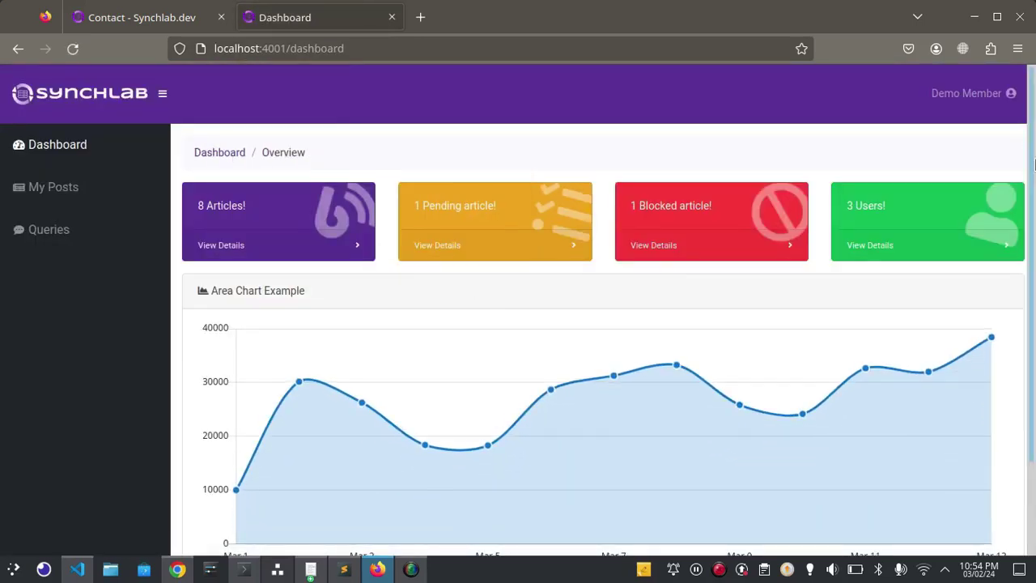
{"action": "mouse_move", "coordinate": [53, 188]}
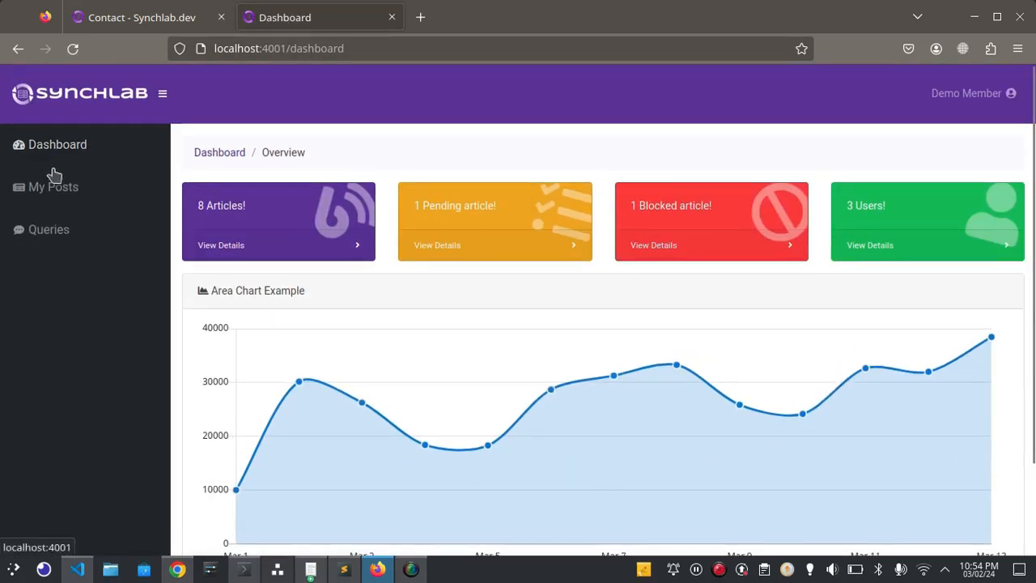
- Check the empty My Posts list, briefly start a new post, then return to the list
{"action": "left_click", "coordinate": [53, 188]}
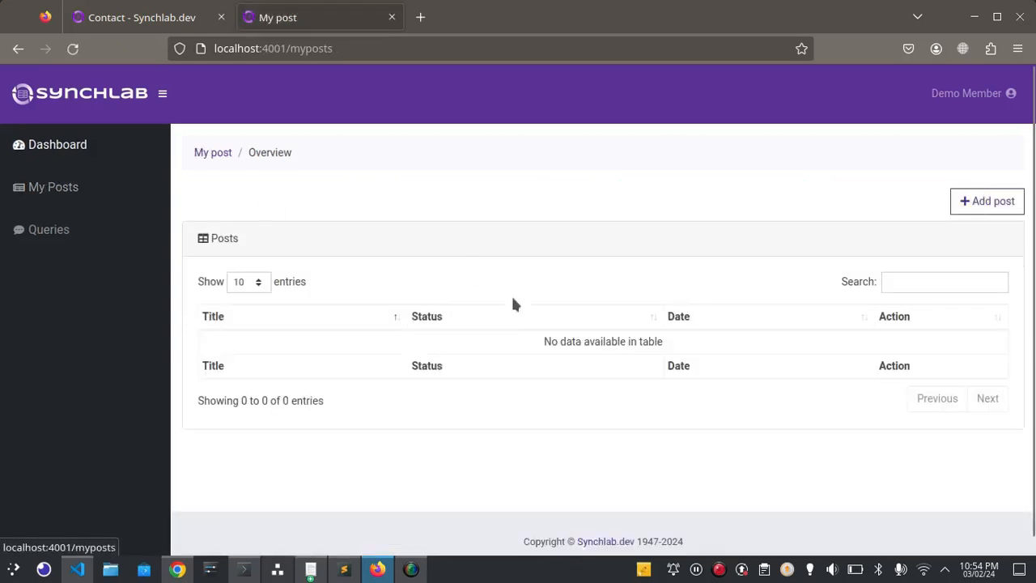
{"action": "mouse_move", "coordinate": [187, 278]}
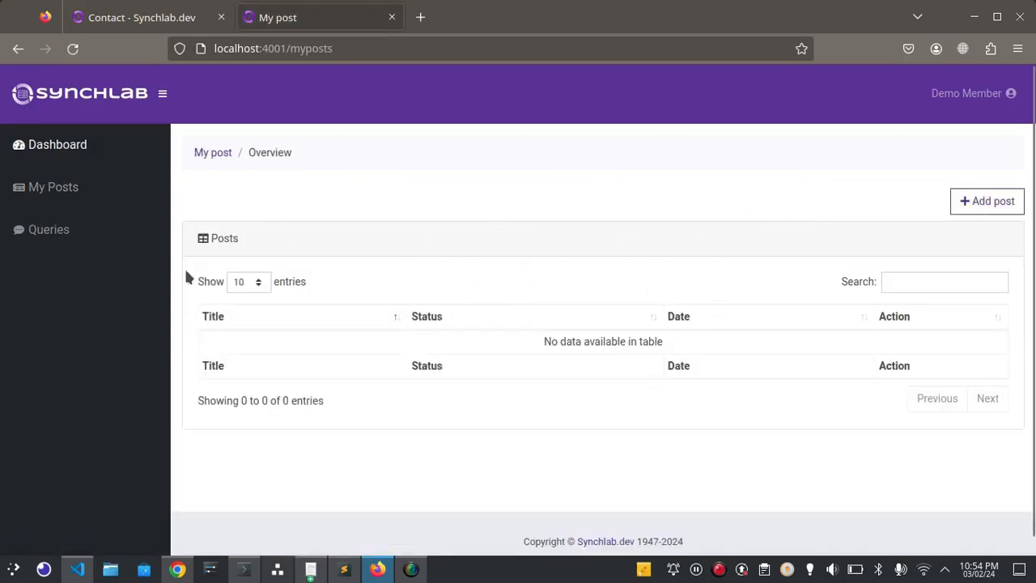
{"action": "mouse_move", "coordinate": [608, 242]}
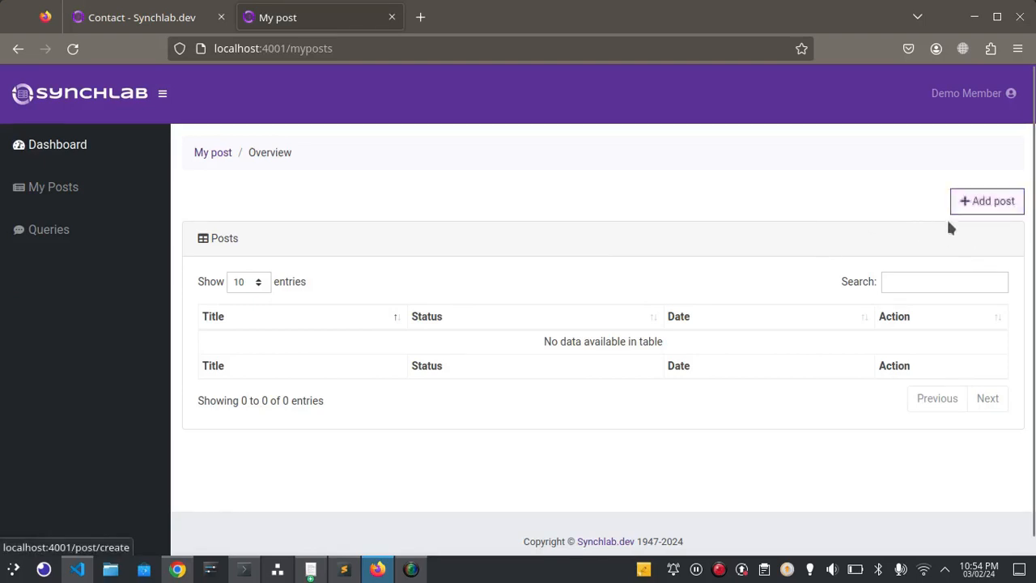
{"action": "left_click", "coordinate": [988, 201]}
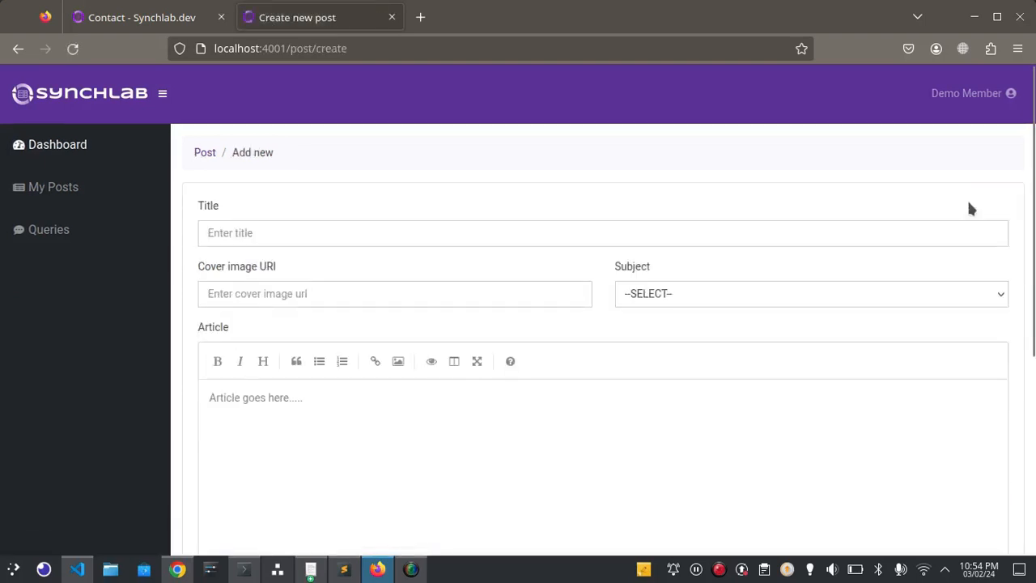
{"action": "scroll", "scroll_direction": "down", "scroll_amount": 3}
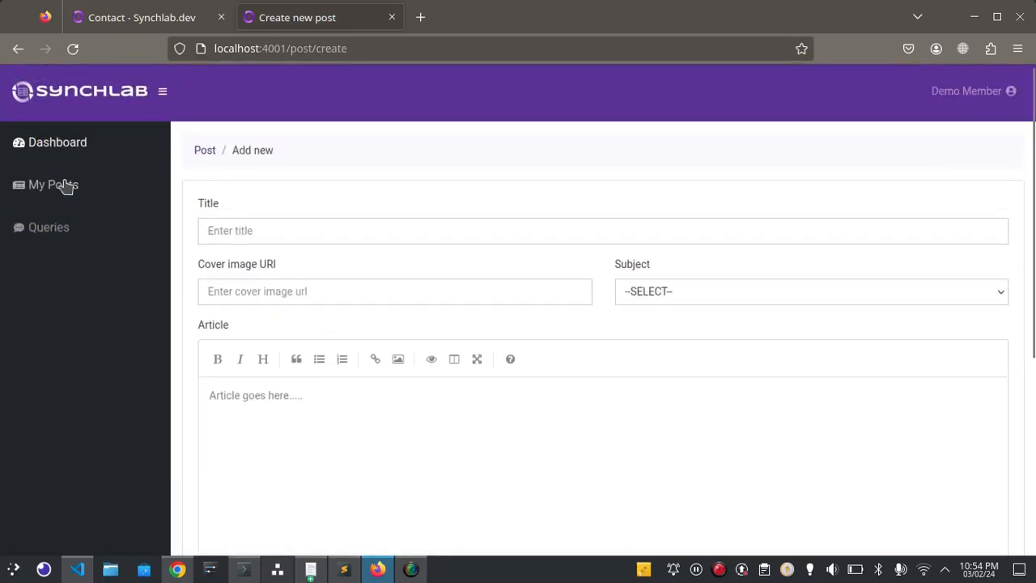
{"action": "left_click", "coordinate": [54, 184]}
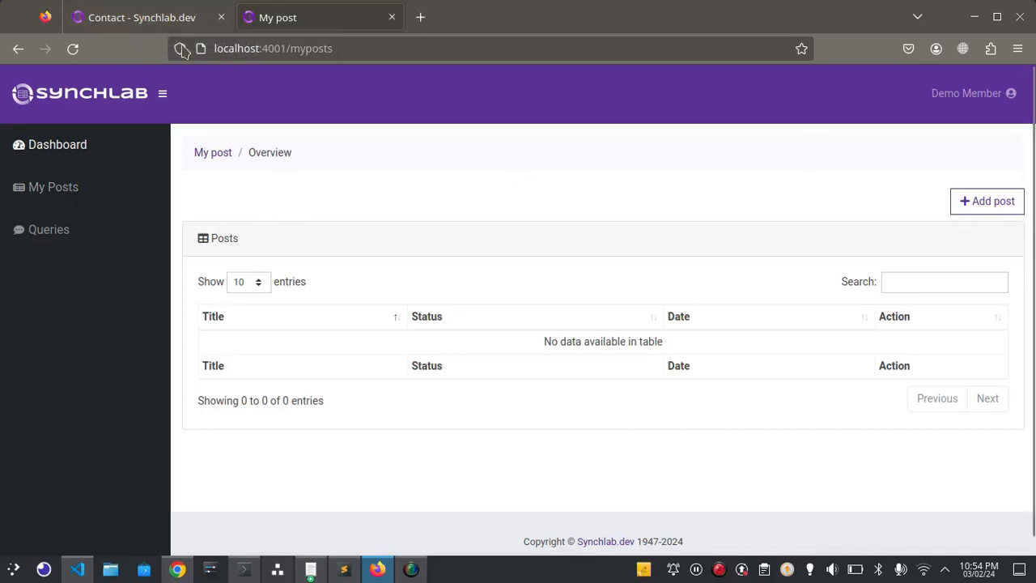
- Switch to the localhost:4000 home page and scroll the feed to 'No more post to load'
{"action": "left_click", "coordinate": [129, 17]}
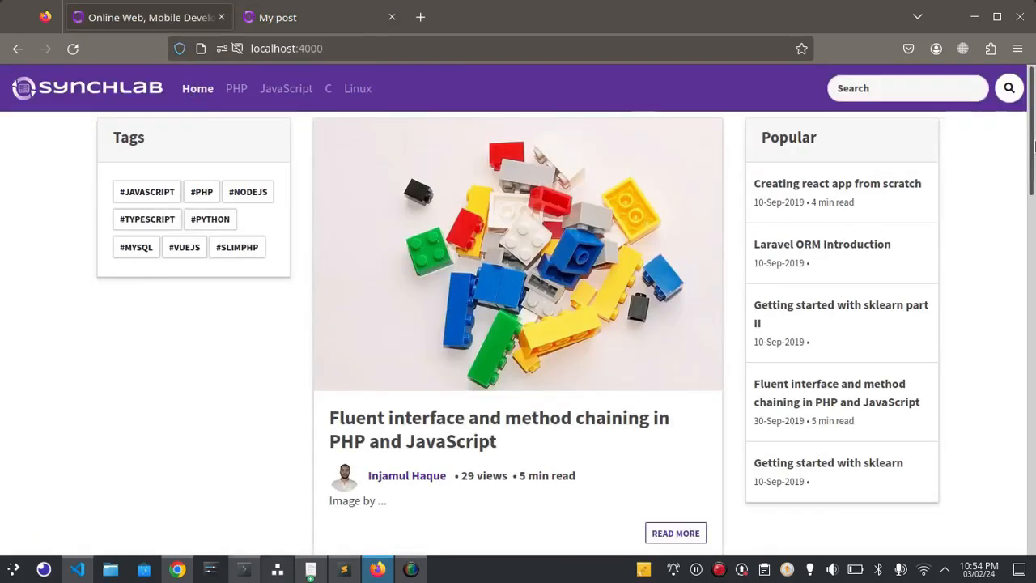
{"action": "scroll", "scroll_direction": "down", "scroll_amount": 3}
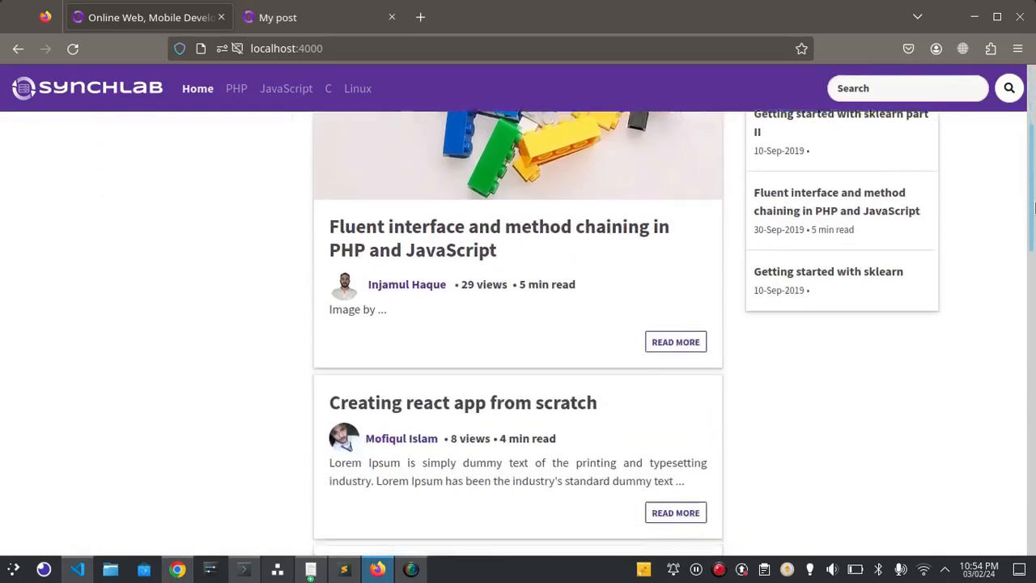
{"action": "scroll", "scroll_direction": "down", "scroll_amount": 3}
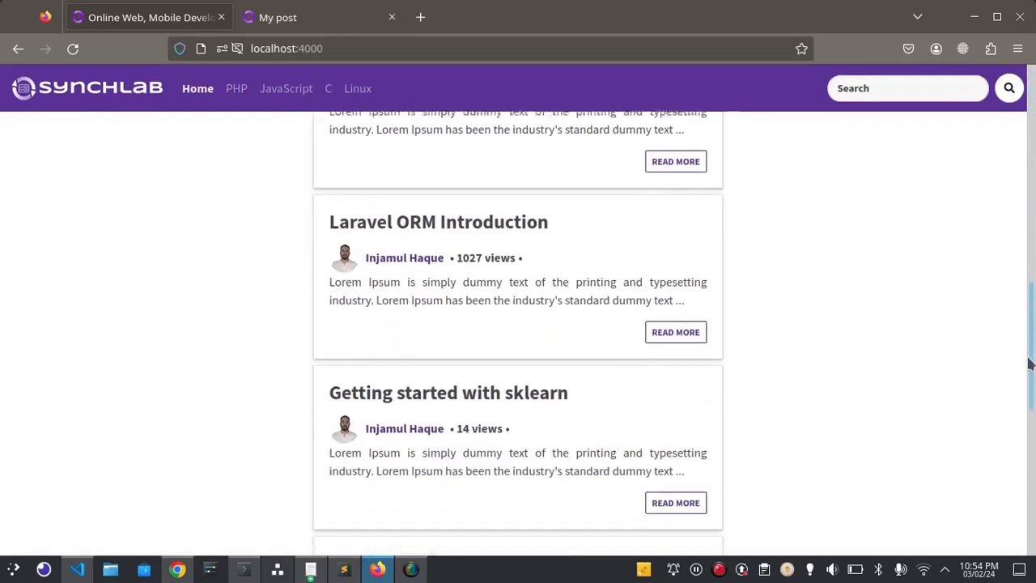
{"action": "scroll", "scroll_direction": "down", "scroll_amount": 3}
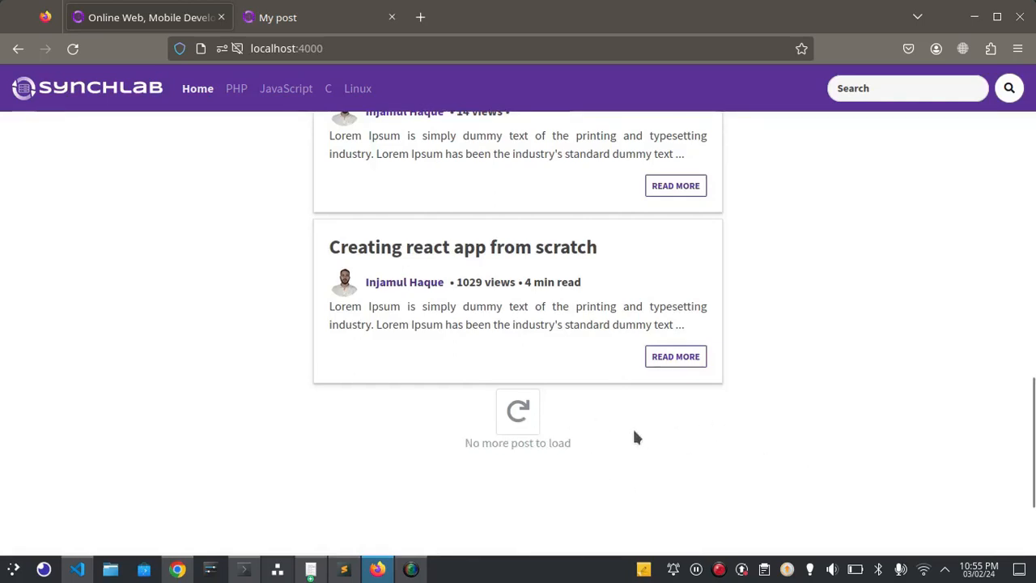
{"action": "mouse_move", "coordinate": [508, 269]}
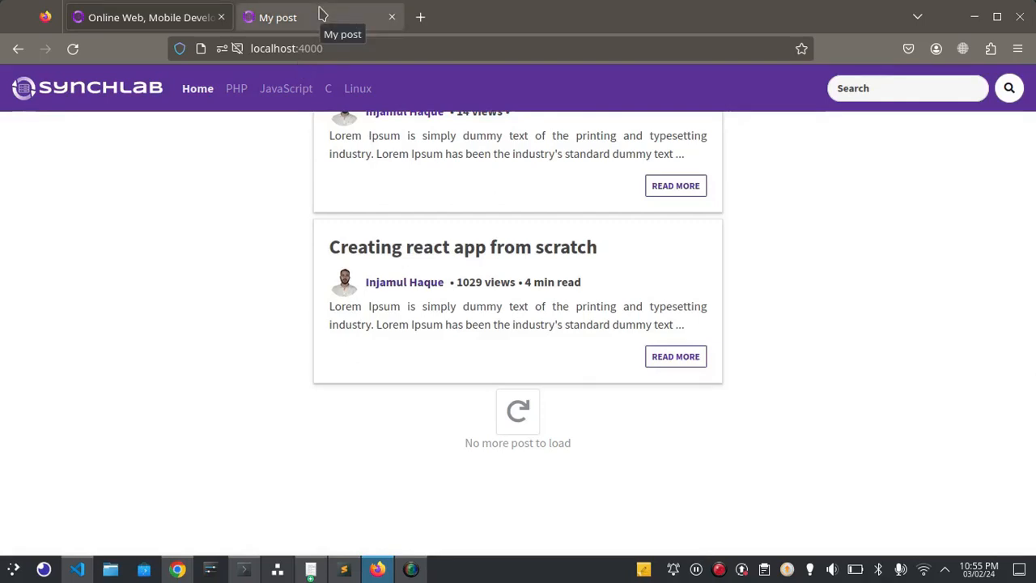
- Return to the 'My post' tab and confirm Logout in the 'Ready to Leave?' dialog
{"action": "left_click", "coordinate": [277, 17]}
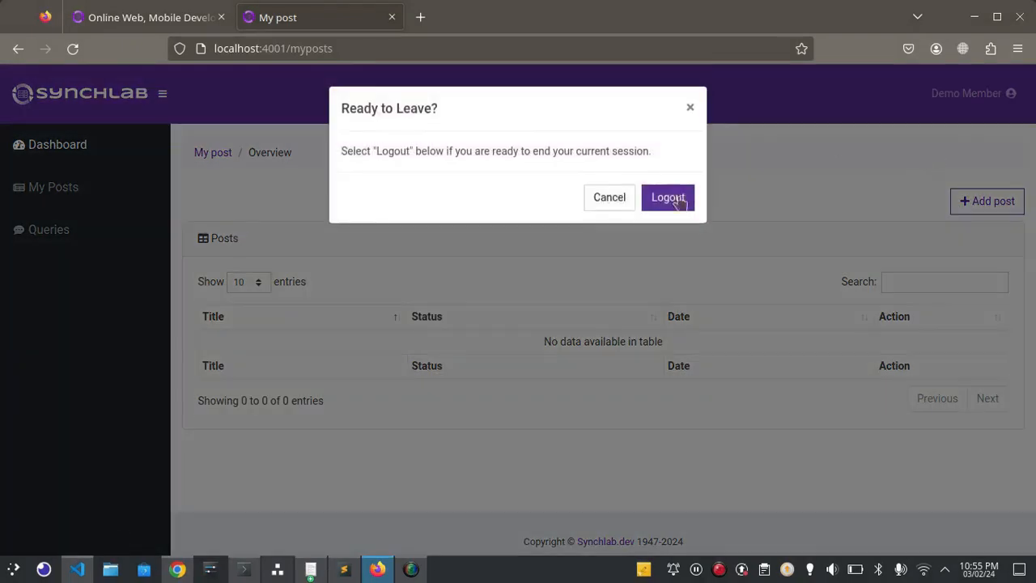
{"action": "left_click", "coordinate": [667, 198]}
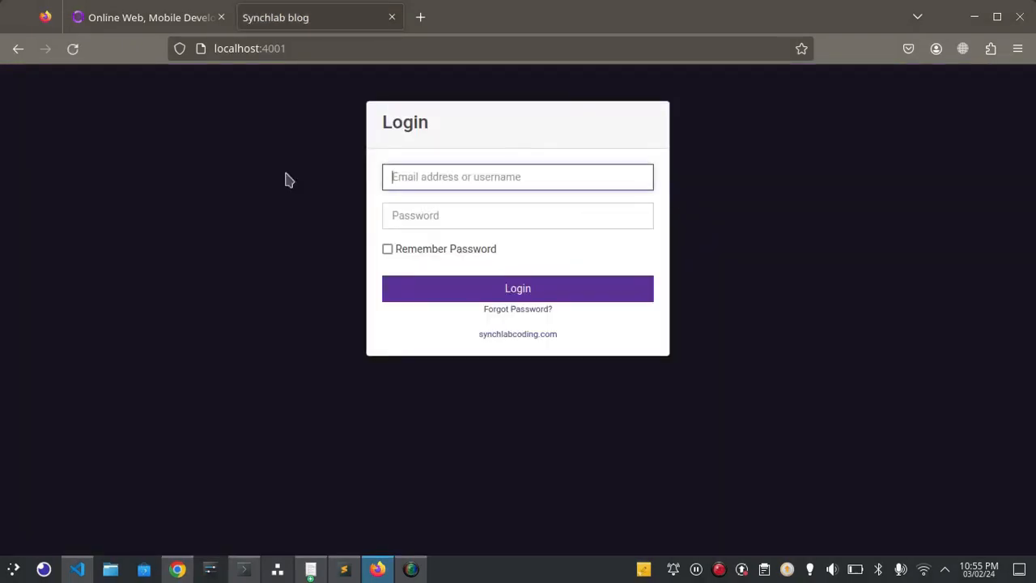